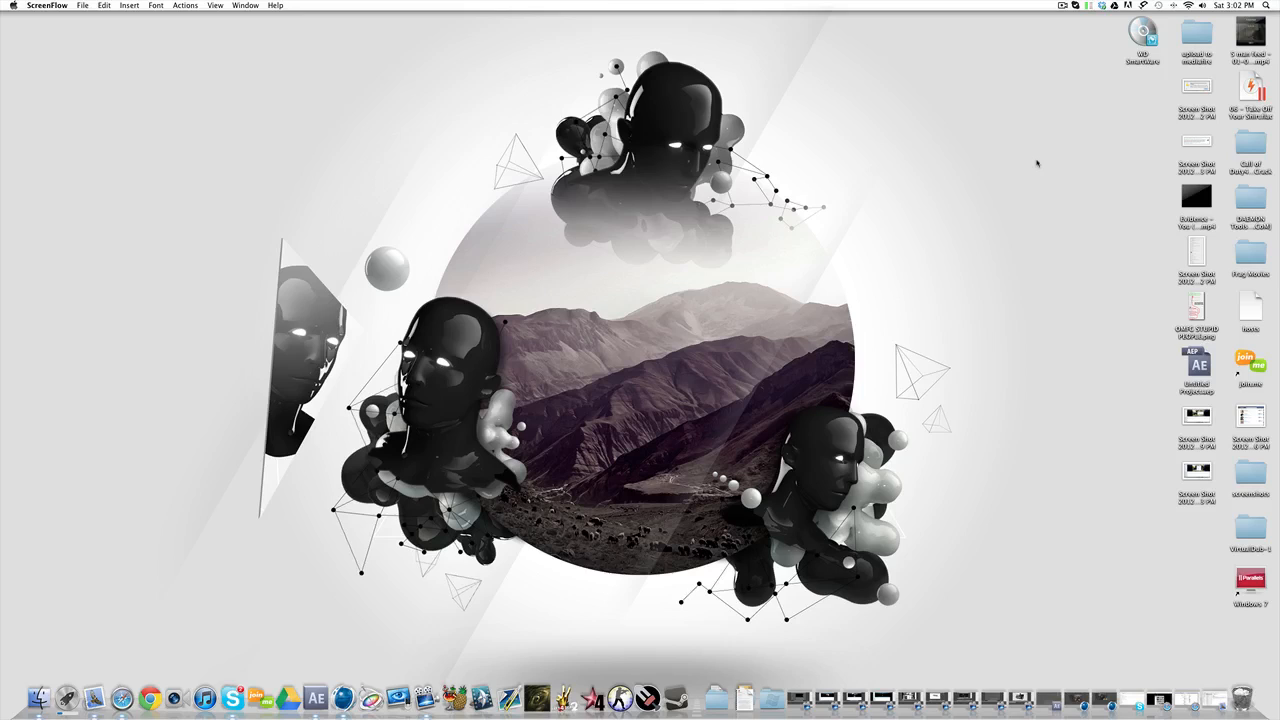
pyautogui.moveTo(992, 230)
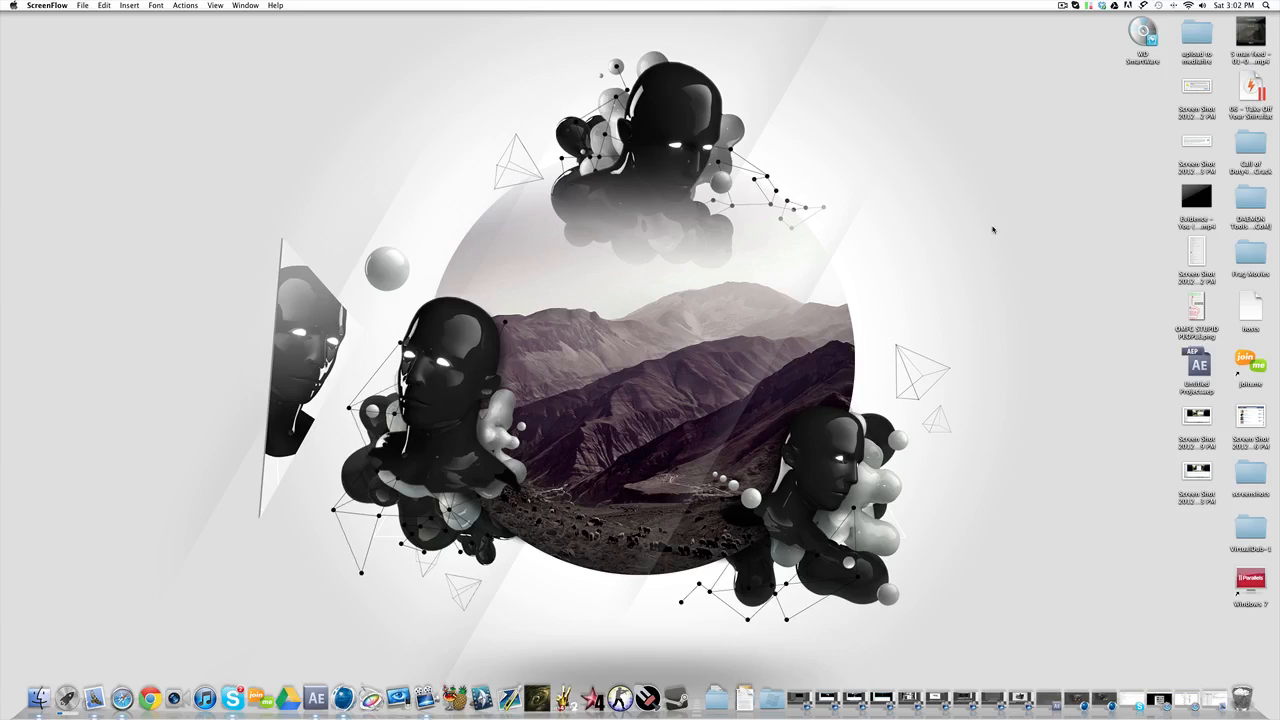
pyautogui.moveTo(988, 244)
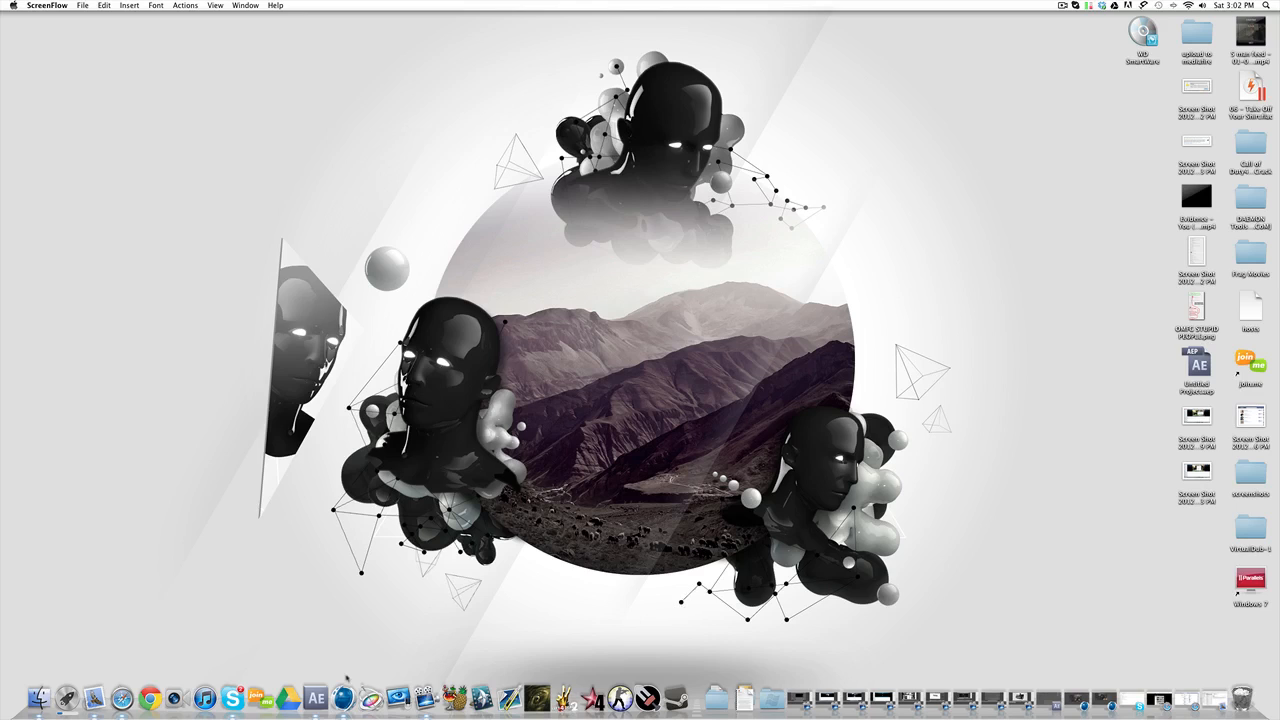
pyautogui.moveTo(344, 696)
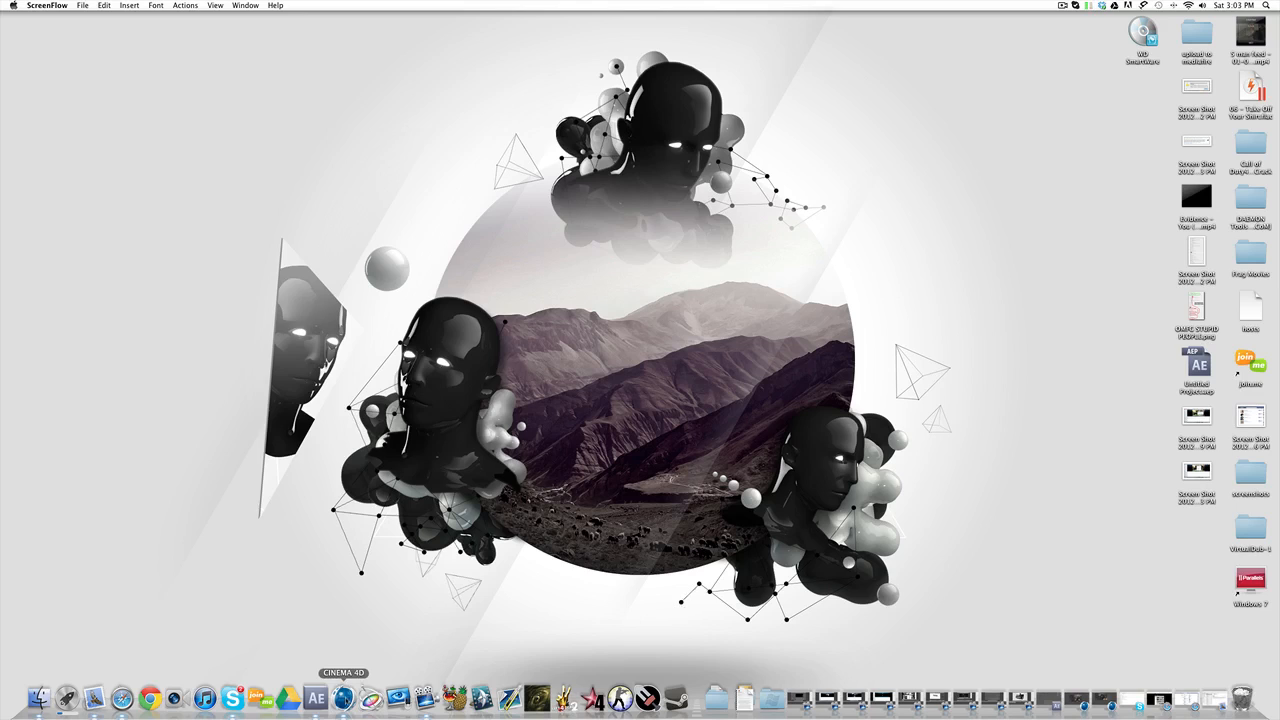
pyautogui.moveTo(370, 696)
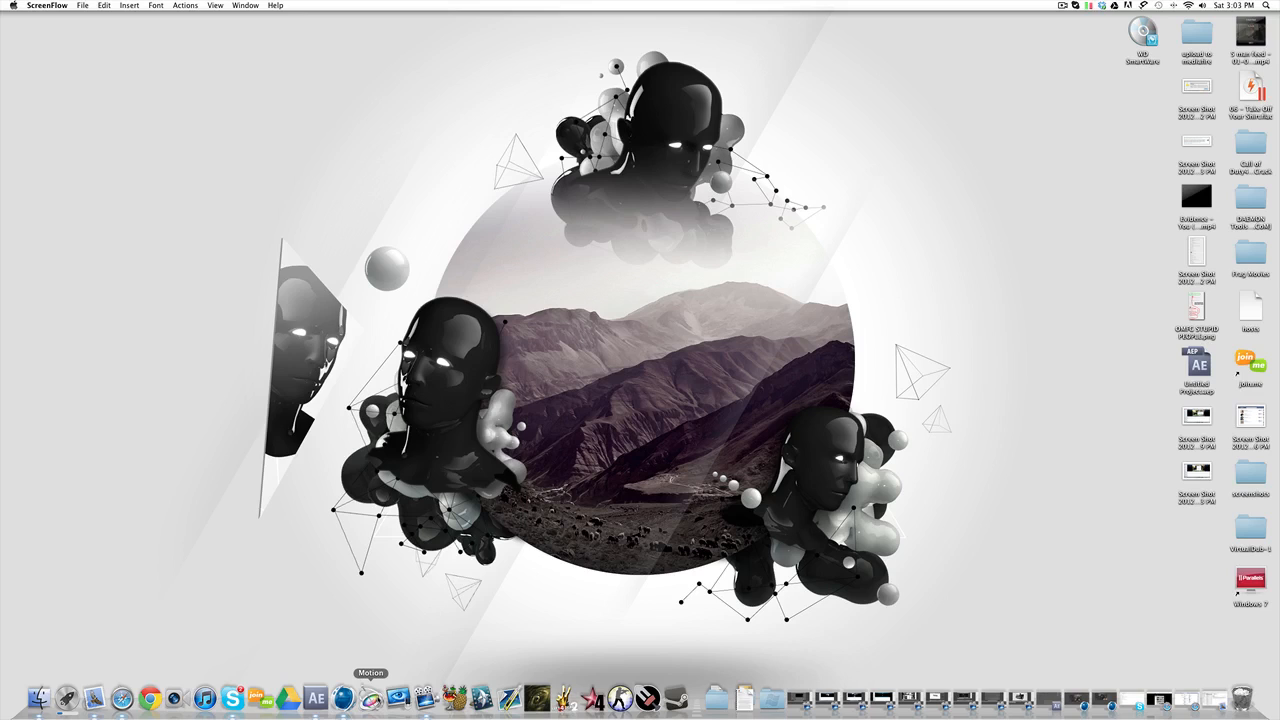
pyautogui.moveTo(360, 696)
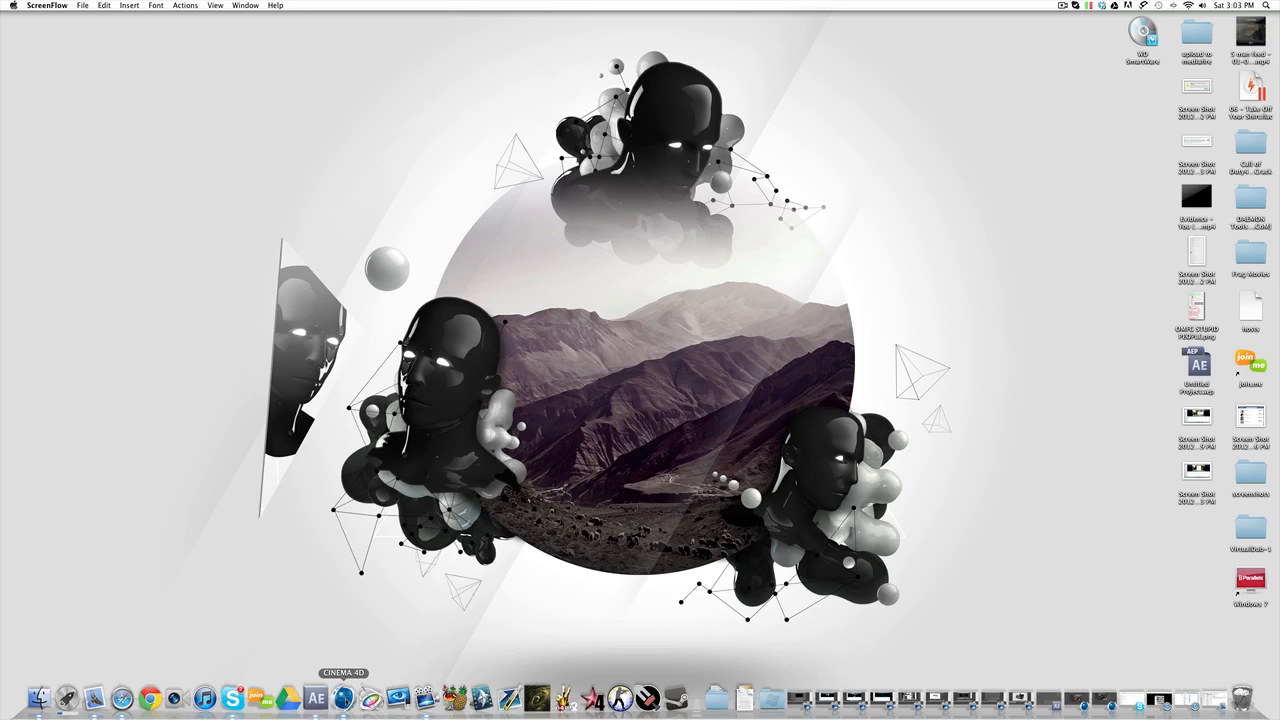
pyautogui.moveTo(380, 636)
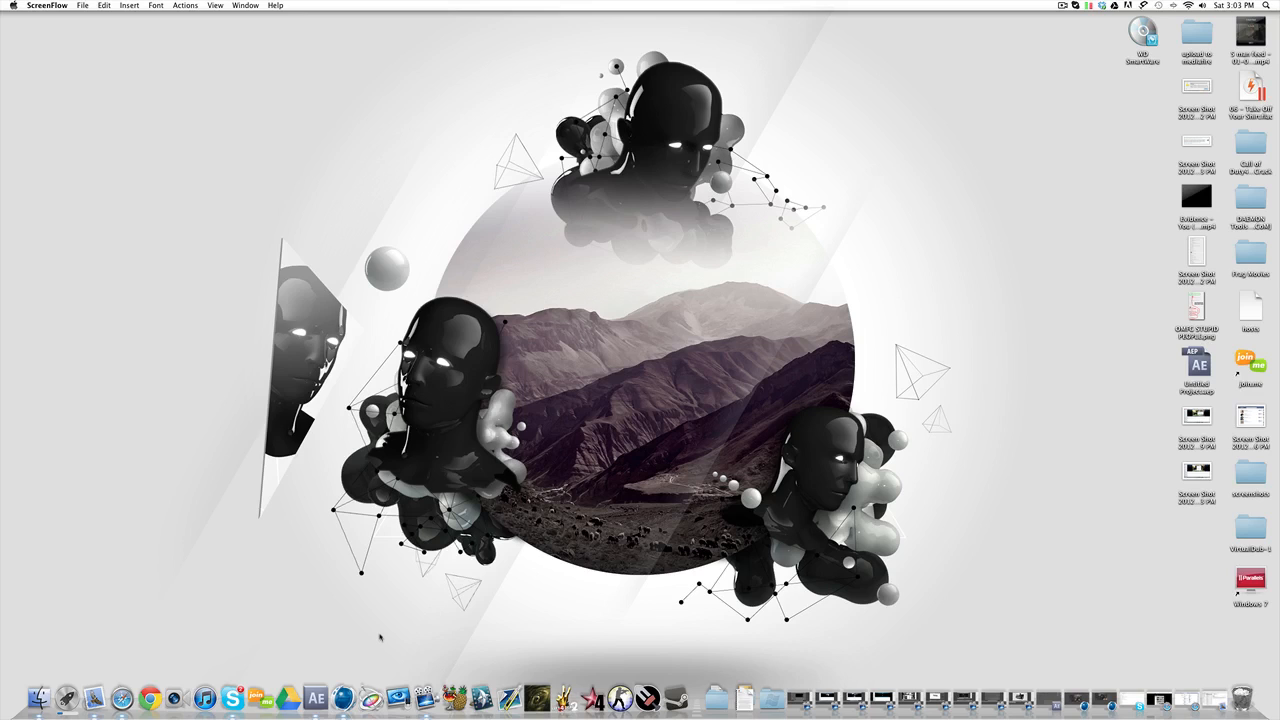
pyautogui.moveTo(592, 696)
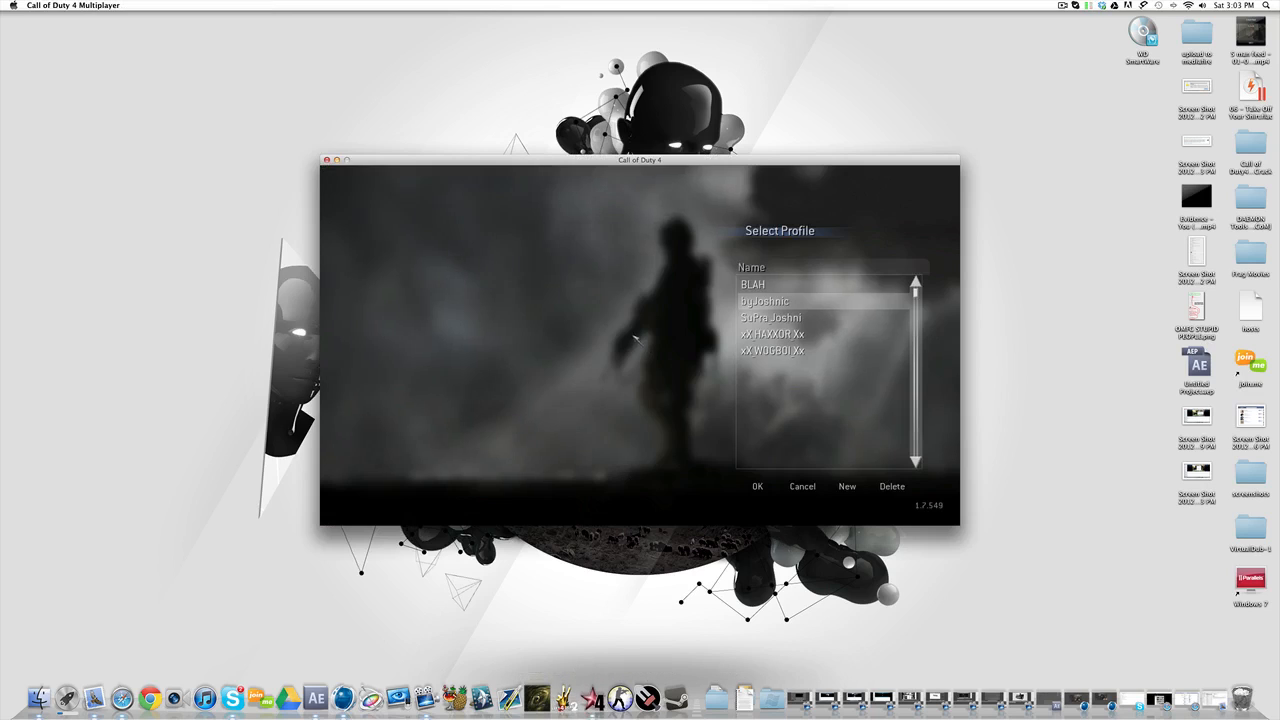
# Choose the BLAH profile, then load the ModWarfare mod from the Mods list
pyautogui.click(800, 486)
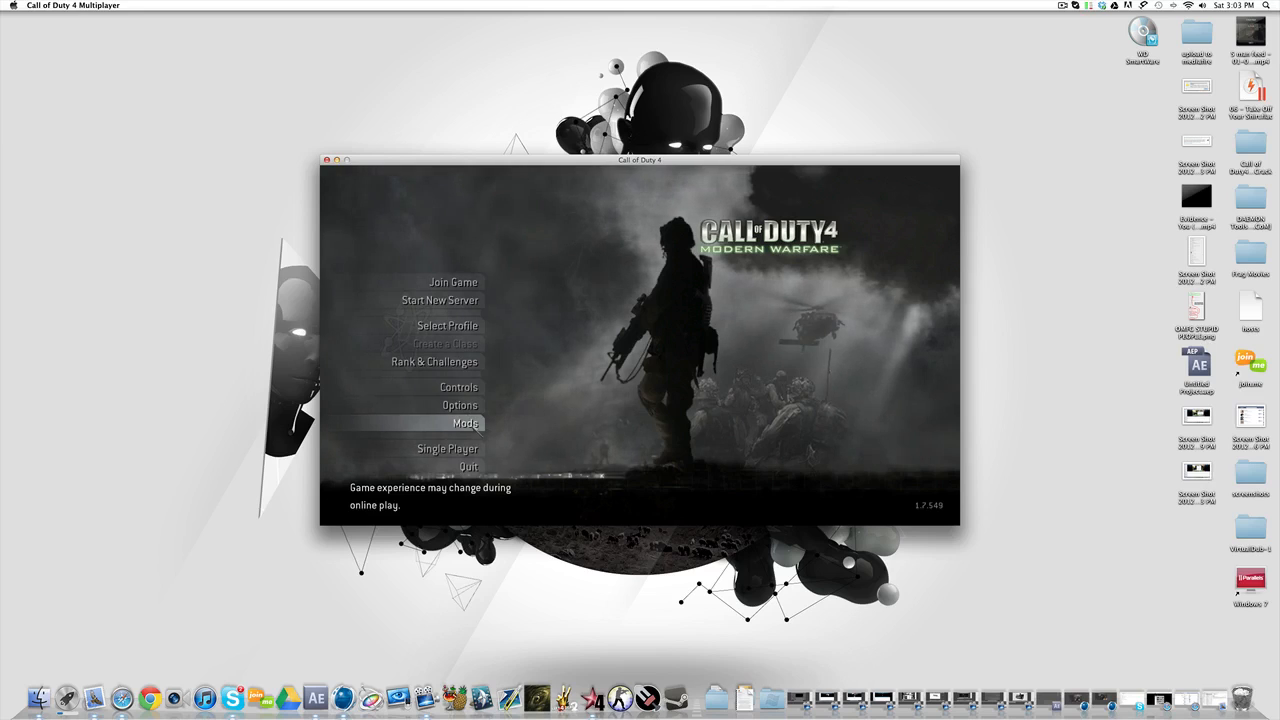
pyautogui.click(464, 424)
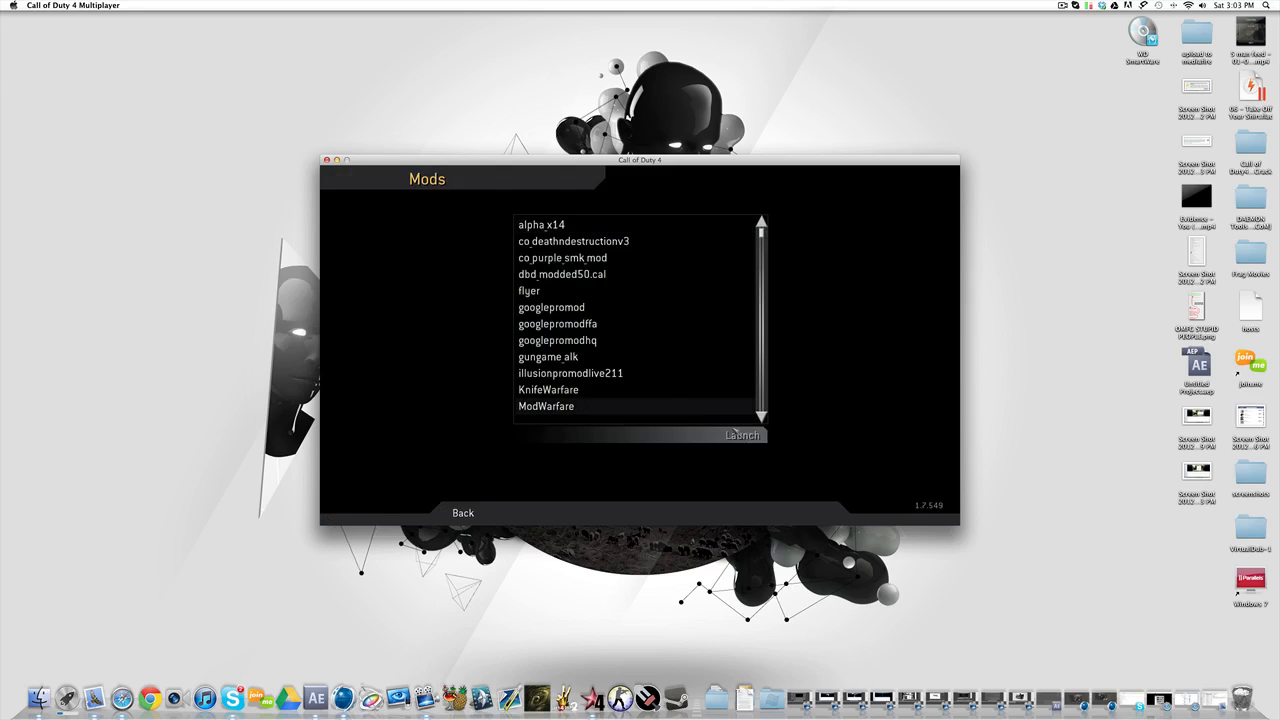
pyautogui.click(742, 434)
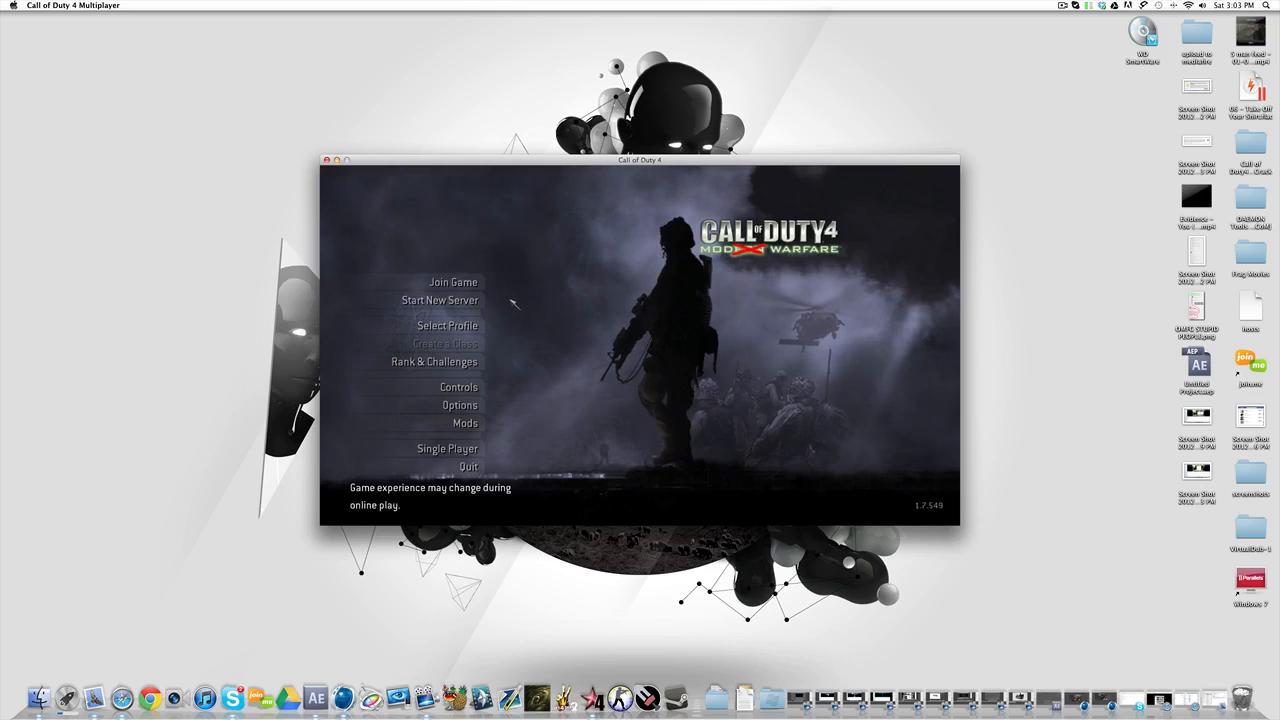
pyautogui.moveTo(440, 300)
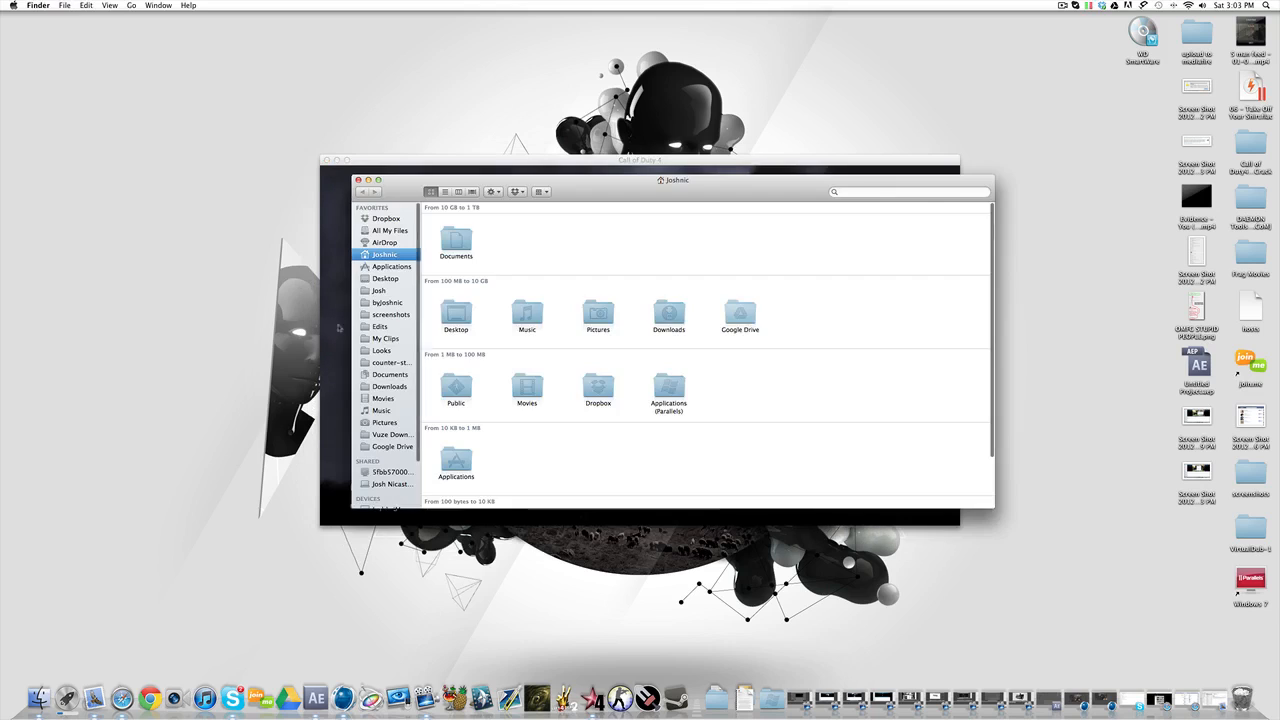
# Browse Applications > Call of Duty 4 > Mods > ModWarfare to reach its config files
pyautogui.scroll(-3)
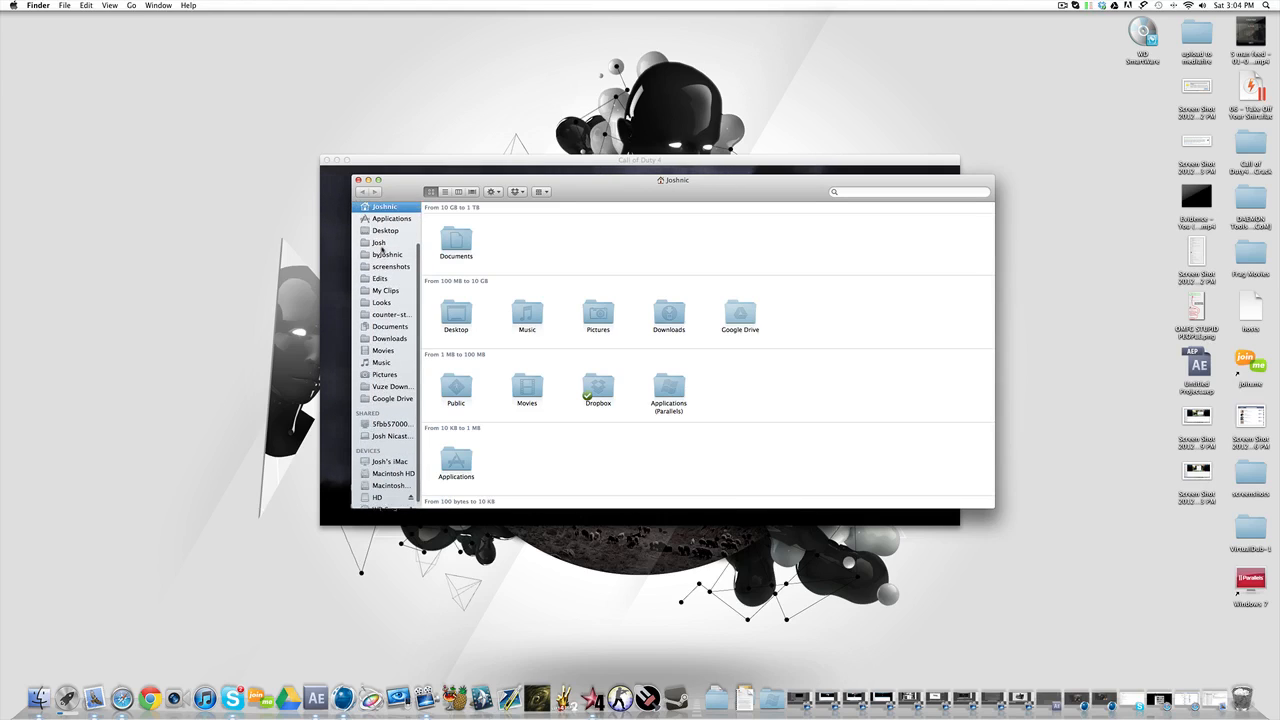
pyautogui.click(392, 236)
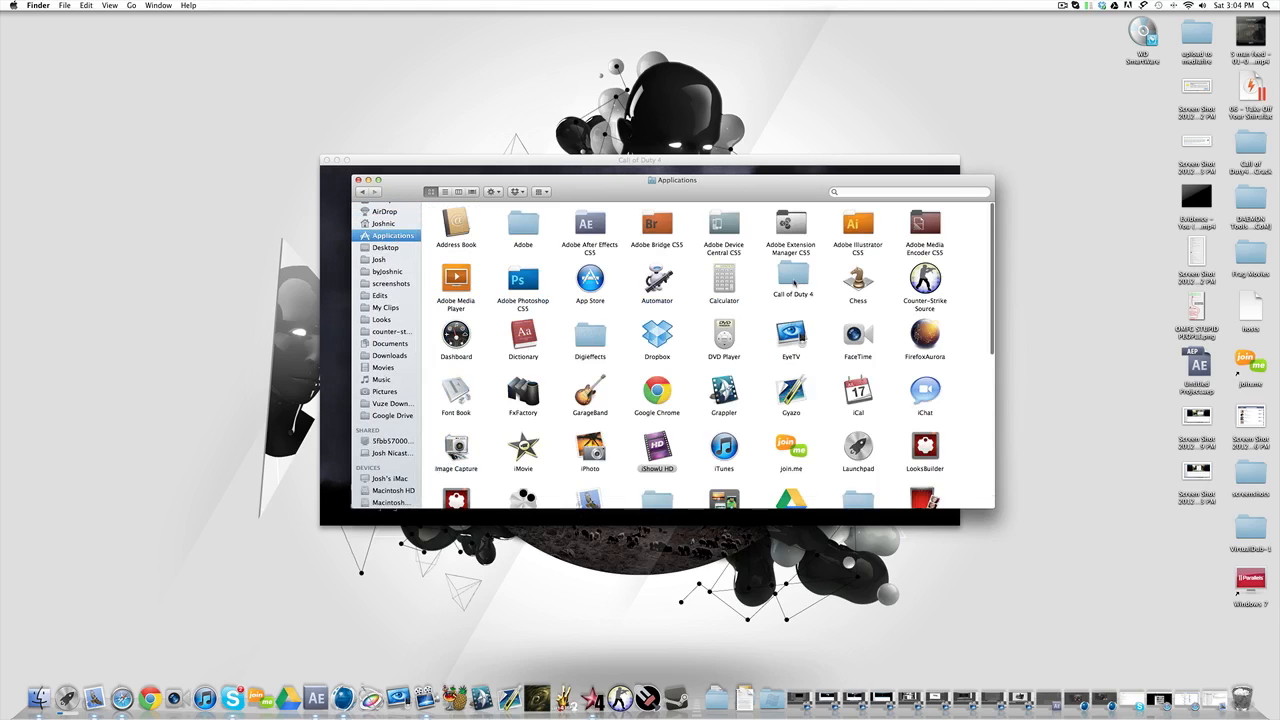
pyautogui.doubleClick(792, 284)
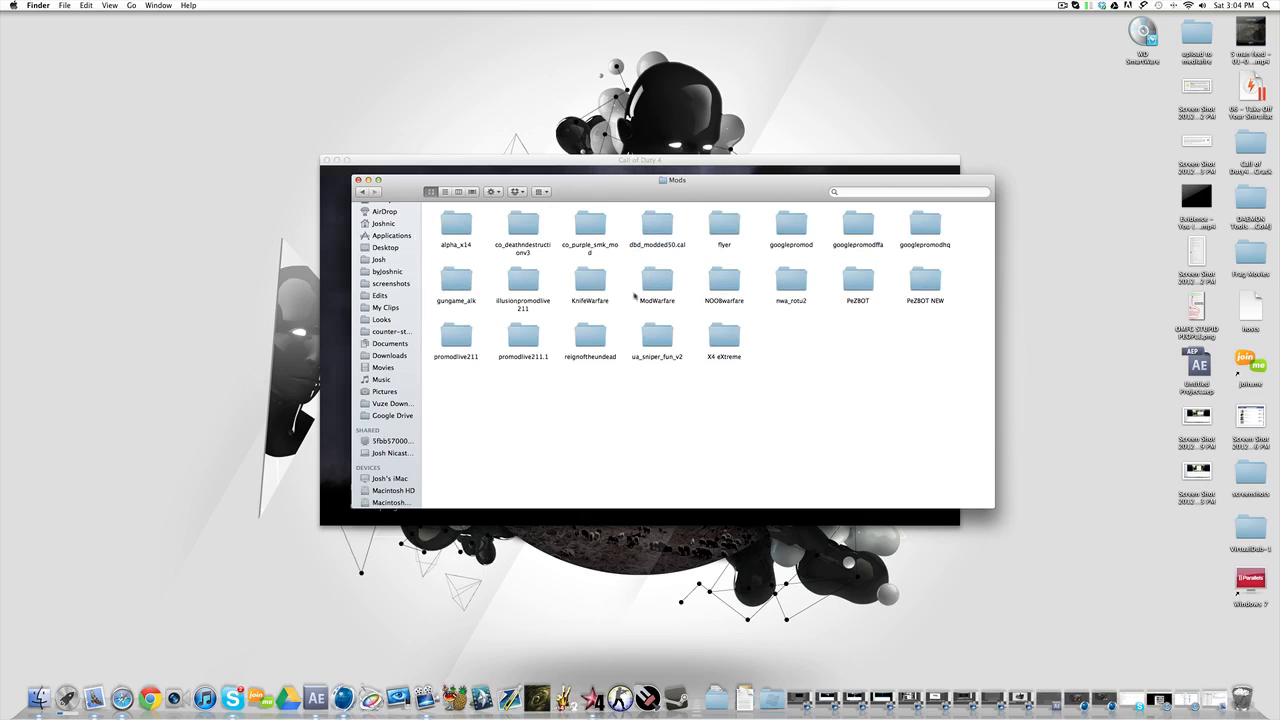
pyautogui.doubleClick(656, 282)
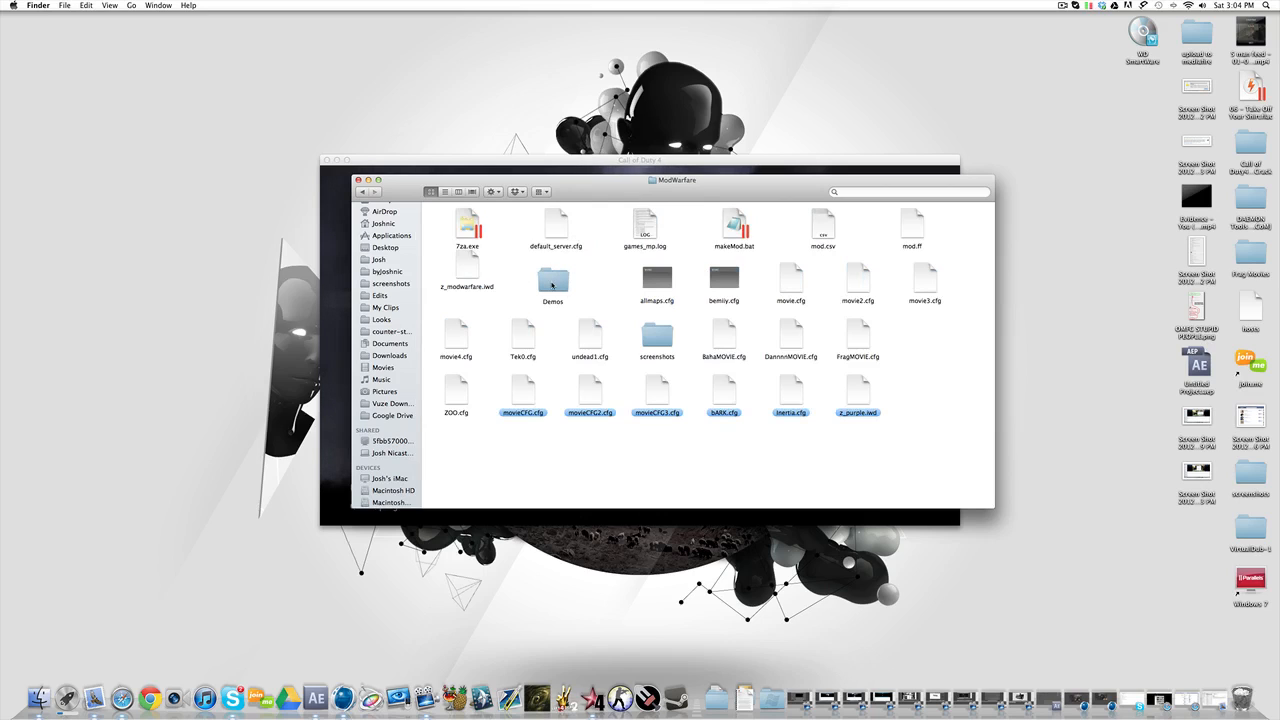
pyautogui.doubleClick(552, 284)
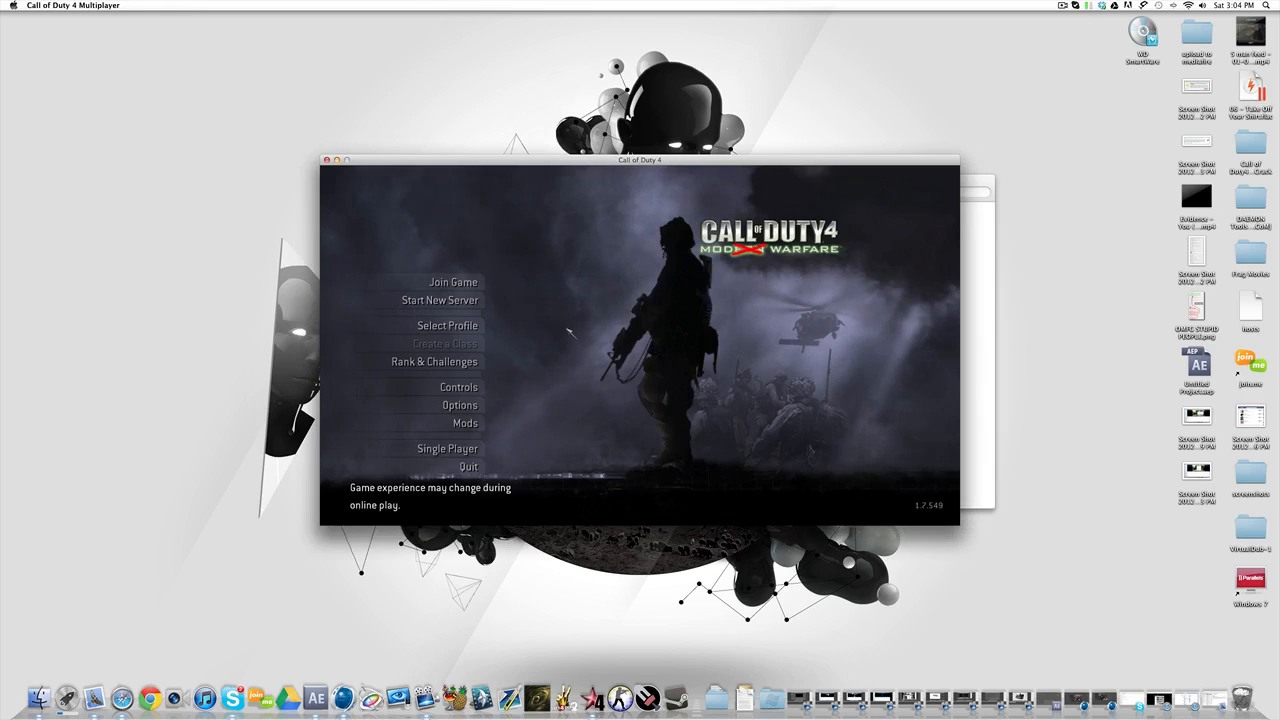
# Adjust the game options before joining a server on the courtyard map
pyautogui.click(460, 404)
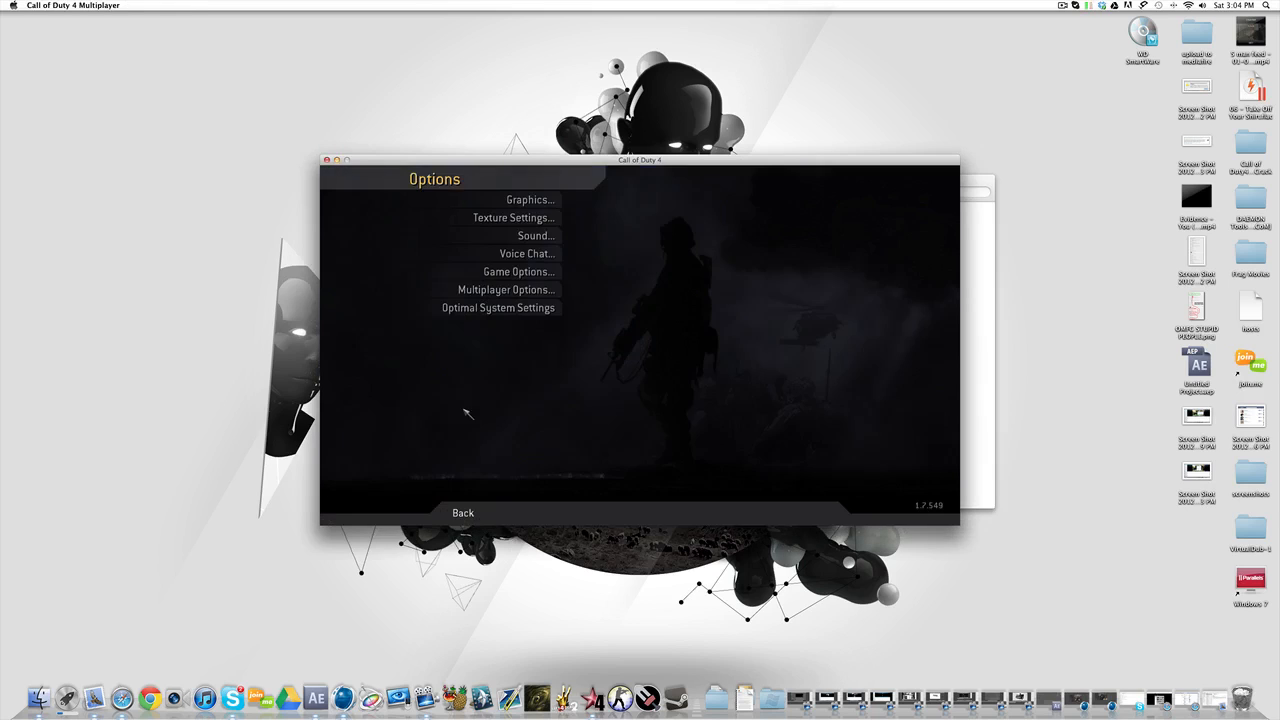
pyautogui.click(462, 512)
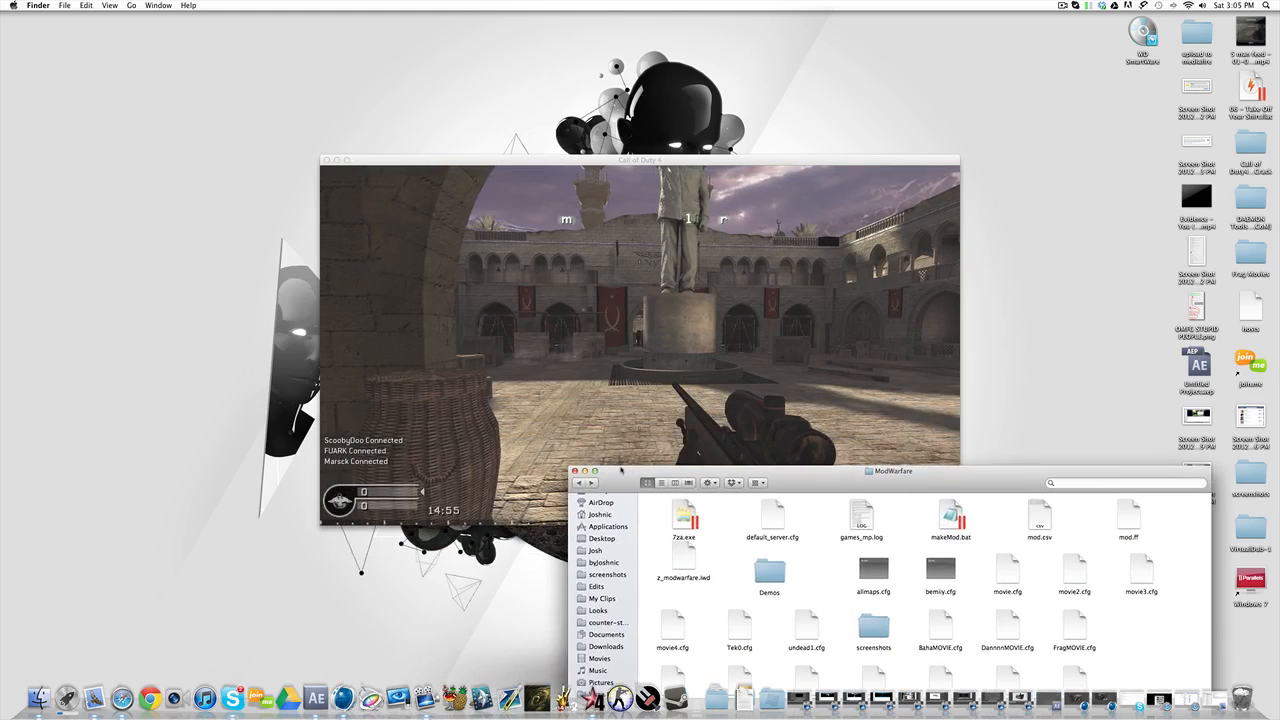
# Reposition the Finder window and view a captured shot TGA frame in the screenshots folder
pyautogui.moveTo(892, 472); pyautogui.dragTo(658, 320)
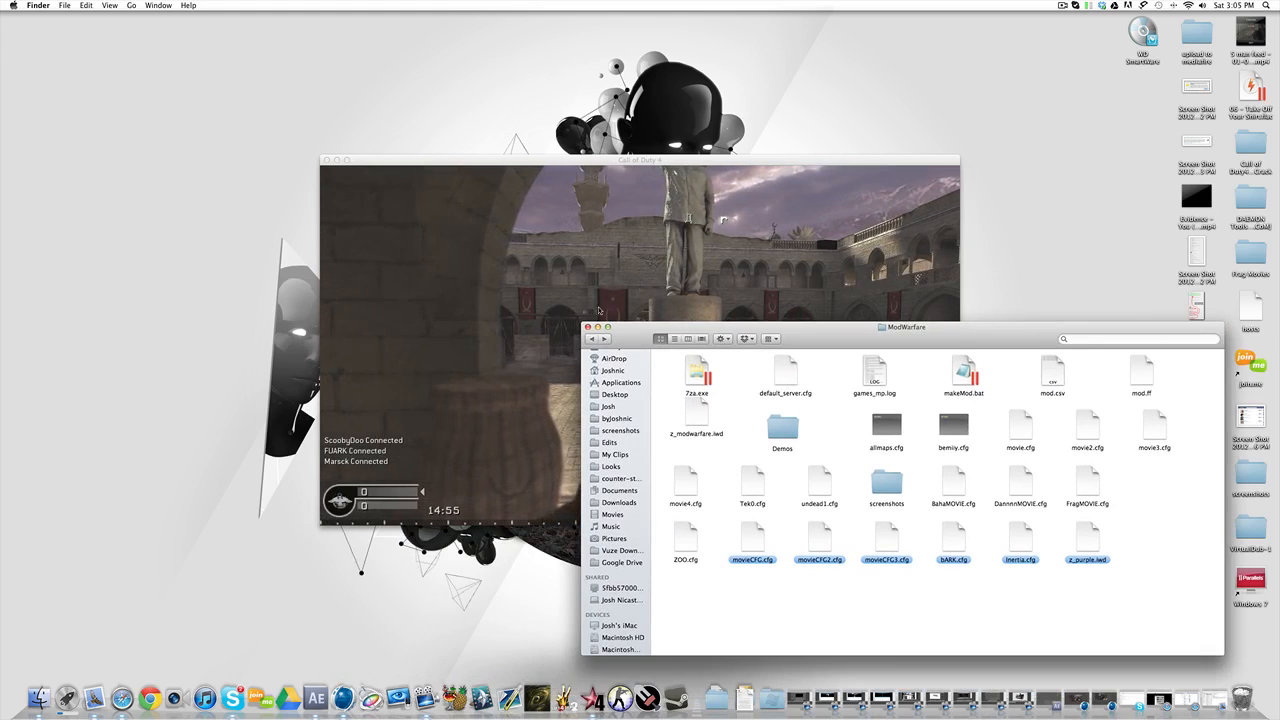
pyautogui.moveTo(904, 326); pyautogui.dragTo(664, 190)
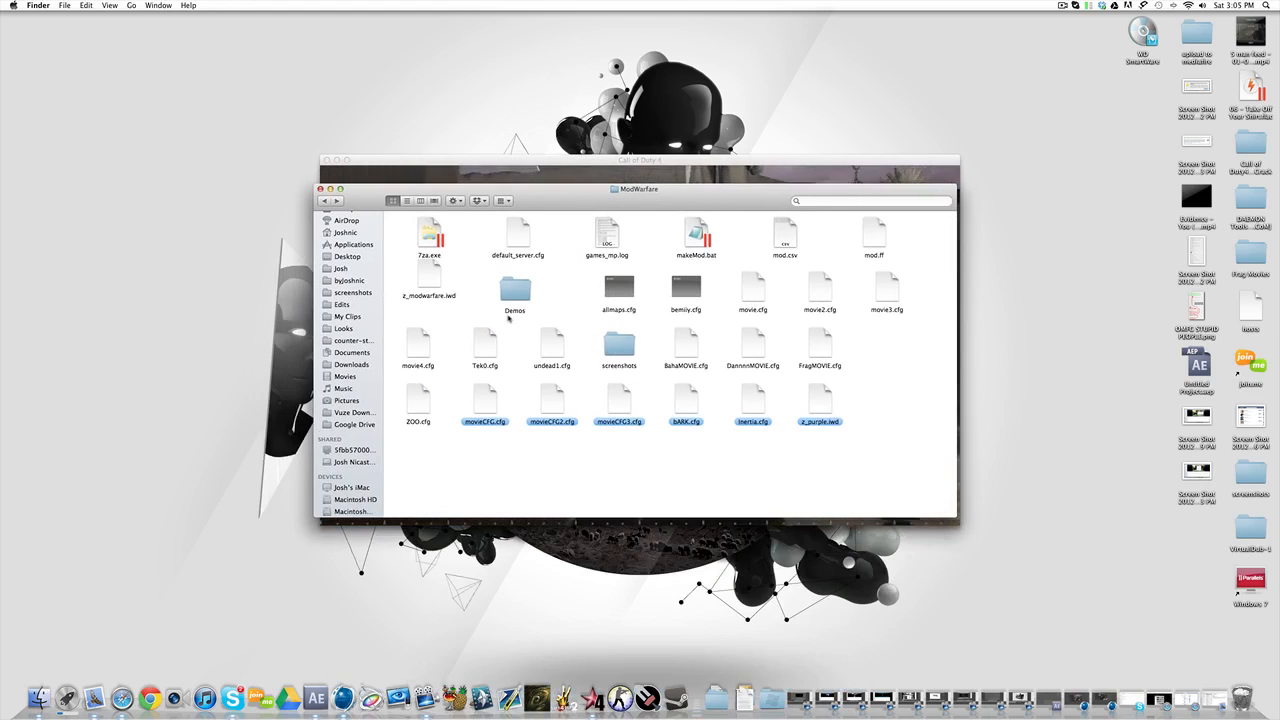
pyautogui.click(618, 348)
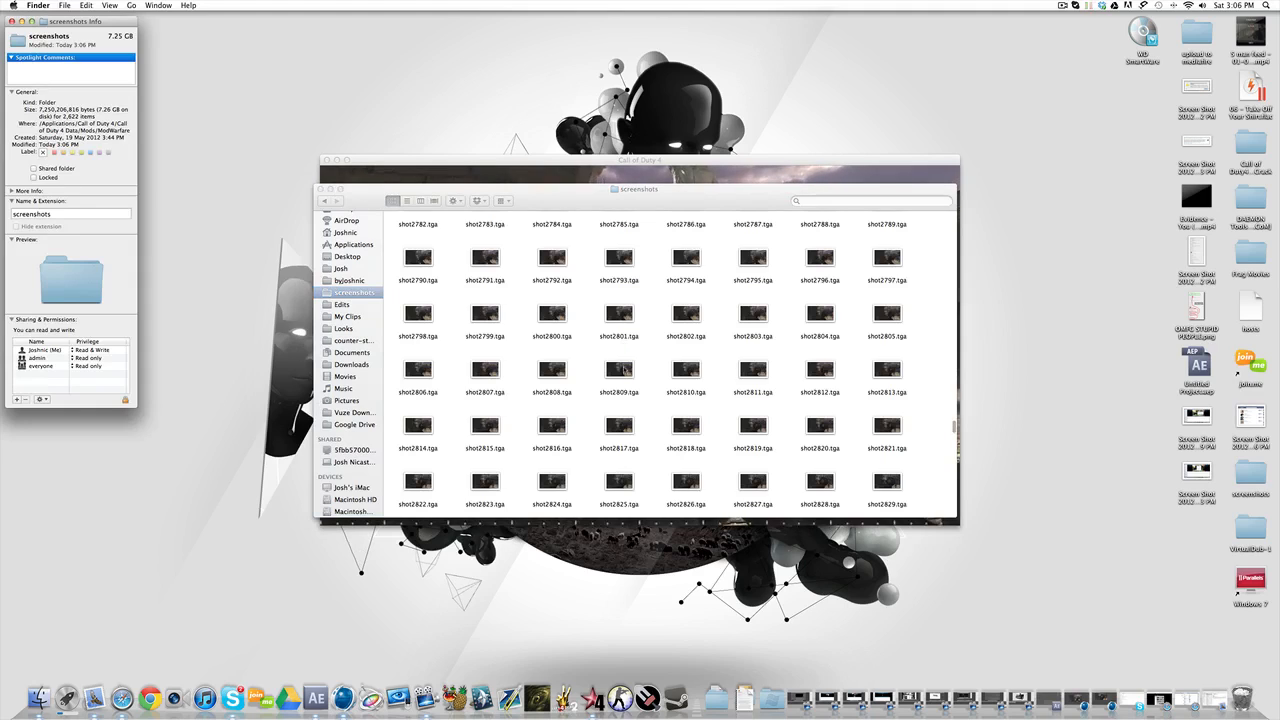
pyautogui.click(618, 368)
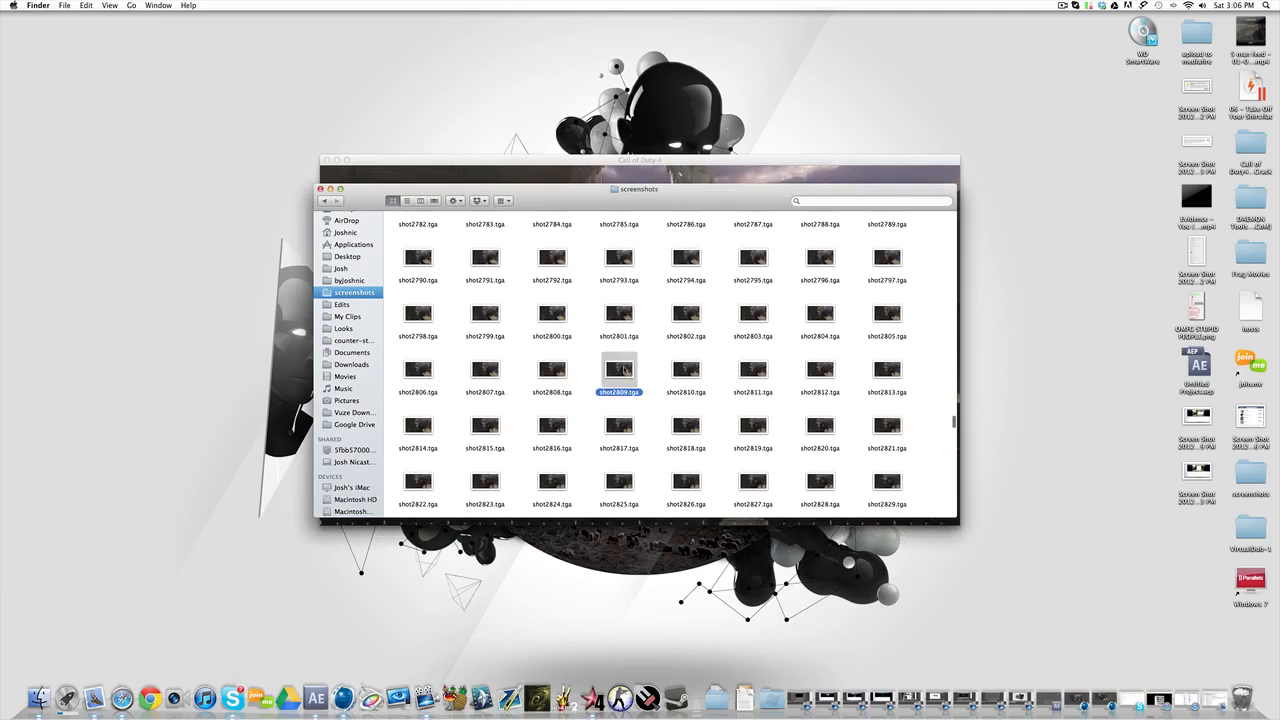
pyautogui.doubleClick(620, 368)
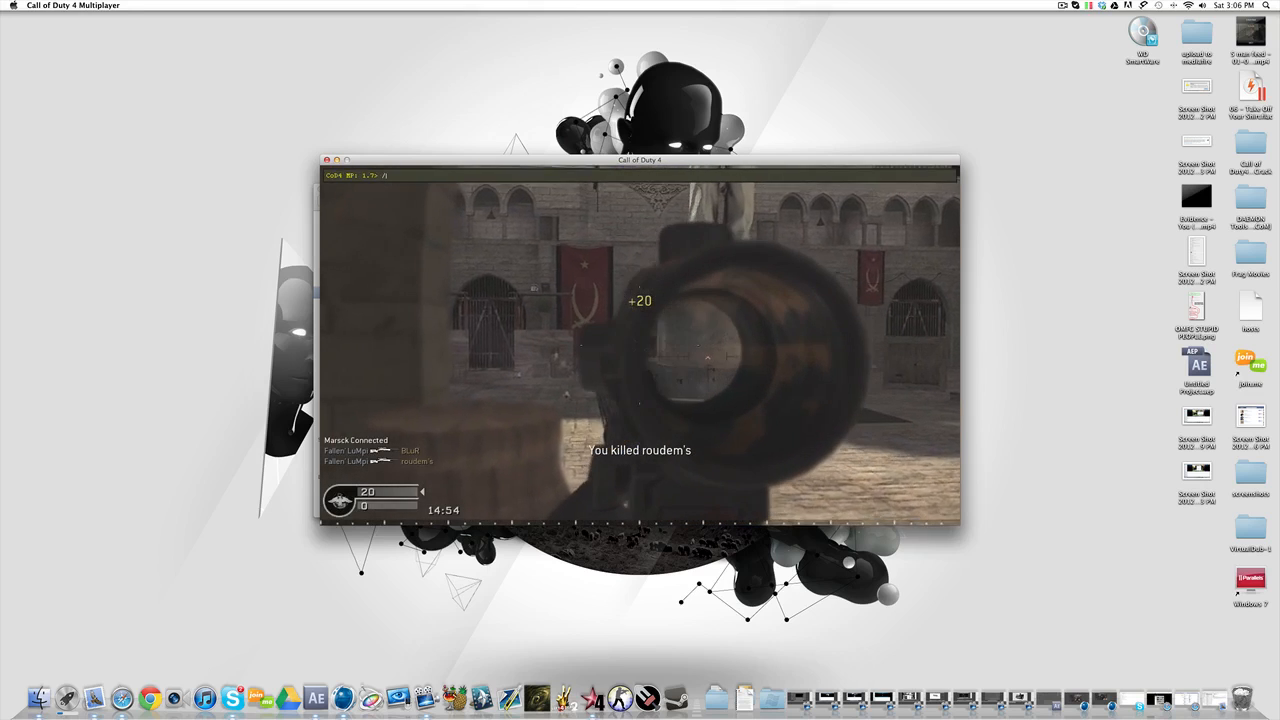
# Start frame capture with the cl_avidemo console command during the fight
pyautogui.write('cl_avidemo')
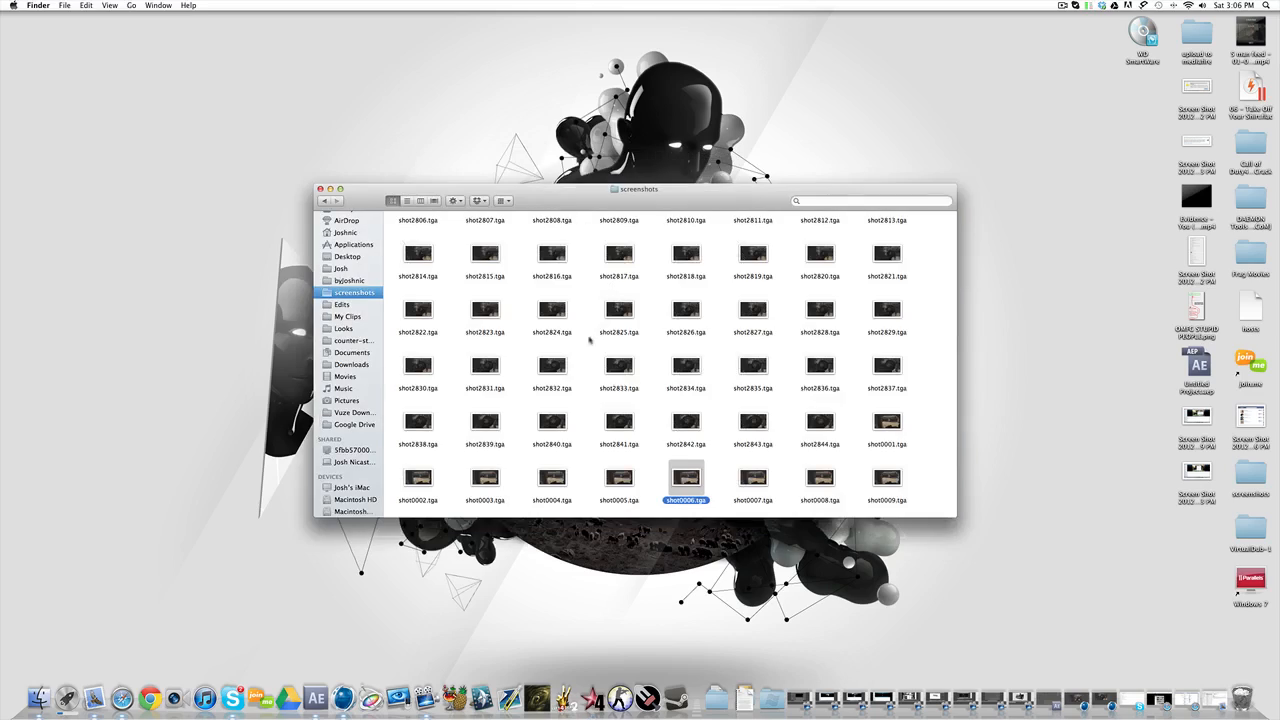
pyautogui.scroll(3)
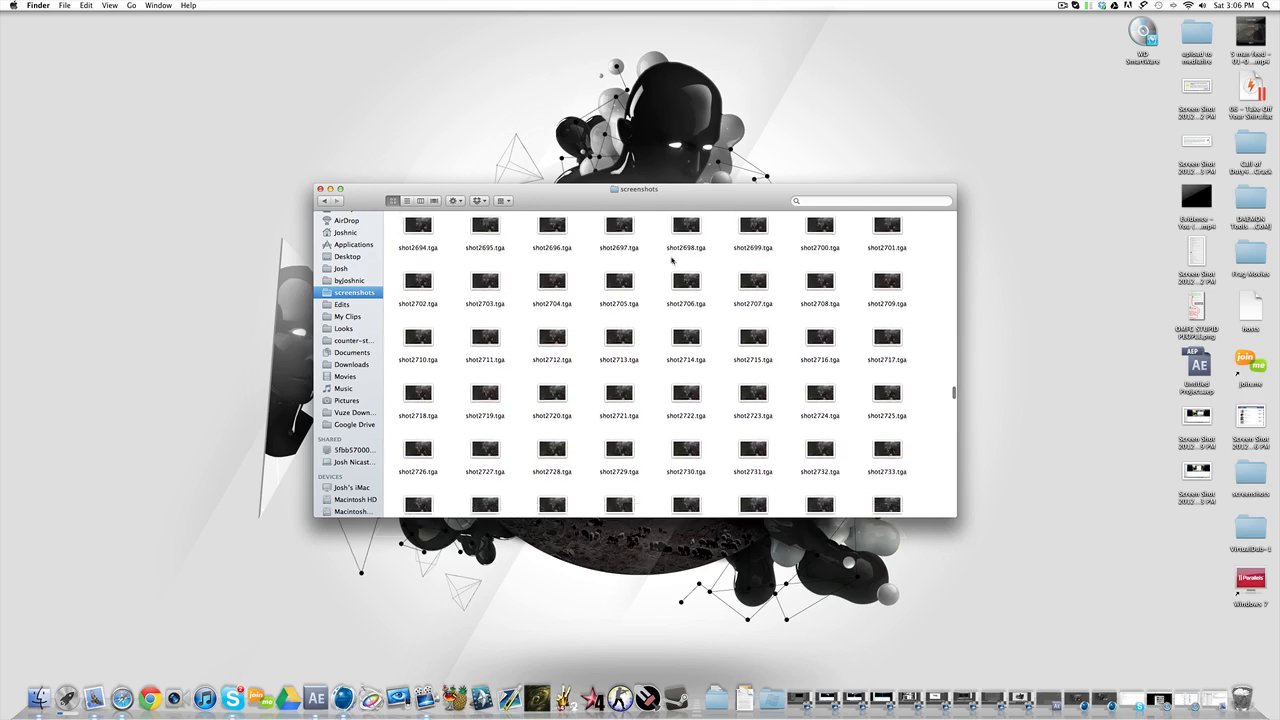
pyautogui.scroll(-3)
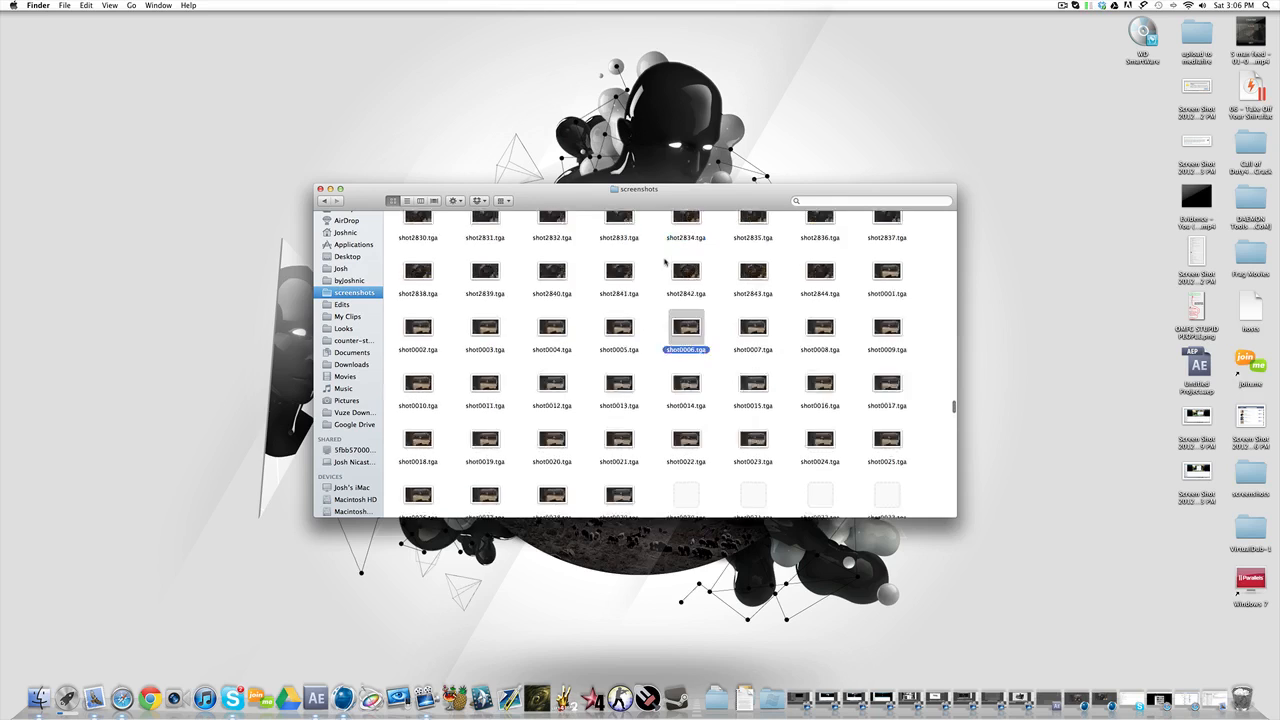
pyautogui.scroll(3)
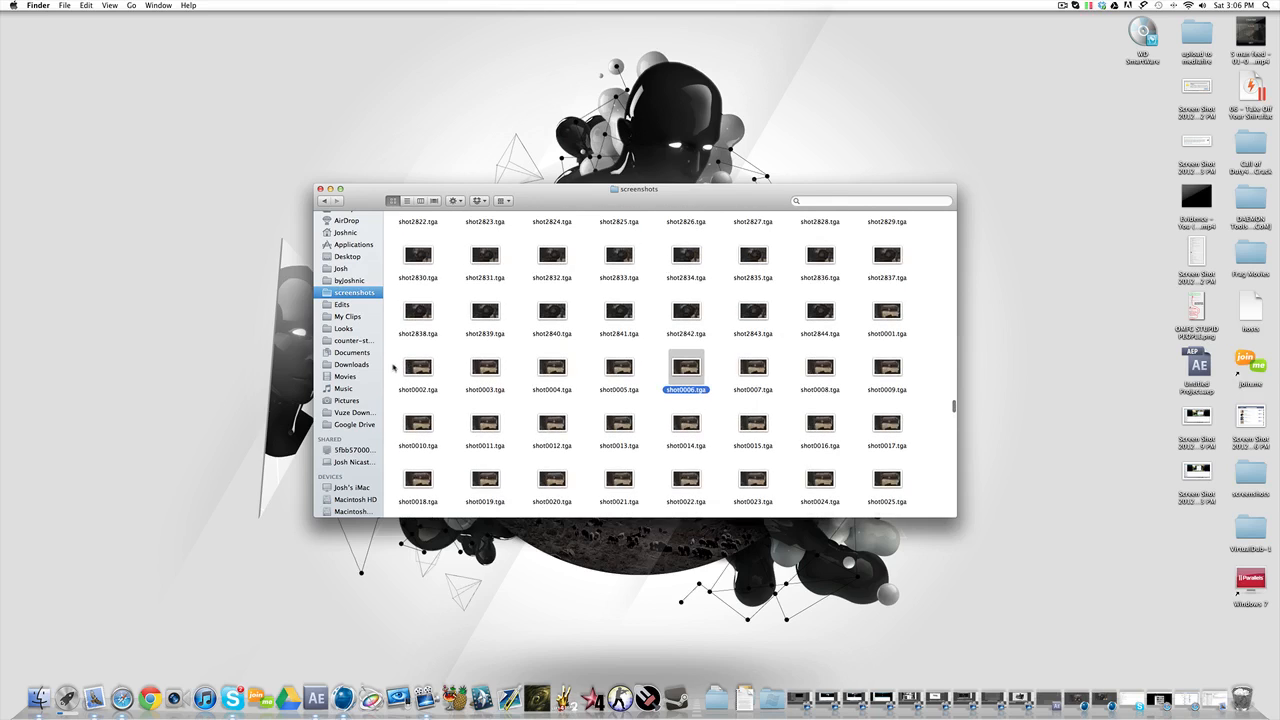
pyautogui.scroll(-3)
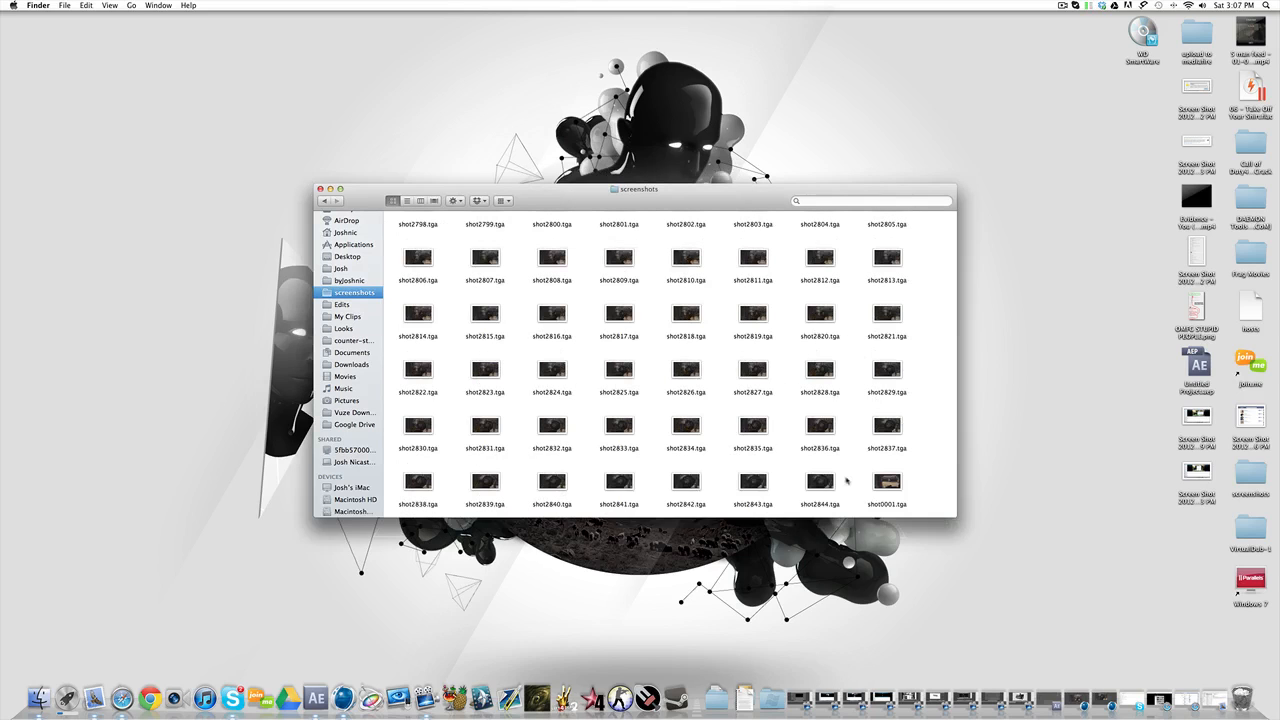
pyautogui.scroll(-3)
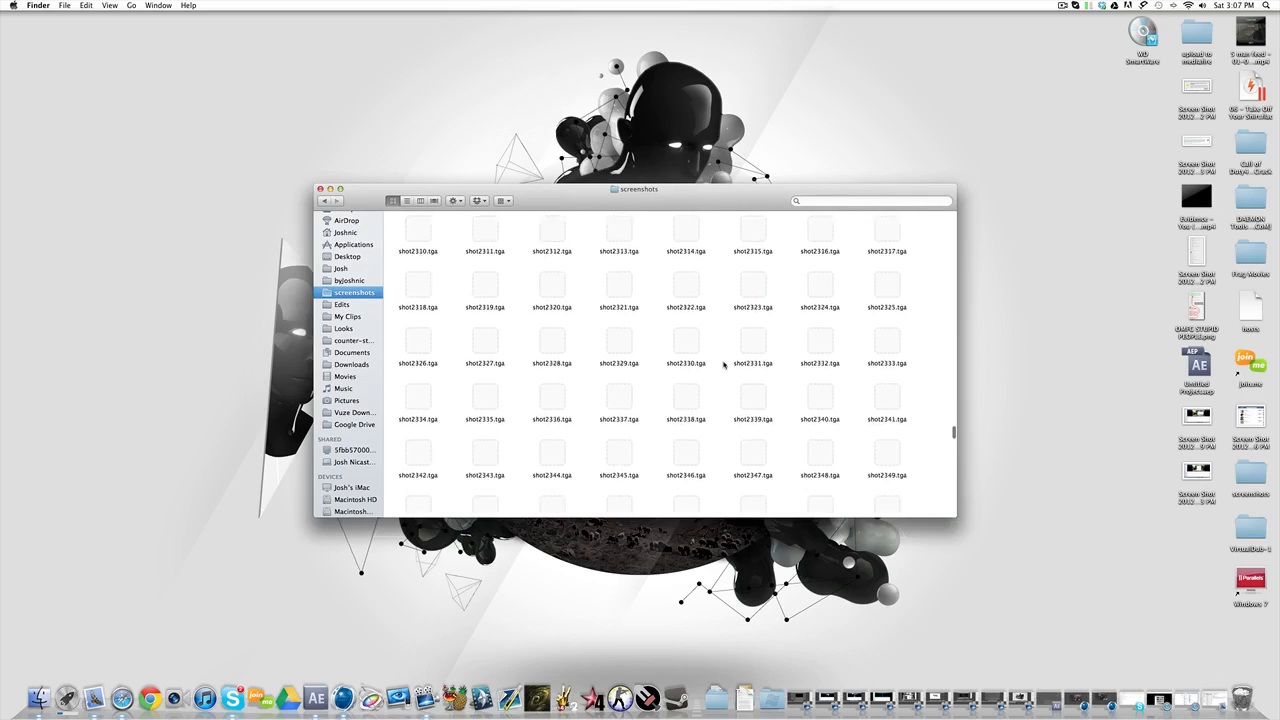
pyautogui.scroll(3)
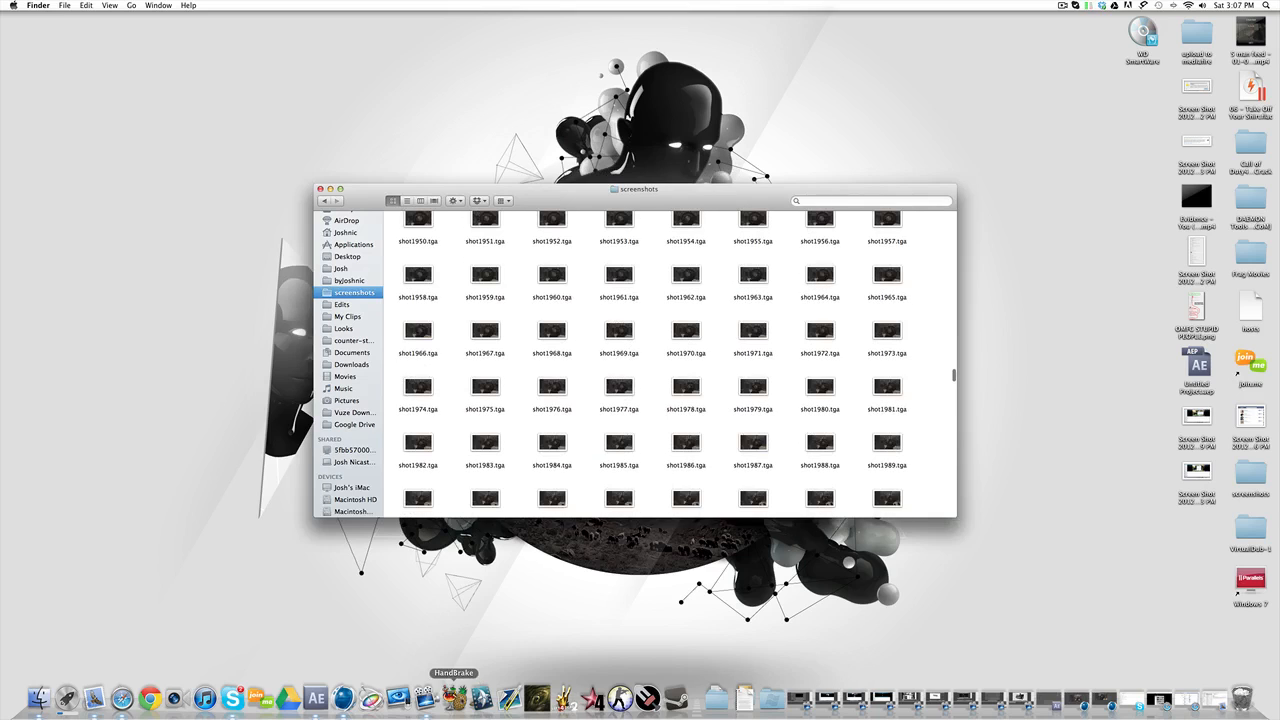
pyautogui.moveTo(370, 696)
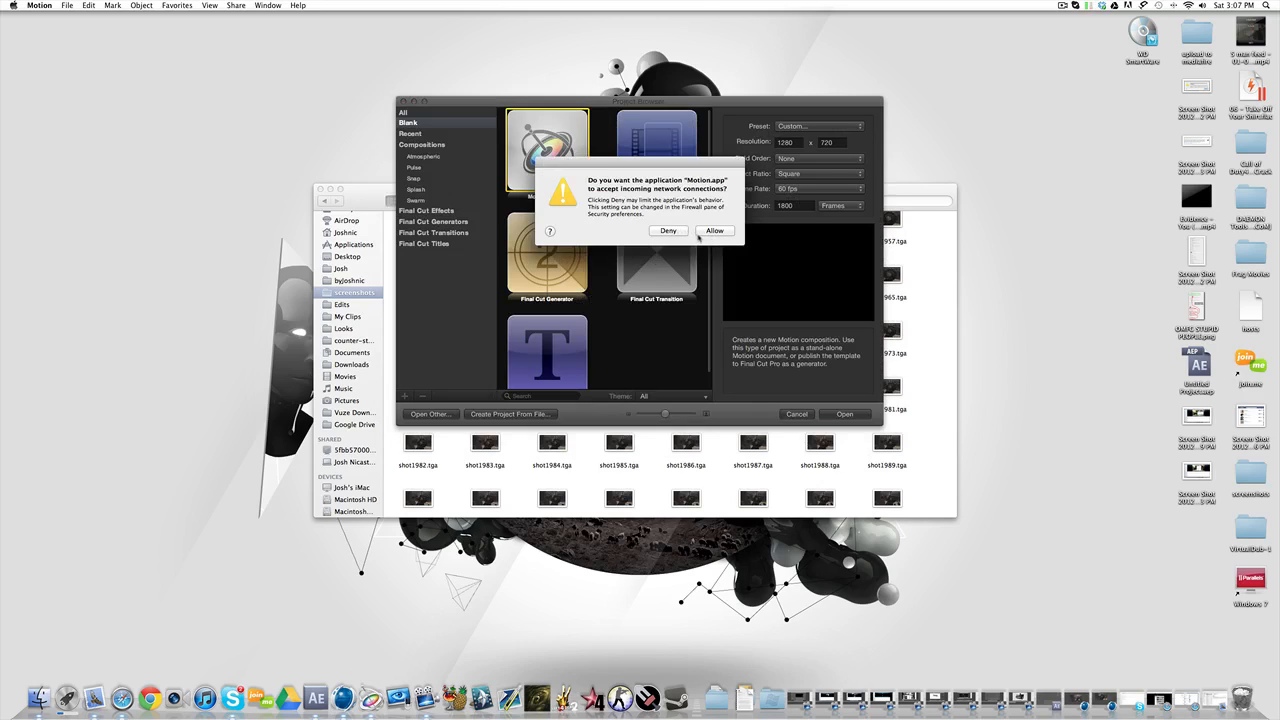
pyautogui.moveTo(700, 238)
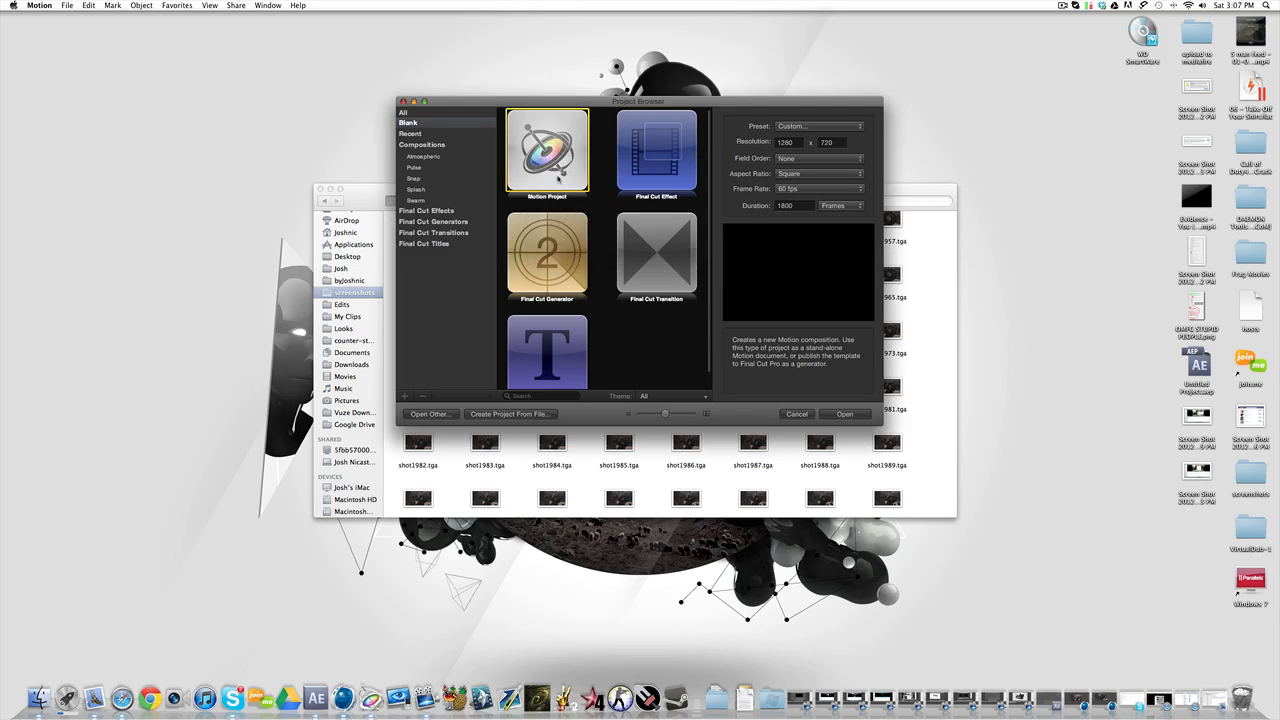
# Create a new blank Motion Project from the Project Browser
pyautogui.click(796, 414)
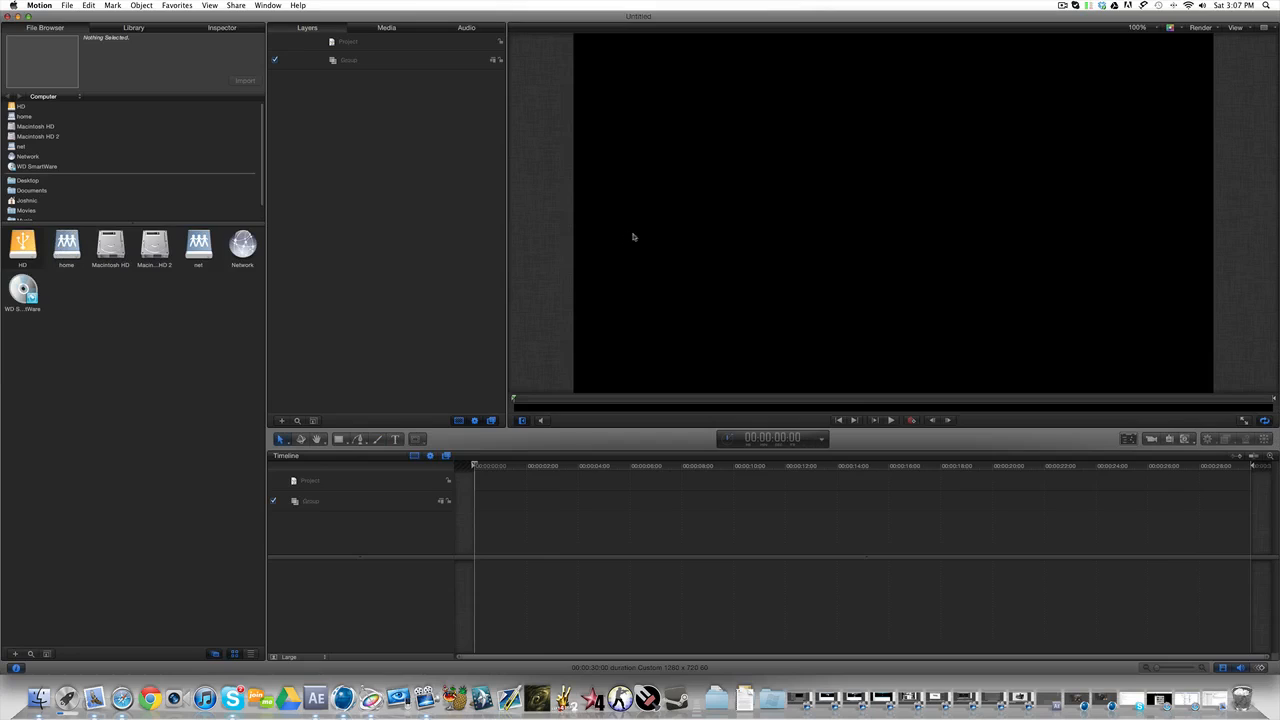
pyautogui.moveTo(474, 198)
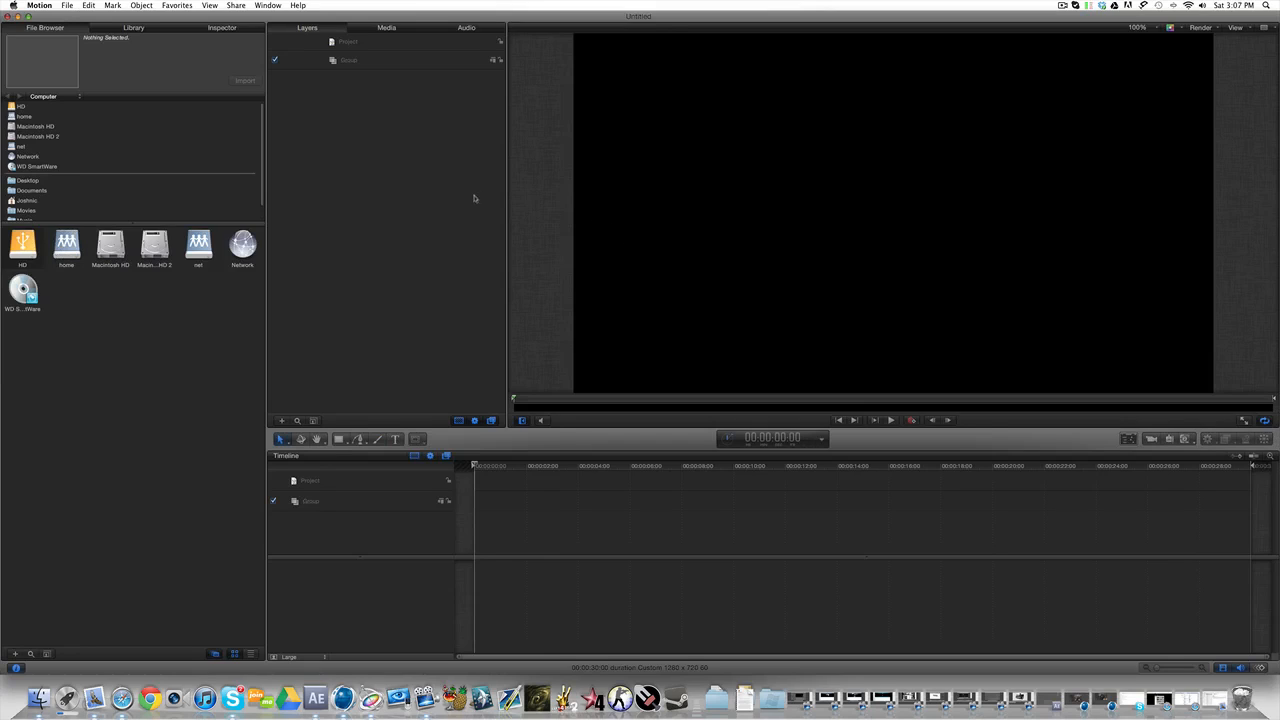
pyautogui.moveTo(156, 28)
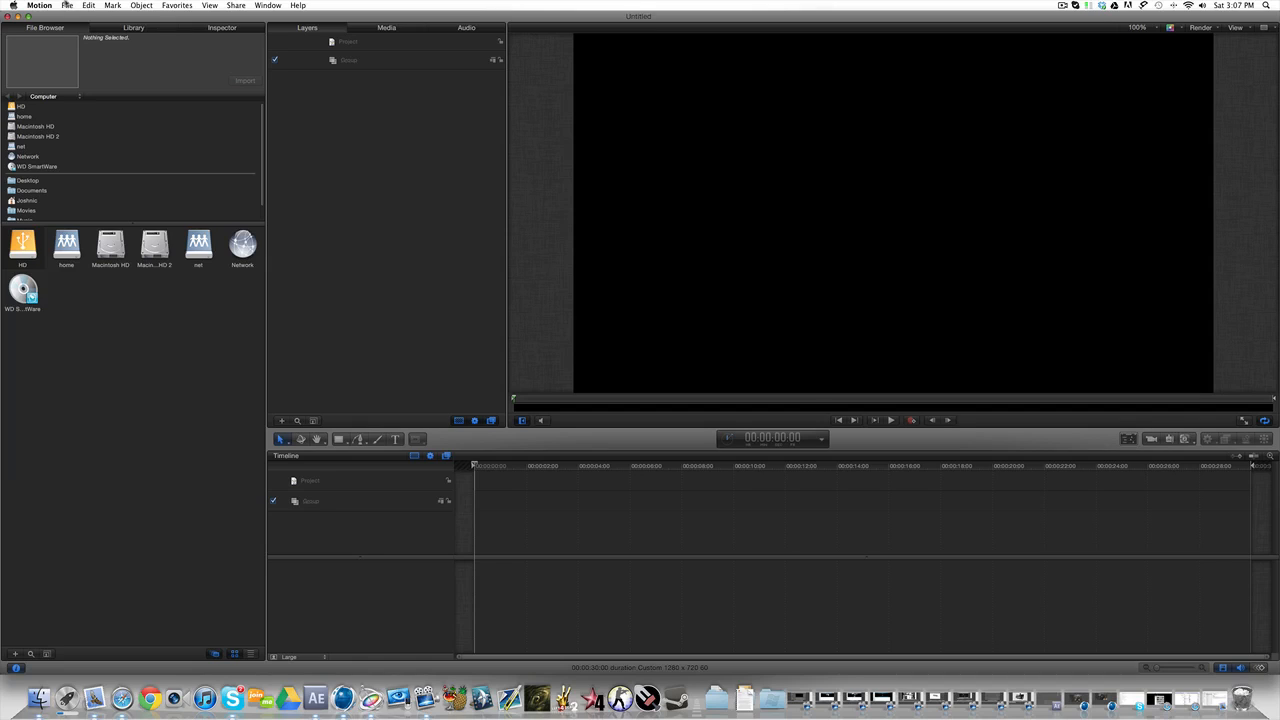
pyautogui.click(68, 4)
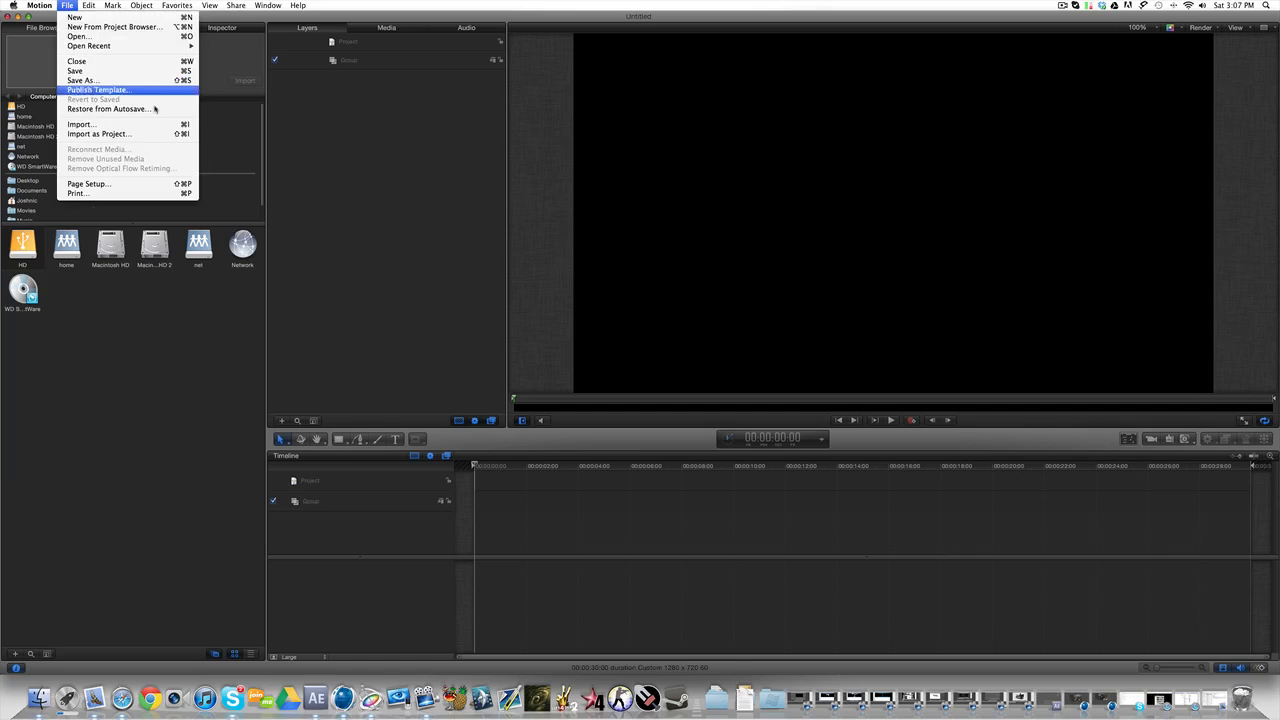
# Navigate the Import Files dialog to Applications > Call of Duty 4 > Mods > ModWarfare > screenshots
pyautogui.click(80, 124)
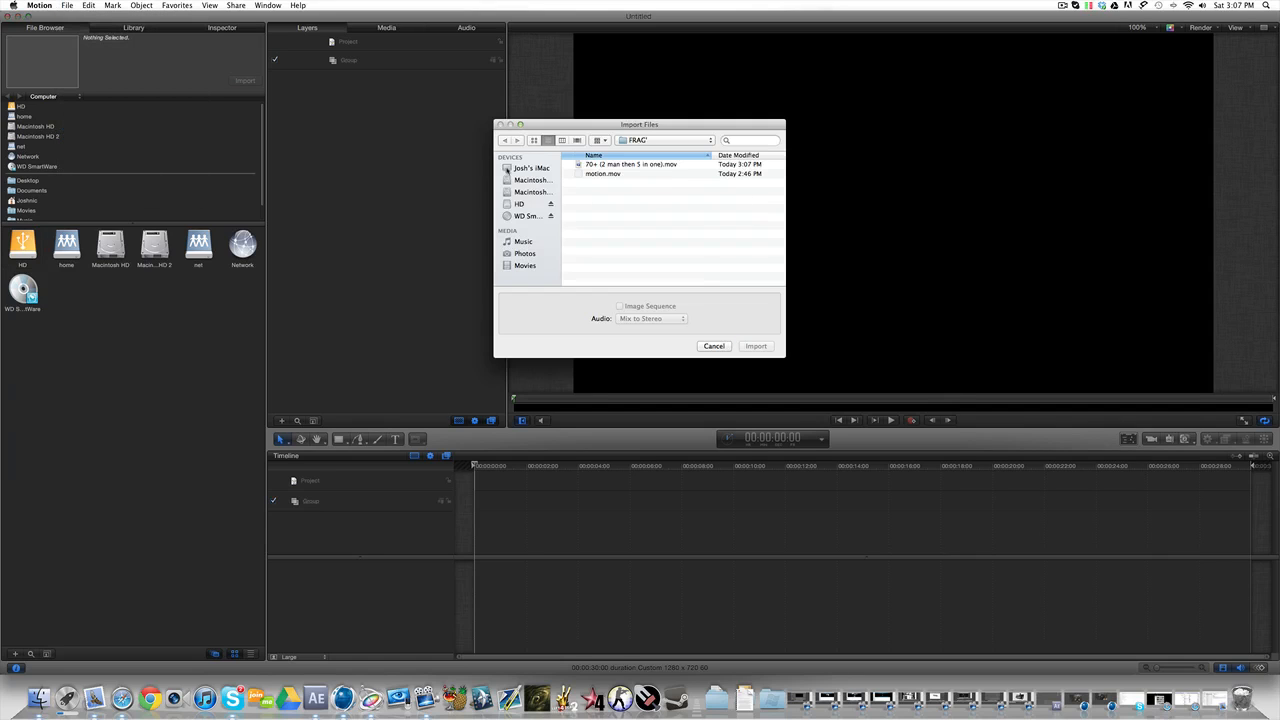
pyautogui.click(536, 204)
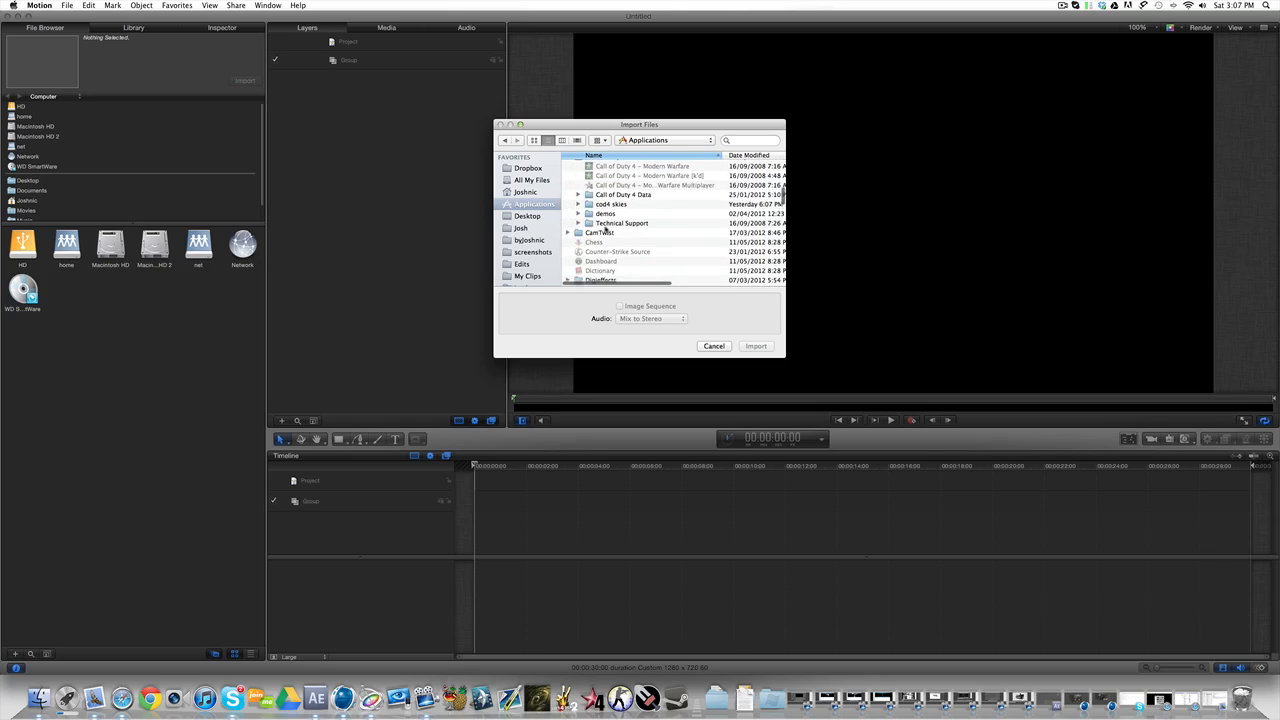
pyautogui.doubleClick(624, 194)
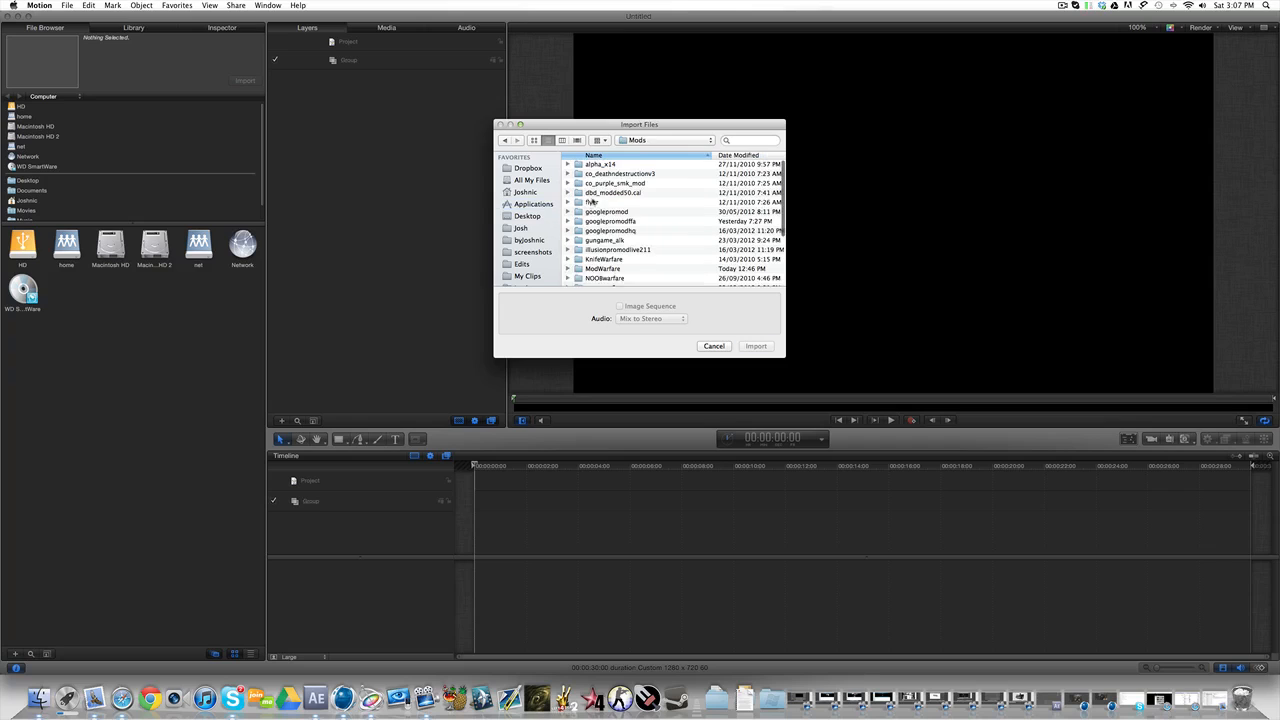
pyautogui.scroll(-3)
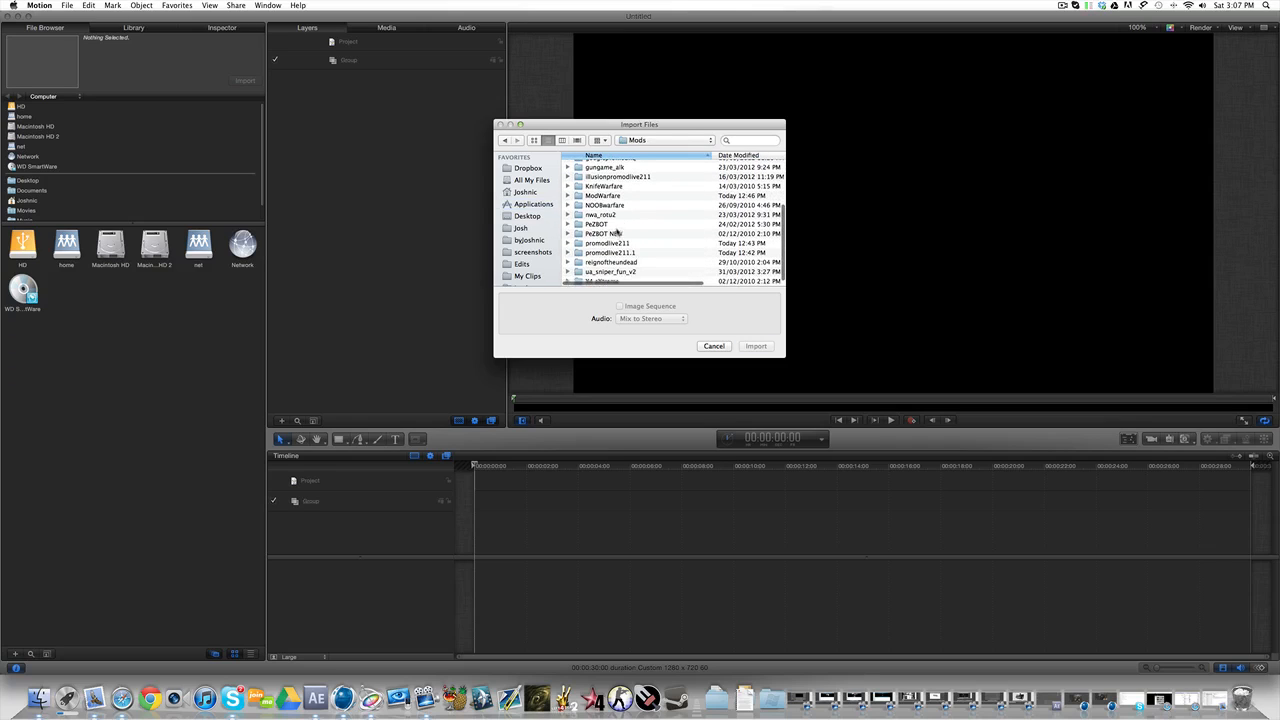
pyautogui.doubleClick(604, 196)
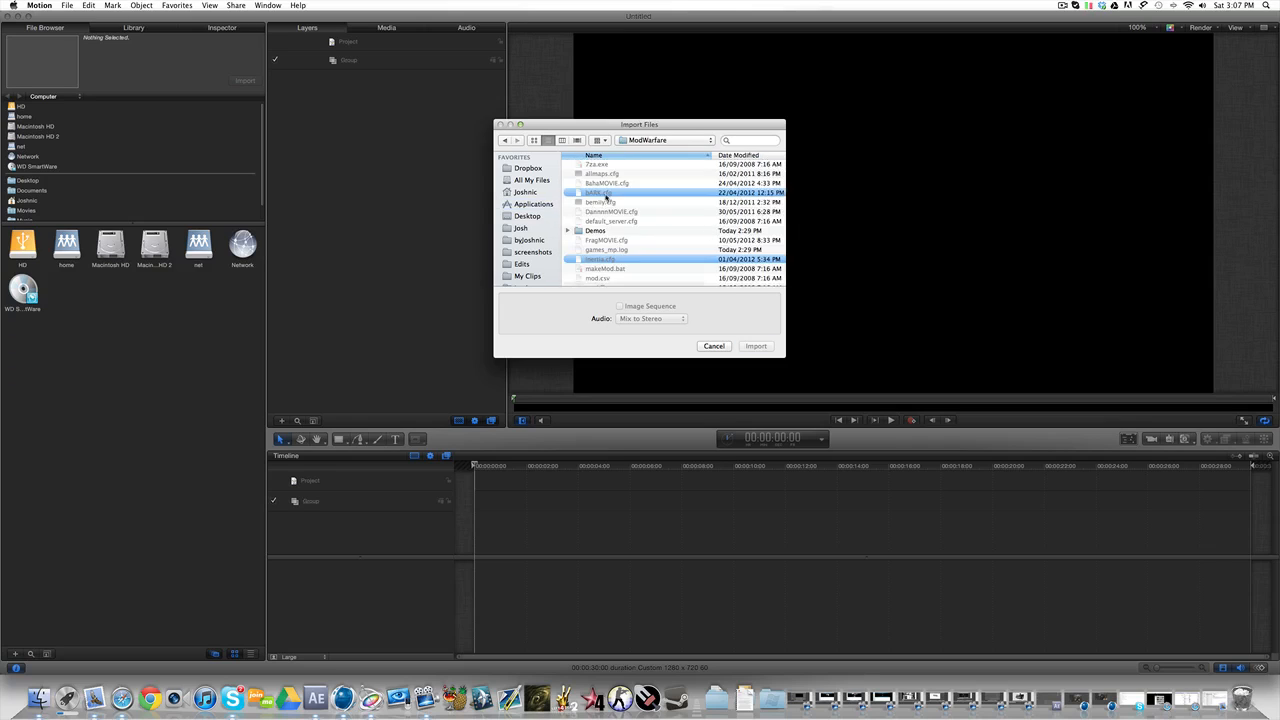
pyautogui.scroll(-3)
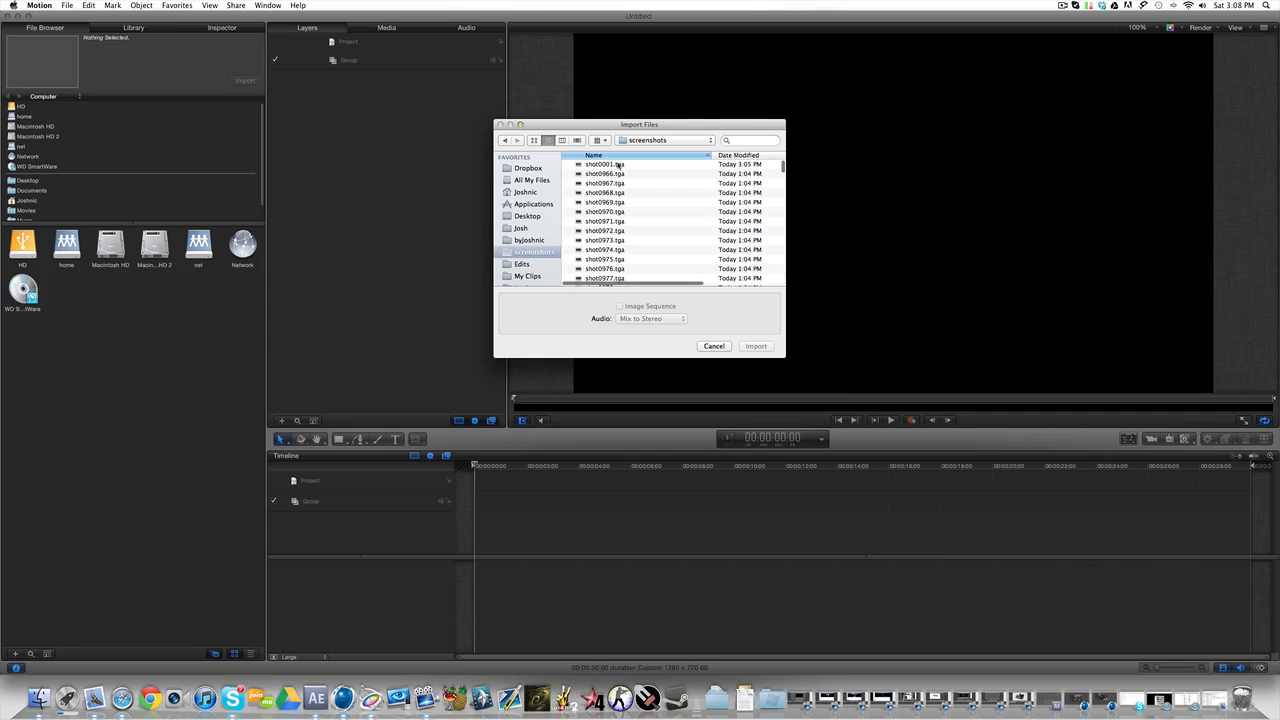
# Select the first .tga shot frame to start the sequence from
pyautogui.click(604, 172)
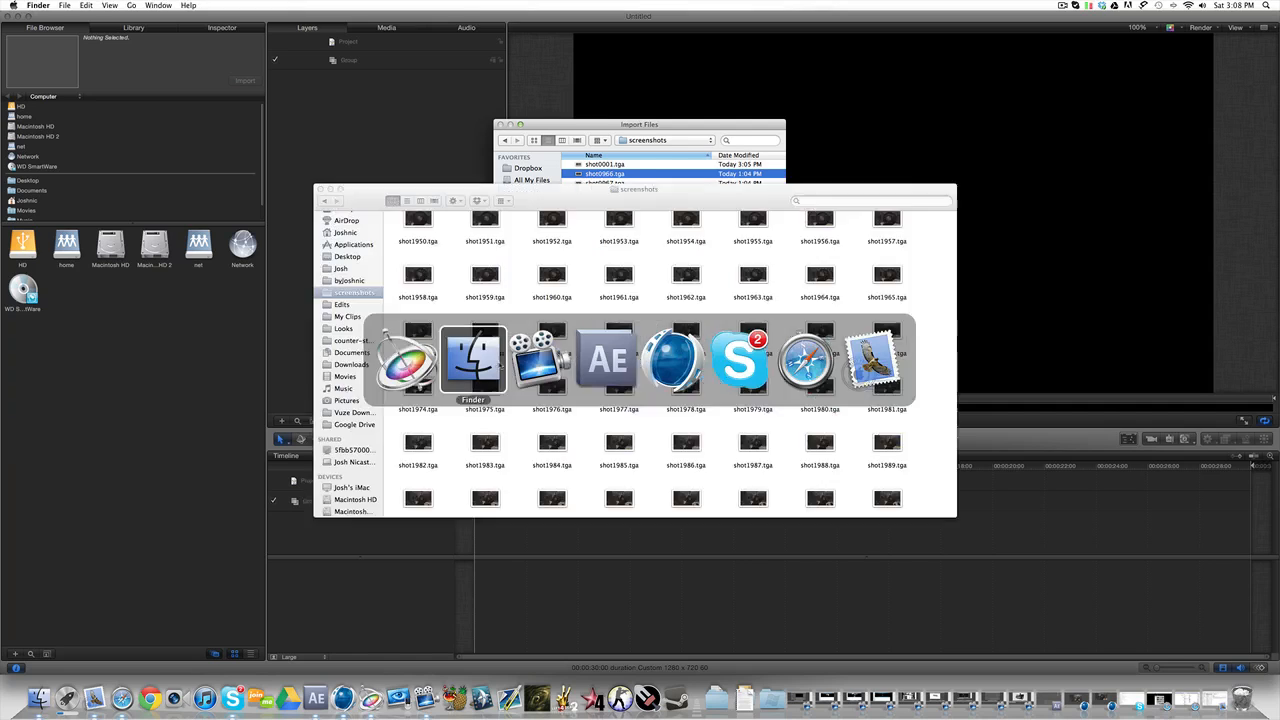
pyautogui.scroll(-3)
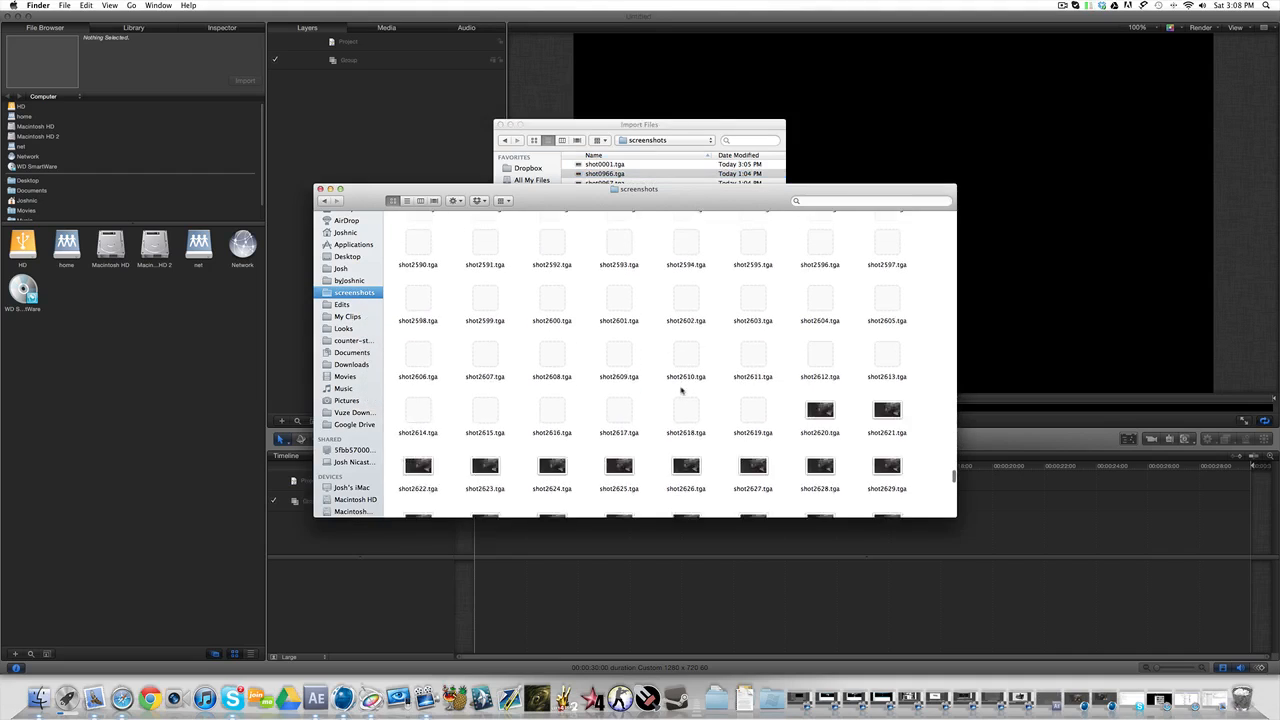
pyautogui.scroll(-3)
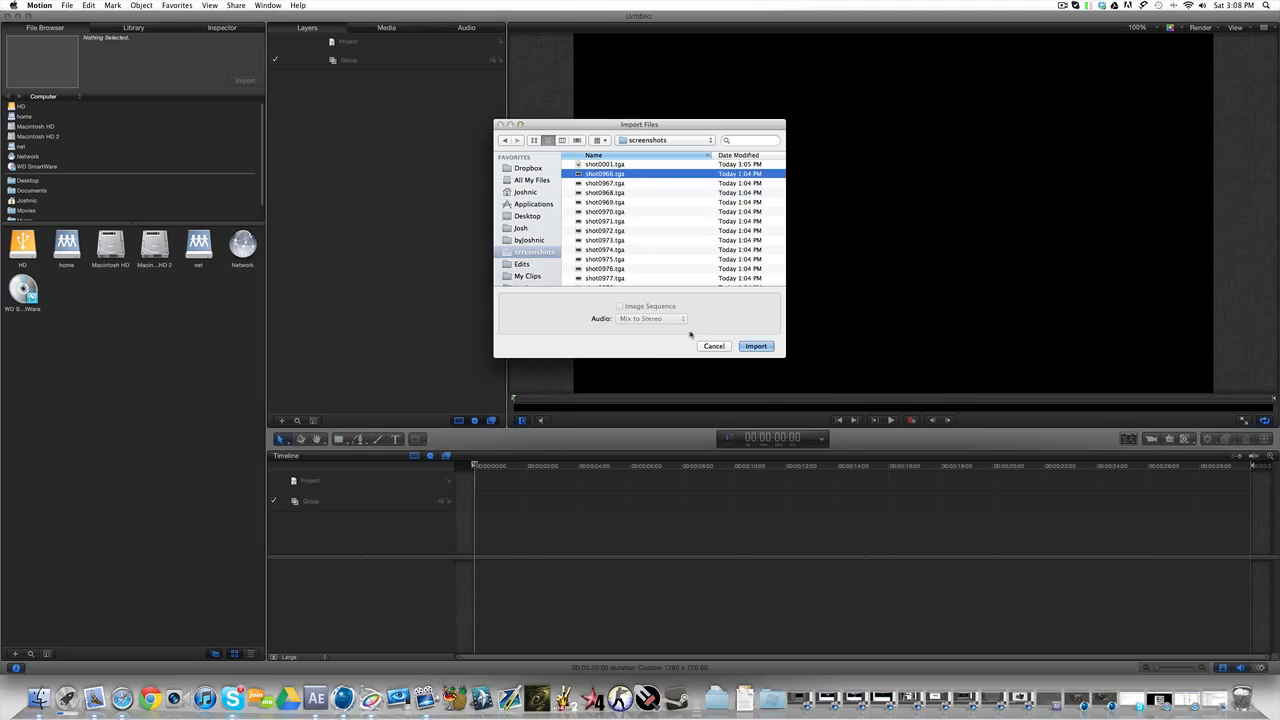
# Import the .tga frames as a single Image Sequence into the project
pyautogui.click(620, 306)
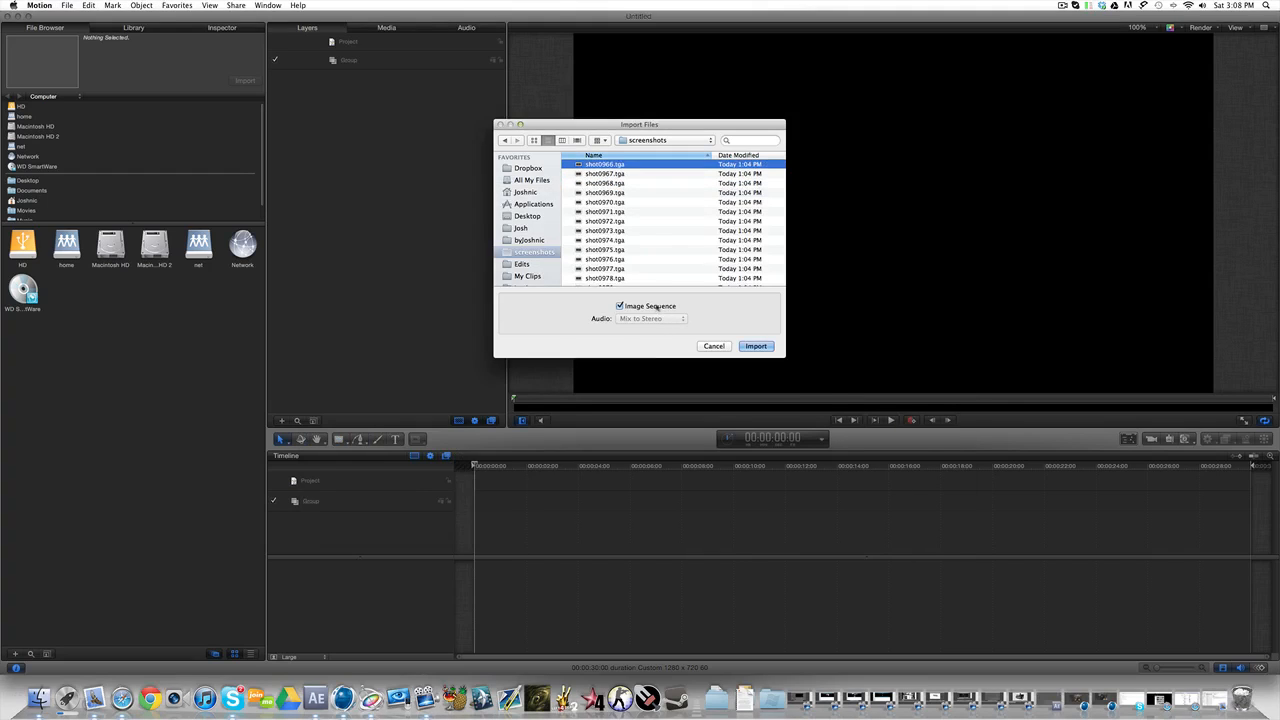
pyautogui.scroll(-3)
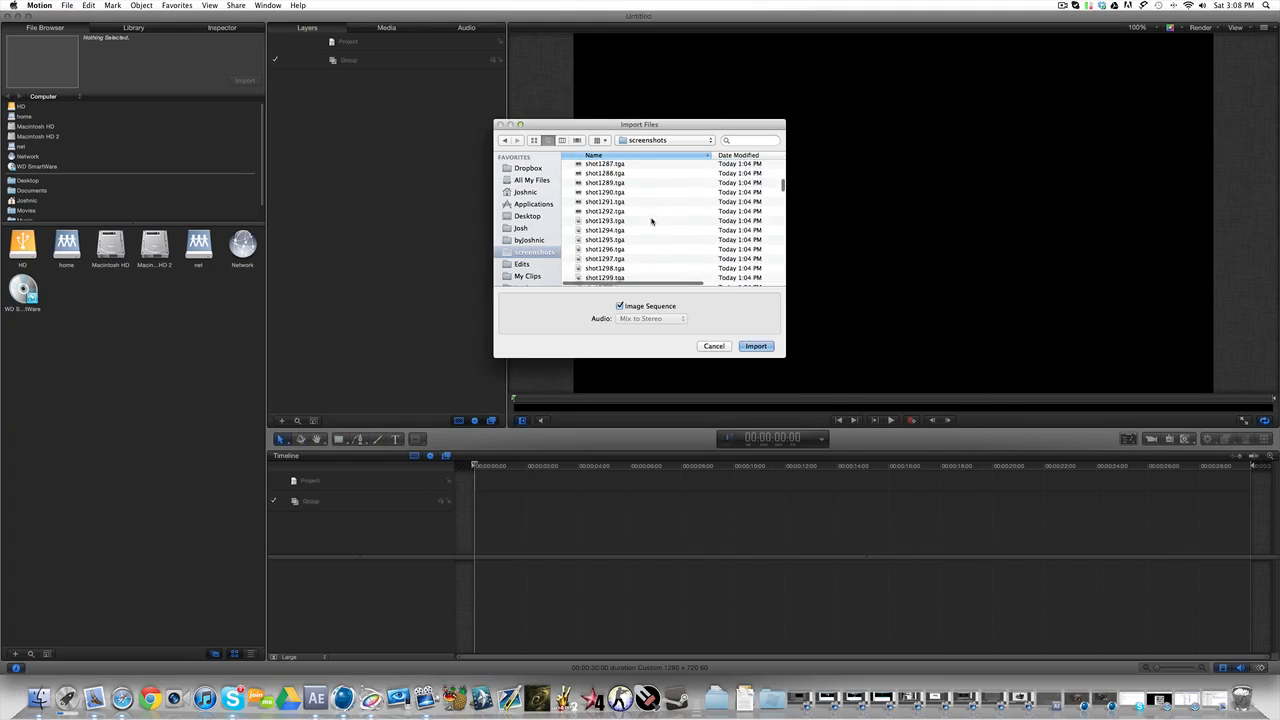
pyautogui.scroll(-3)
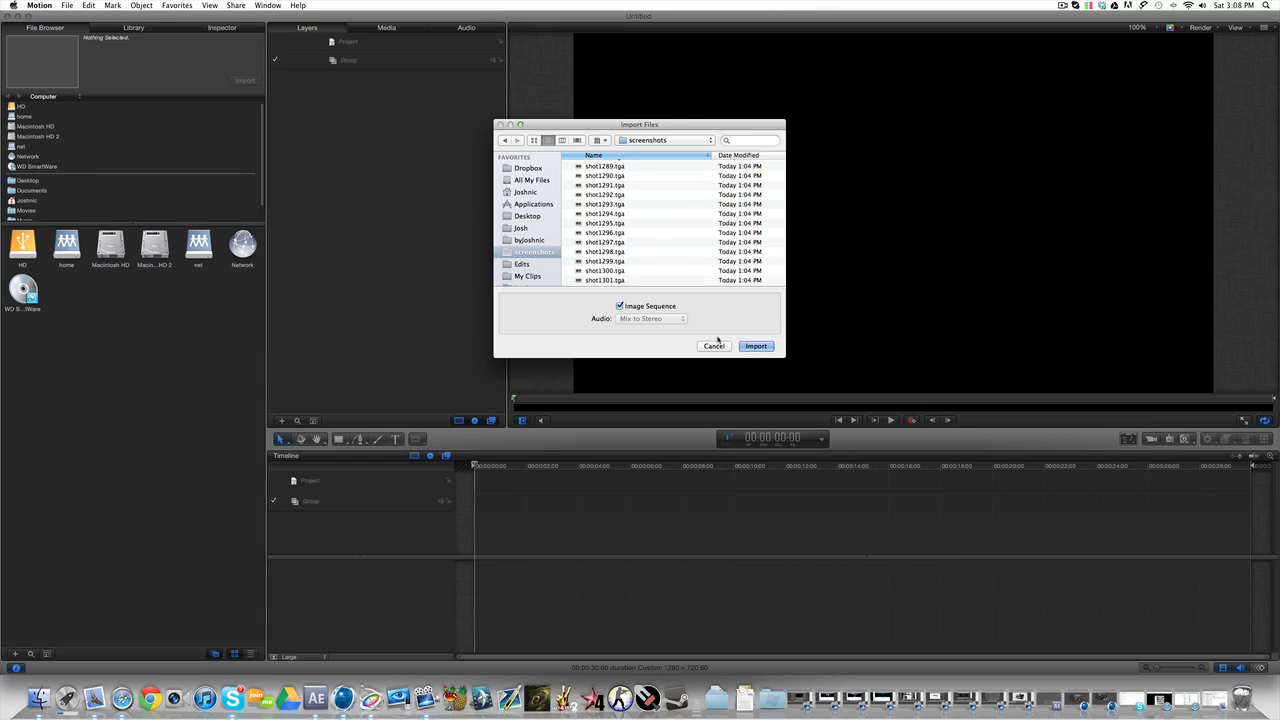
pyautogui.click(714, 344)
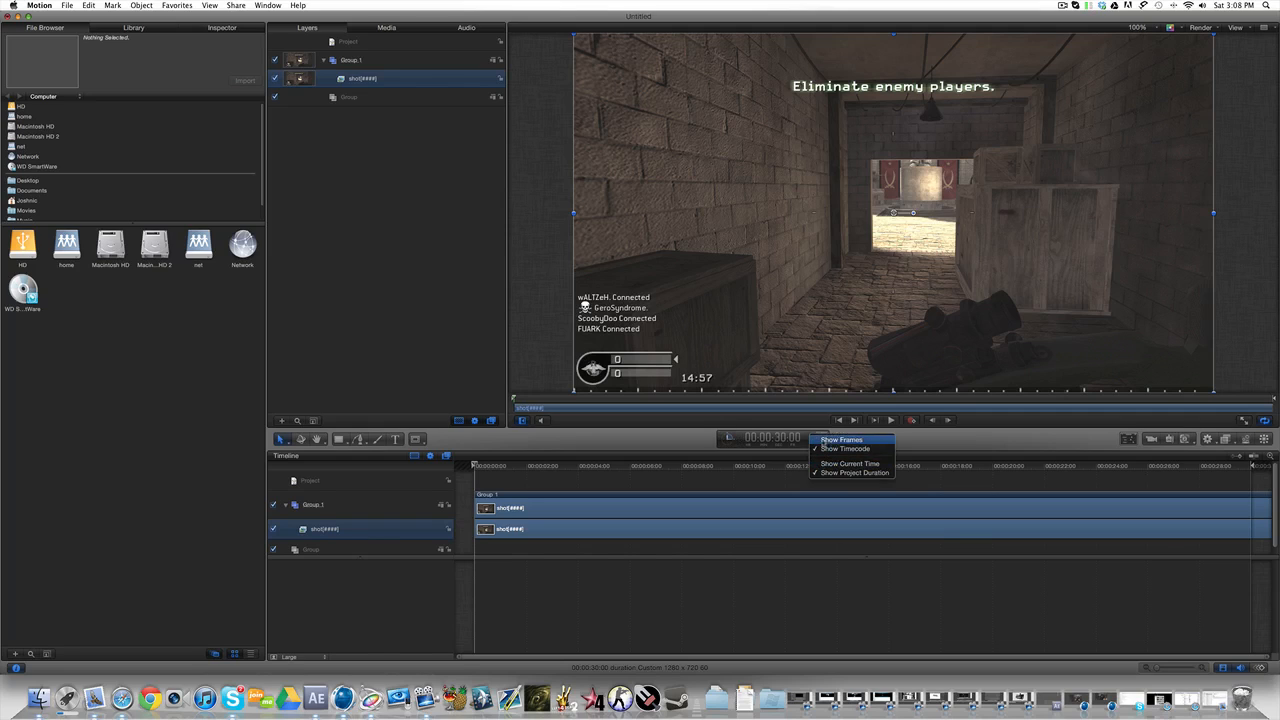
# Switch the playhead time display to frames for the imported clip
pyautogui.click(840, 440)
pyautogui.write('4000')
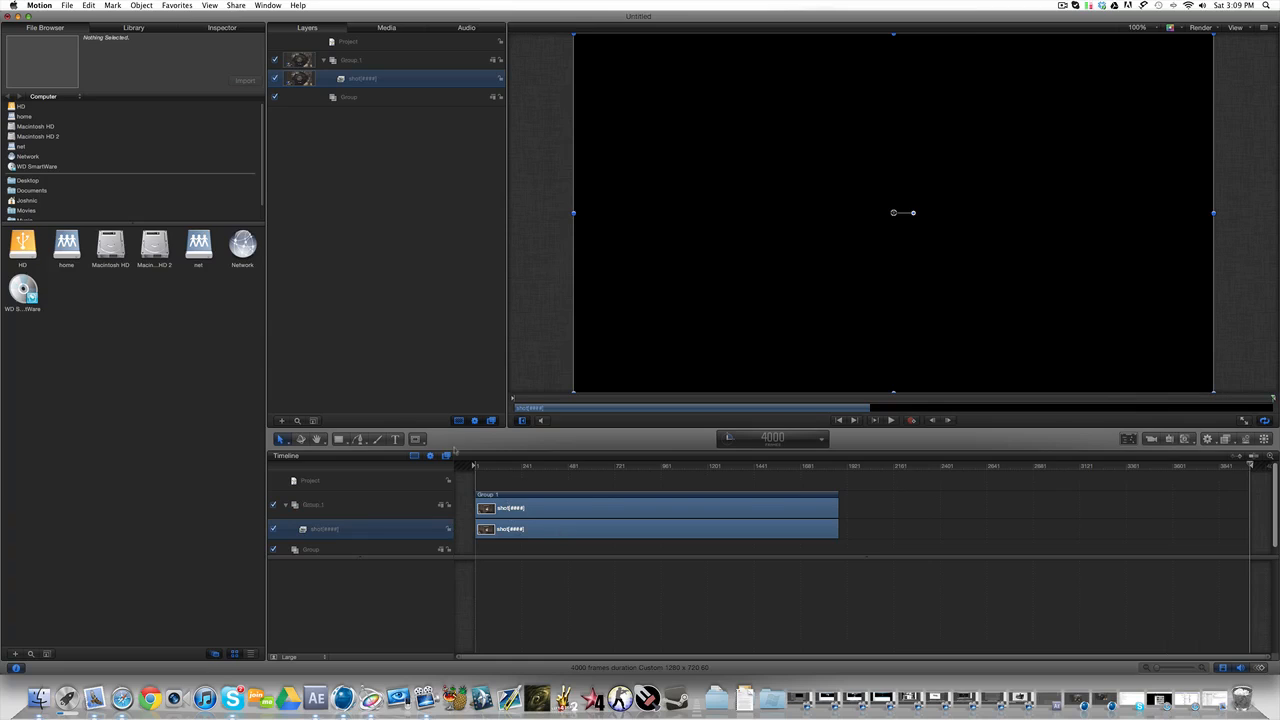
# Select the clip's Speed value under Inspector > Properties > Timing to lower it
pyautogui.click(220, 28)
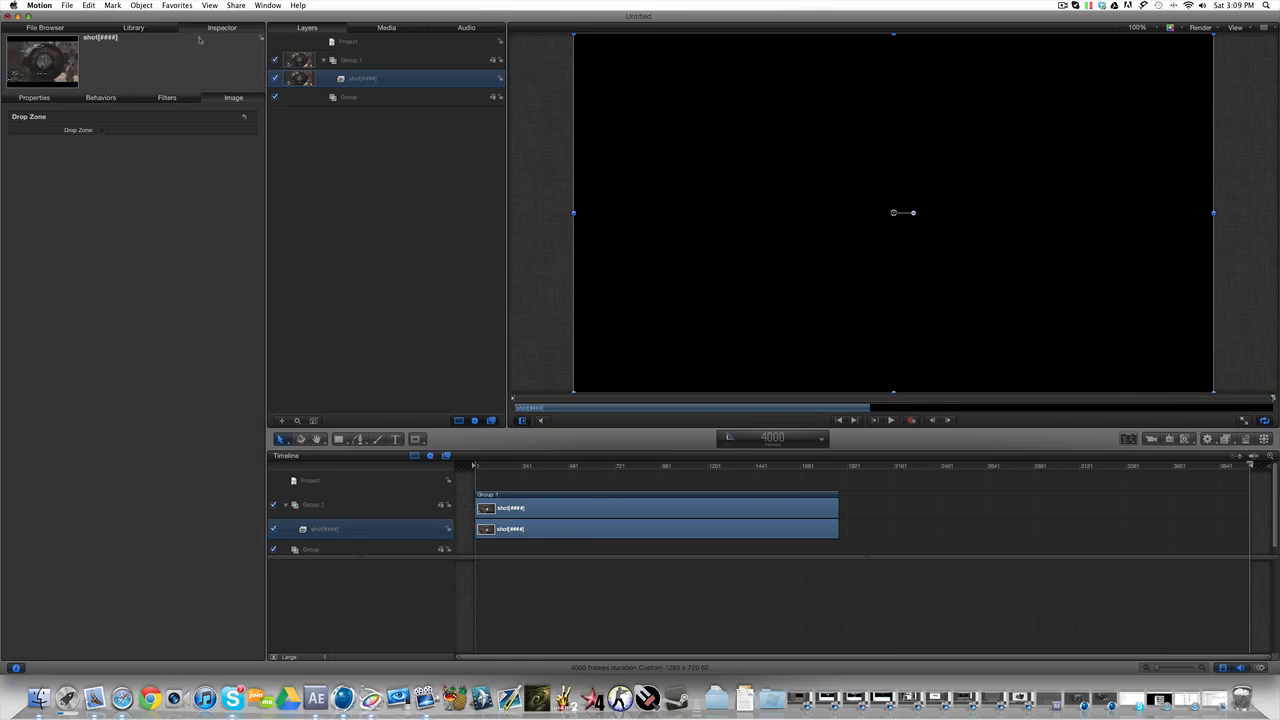
pyautogui.click(34, 96)
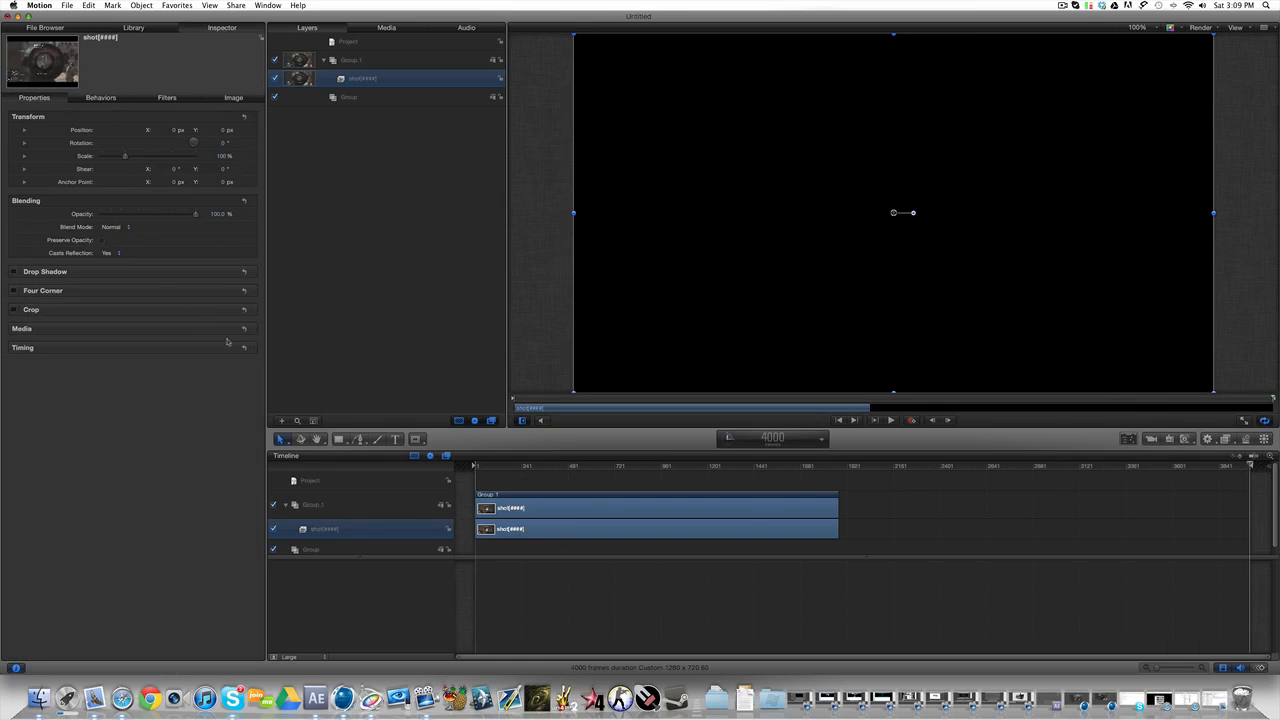
pyautogui.click(22, 348)
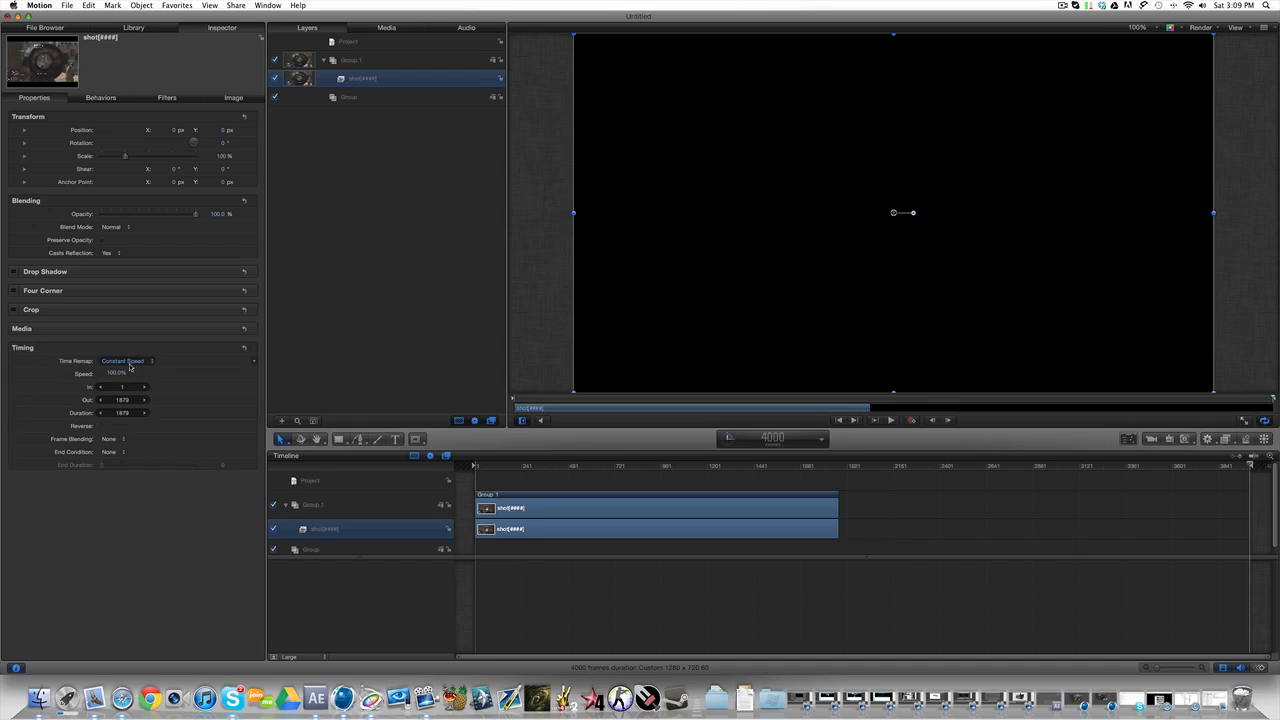
pyautogui.tripleClick(116, 374)
pyautogui.write('50')
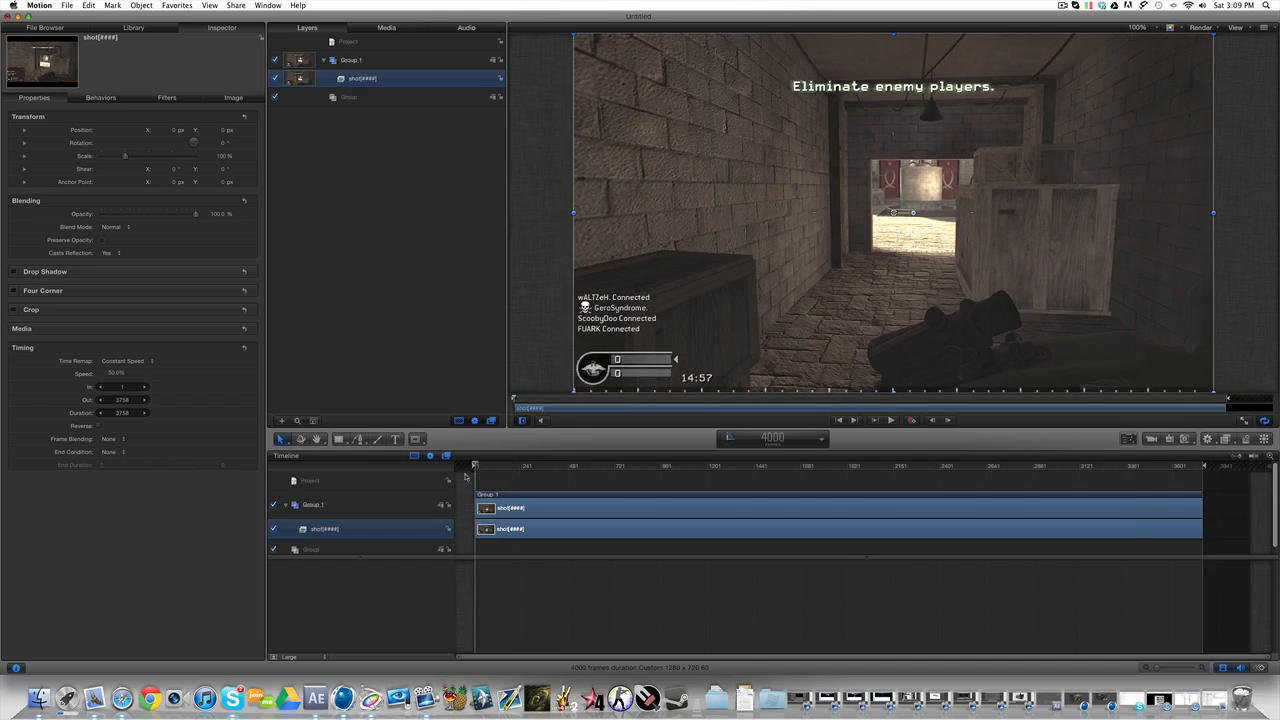
# Play back the slowed footage and scrub to another moment in the clip
pyautogui.click(888, 420)
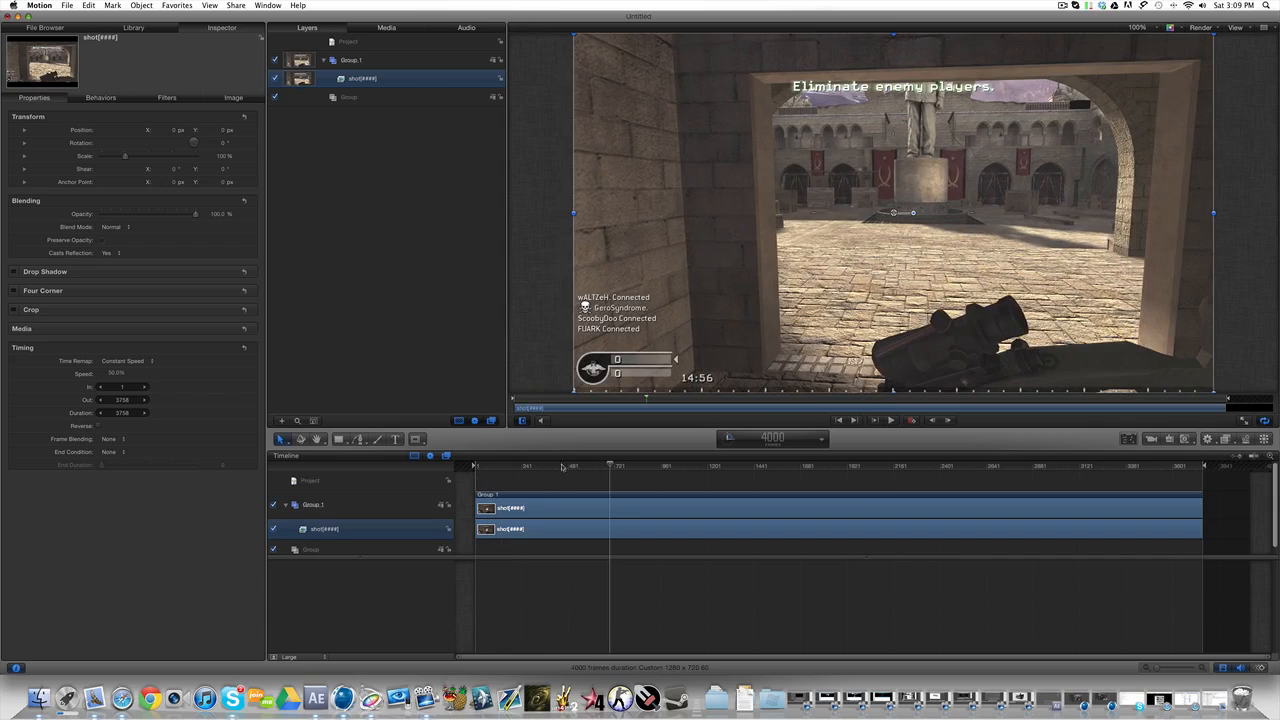
pyautogui.moveTo(580, 504)
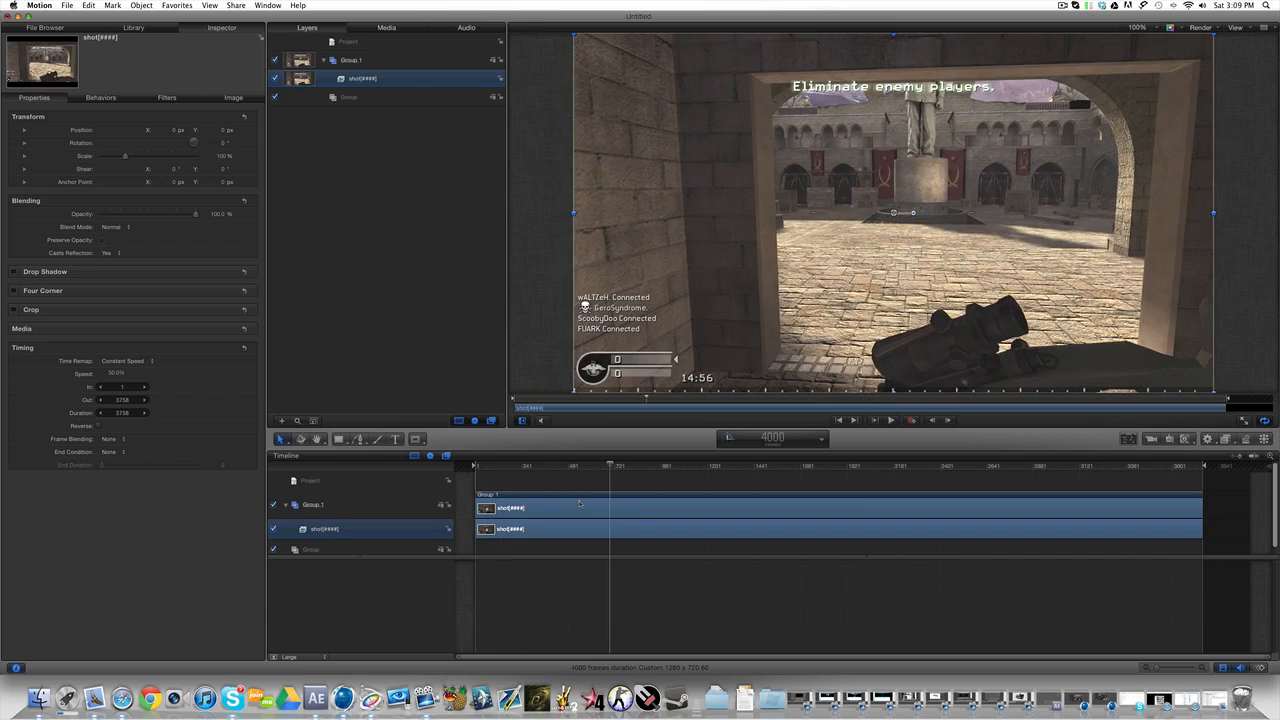
pyautogui.moveTo(578, 500)
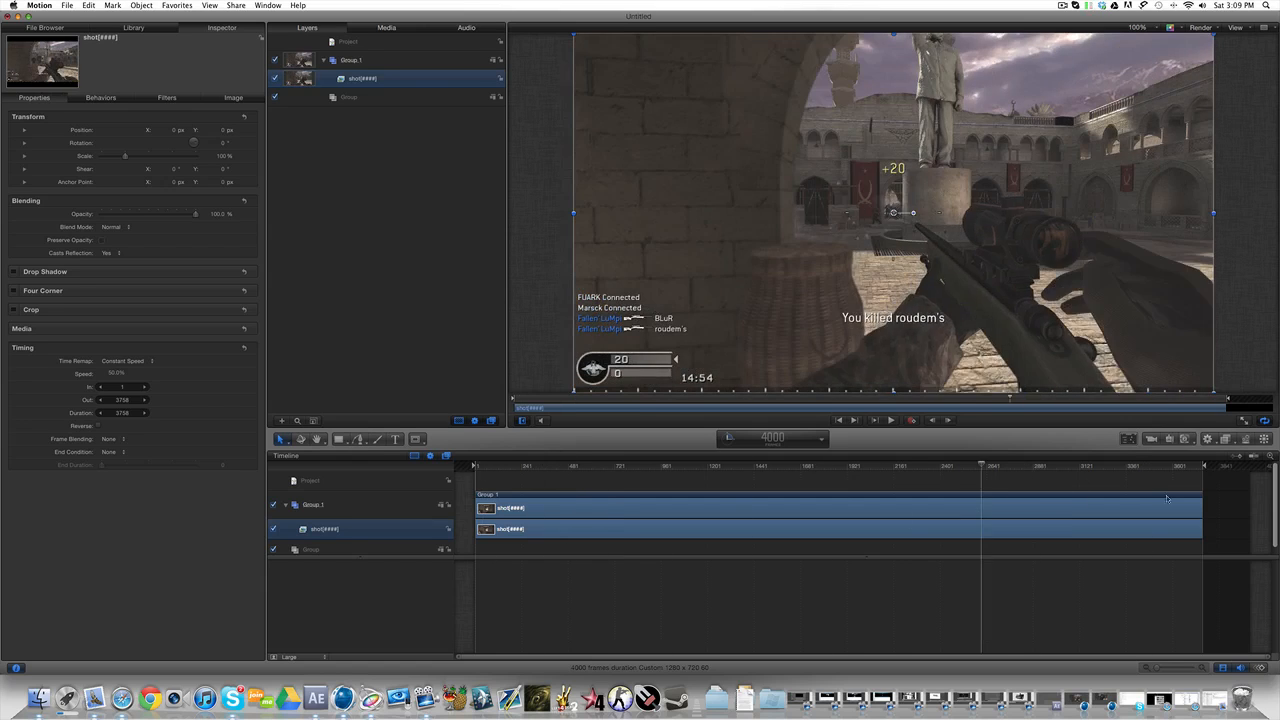
pyautogui.click(838, 464)
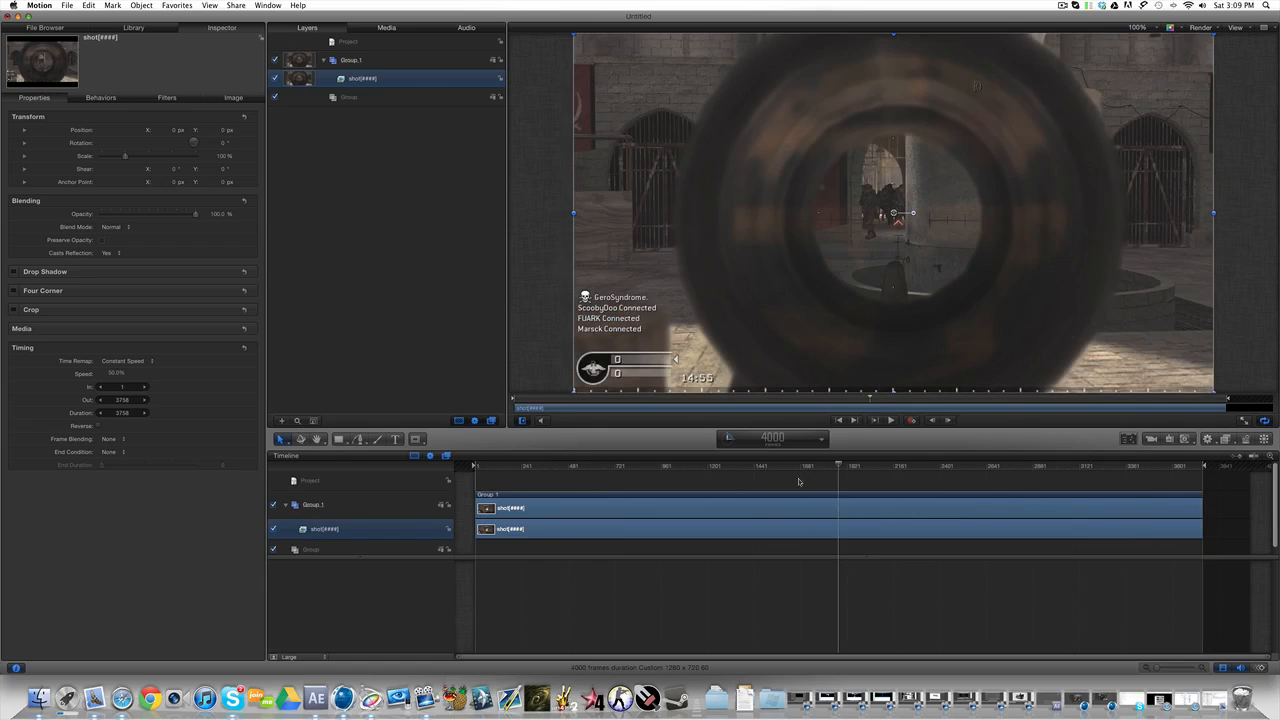
pyautogui.moveTo(204, 92)
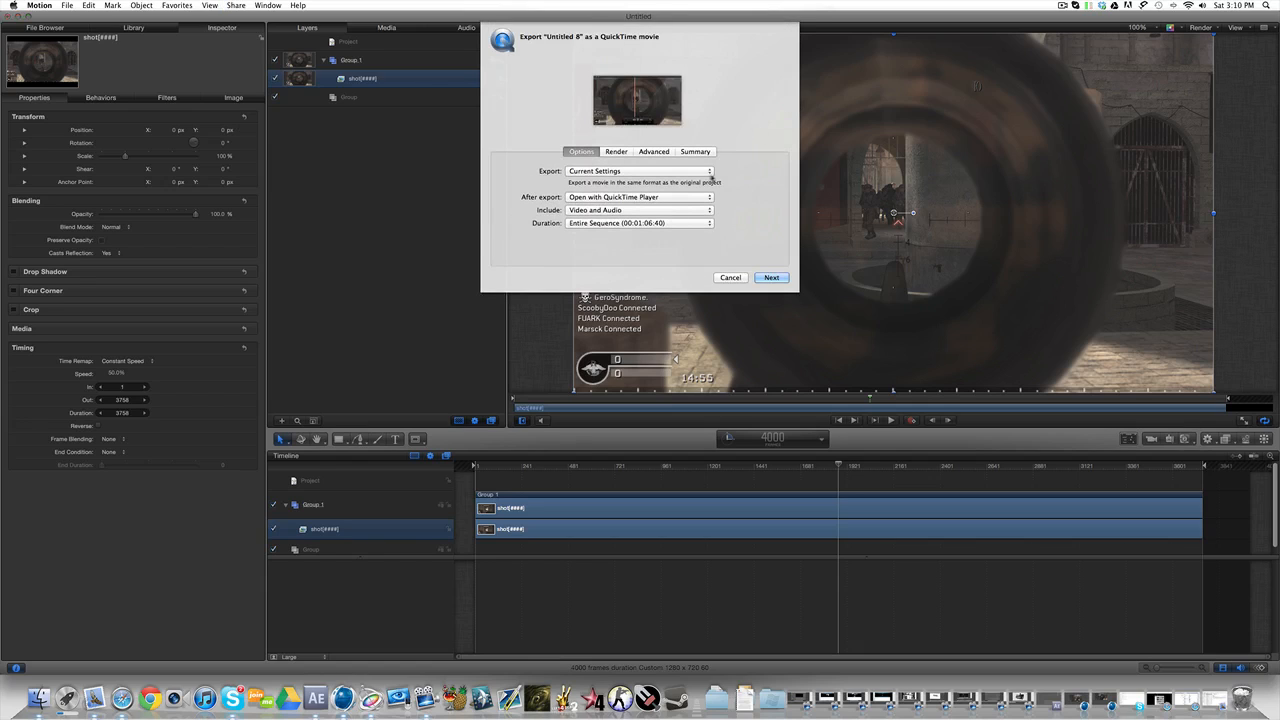
# Continue past export settings and name the movie 'tutorial' on Macintosh HD 2
pyautogui.click(772, 276)
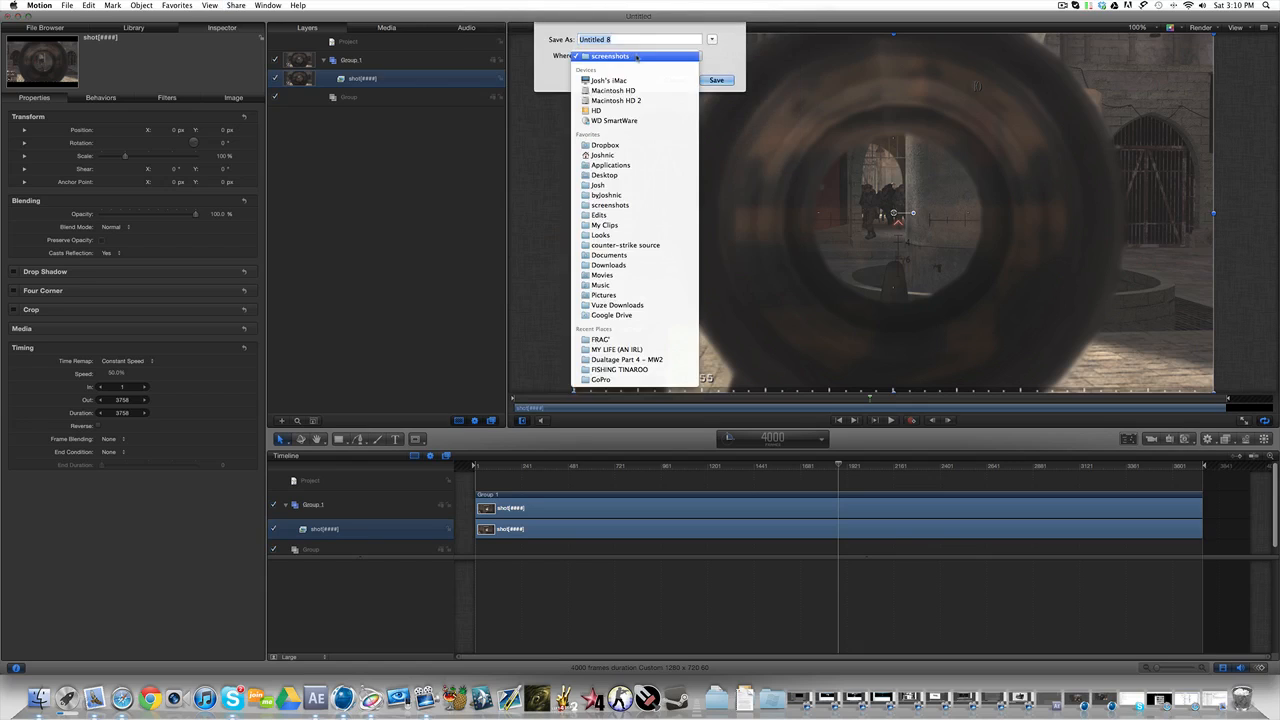
pyautogui.click(600, 284)
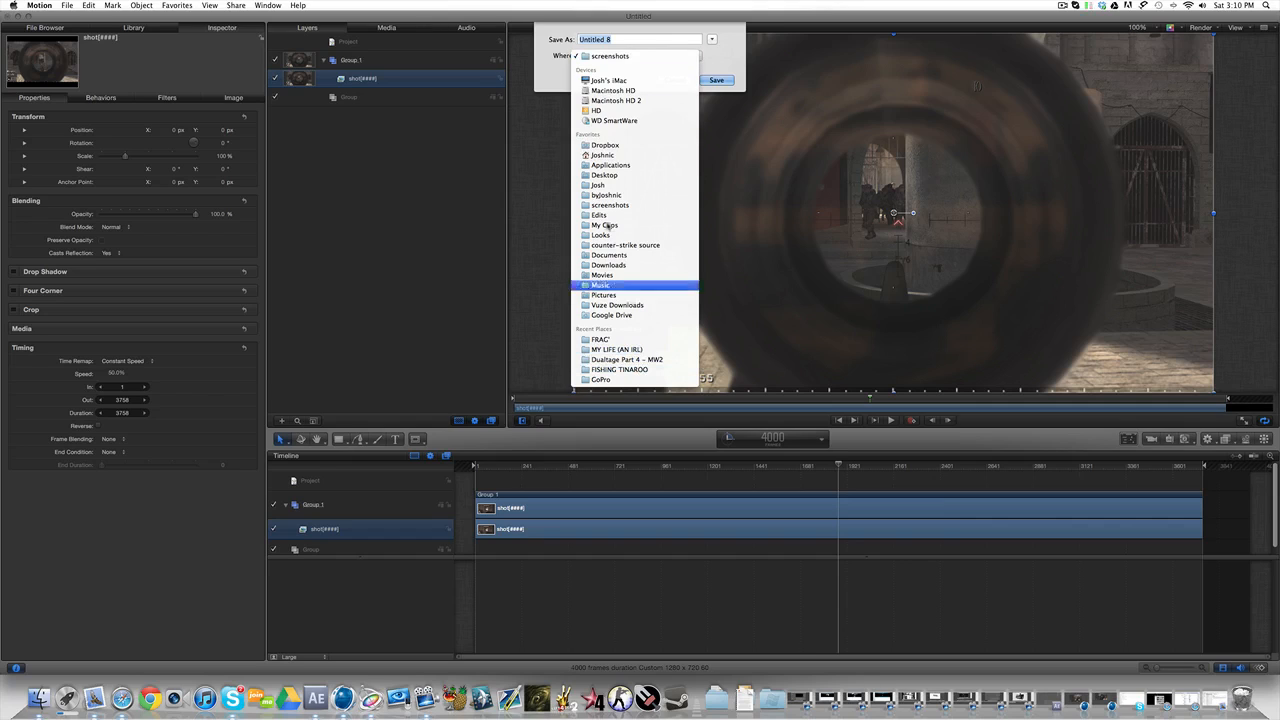
pyautogui.click(616, 100)
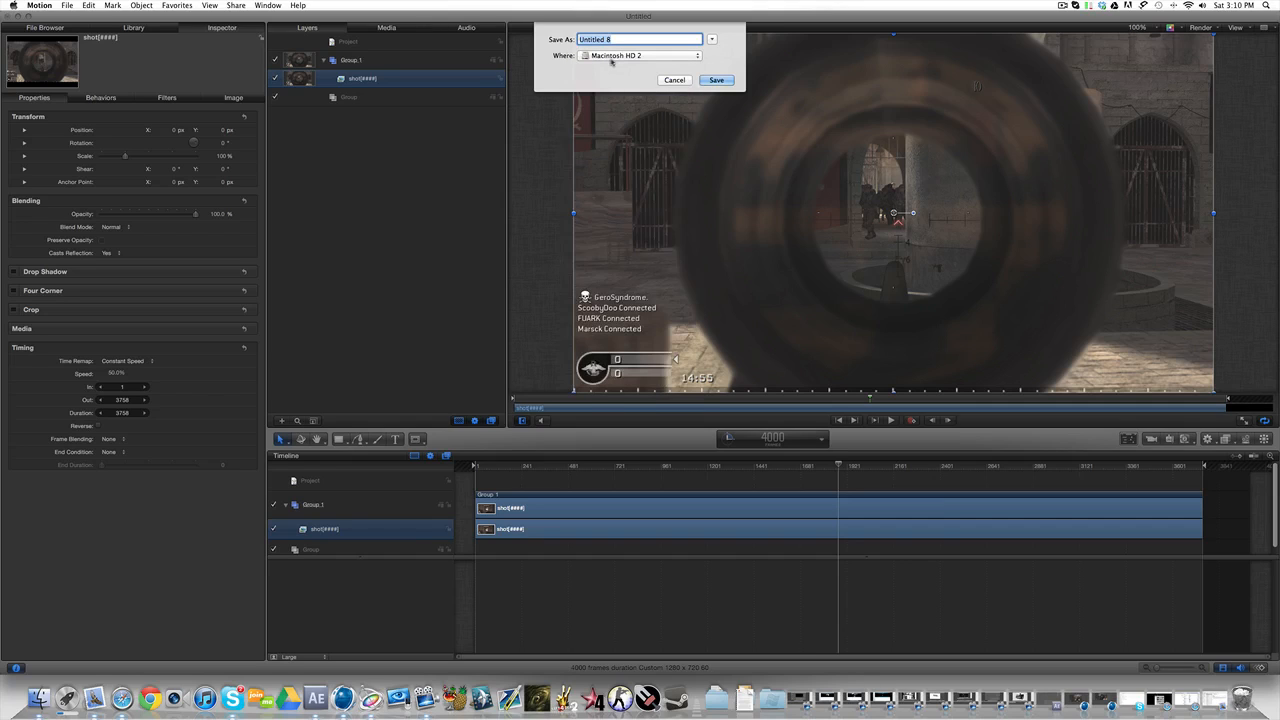
pyautogui.write('tutorial')
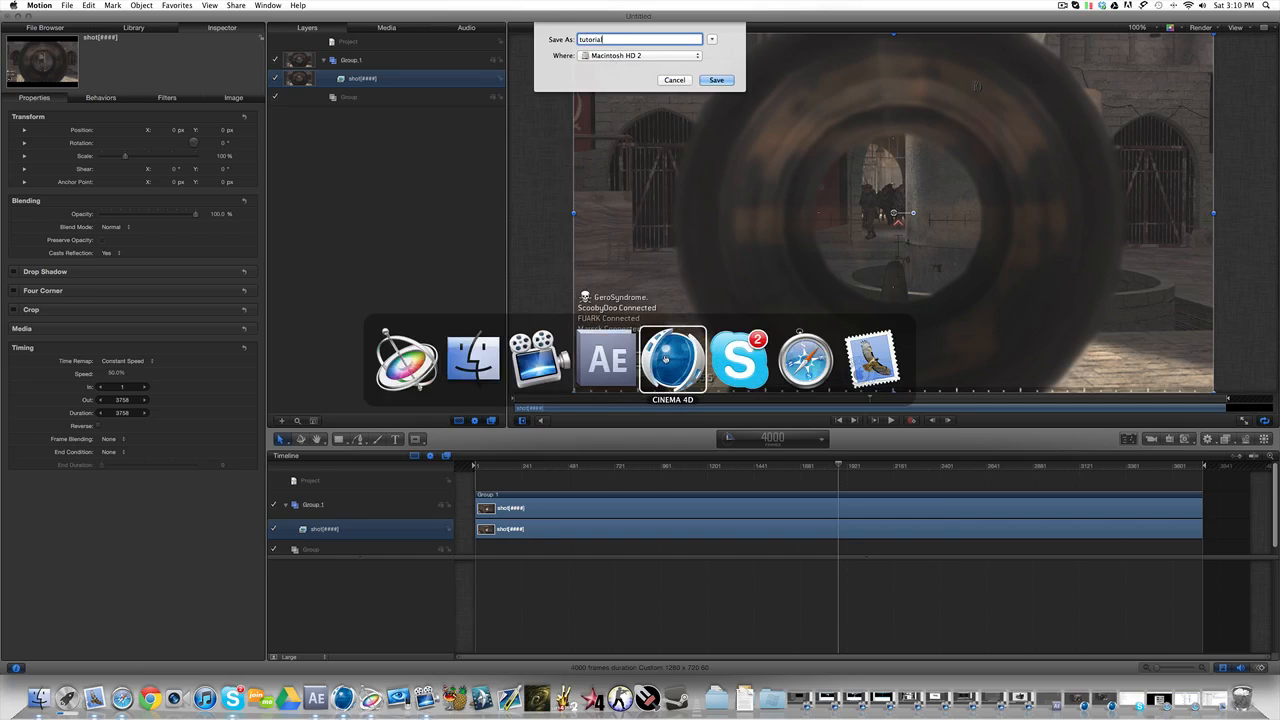
# Save the exported movie, then dismiss the unsaved-changes prompt when closing Motion
pyautogui.click(672, 360)
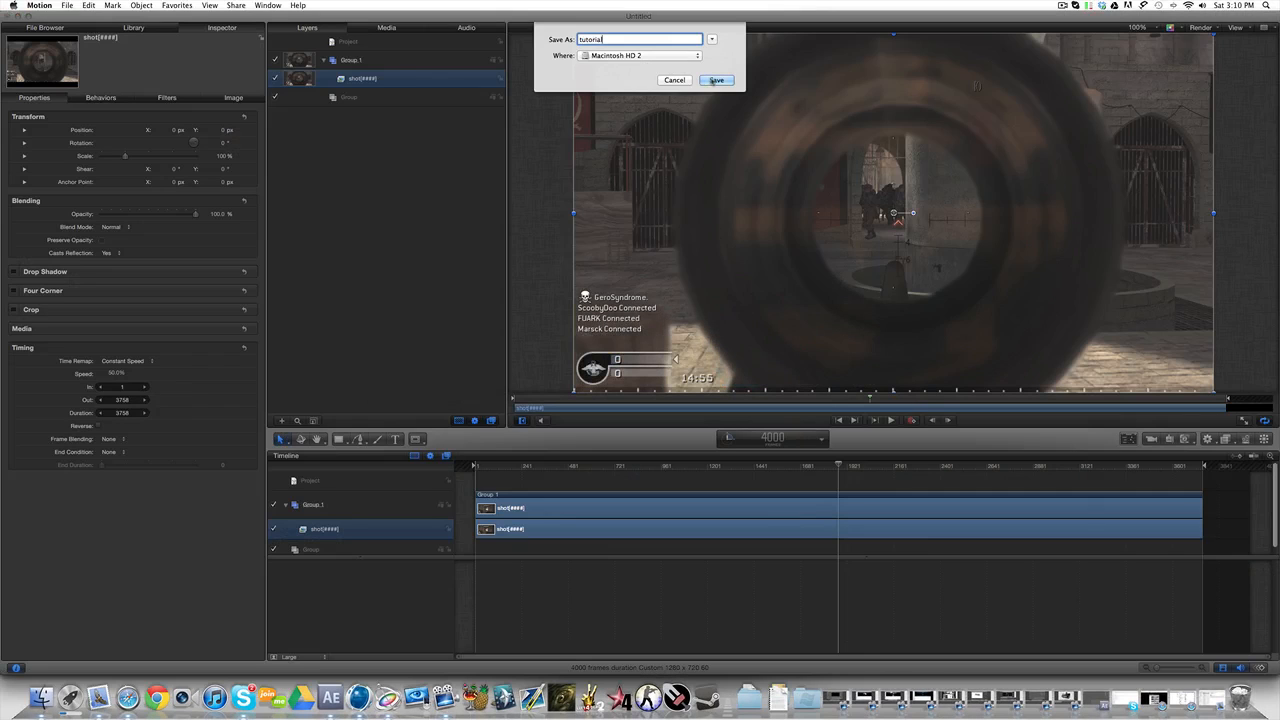
pyautogui.moveTo(664, 248)
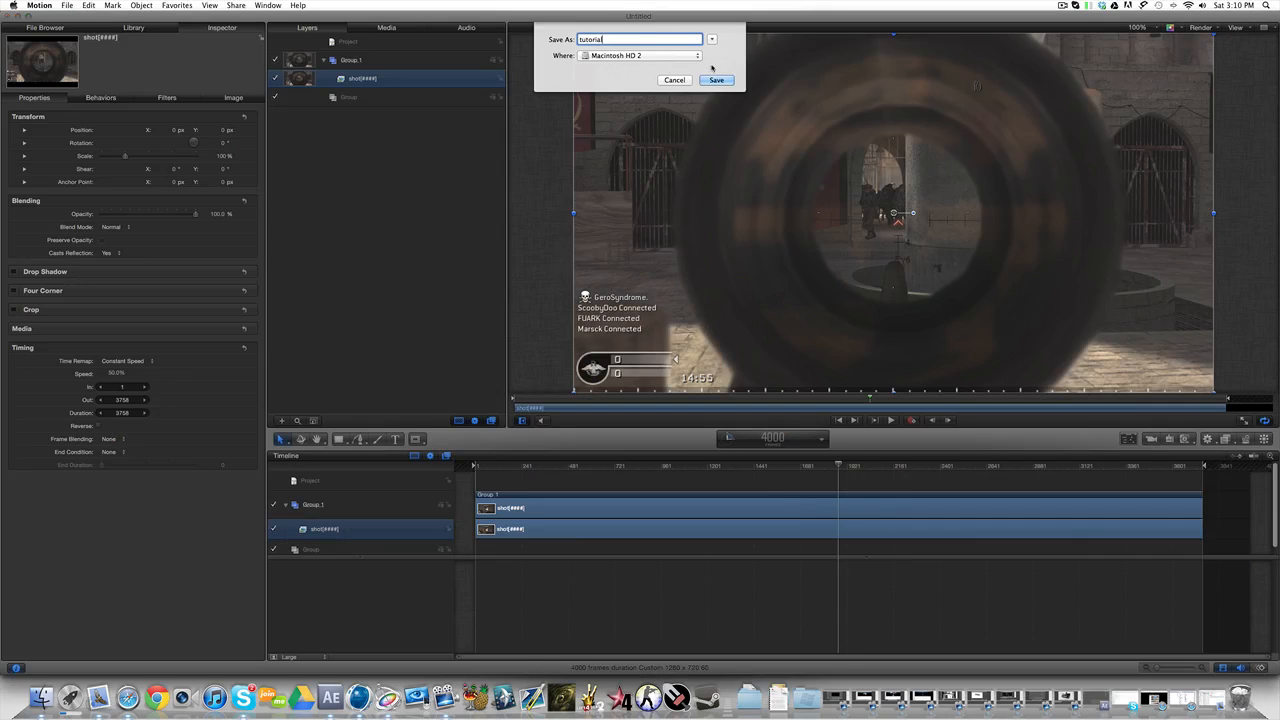
pyautogui.click(716, 80)
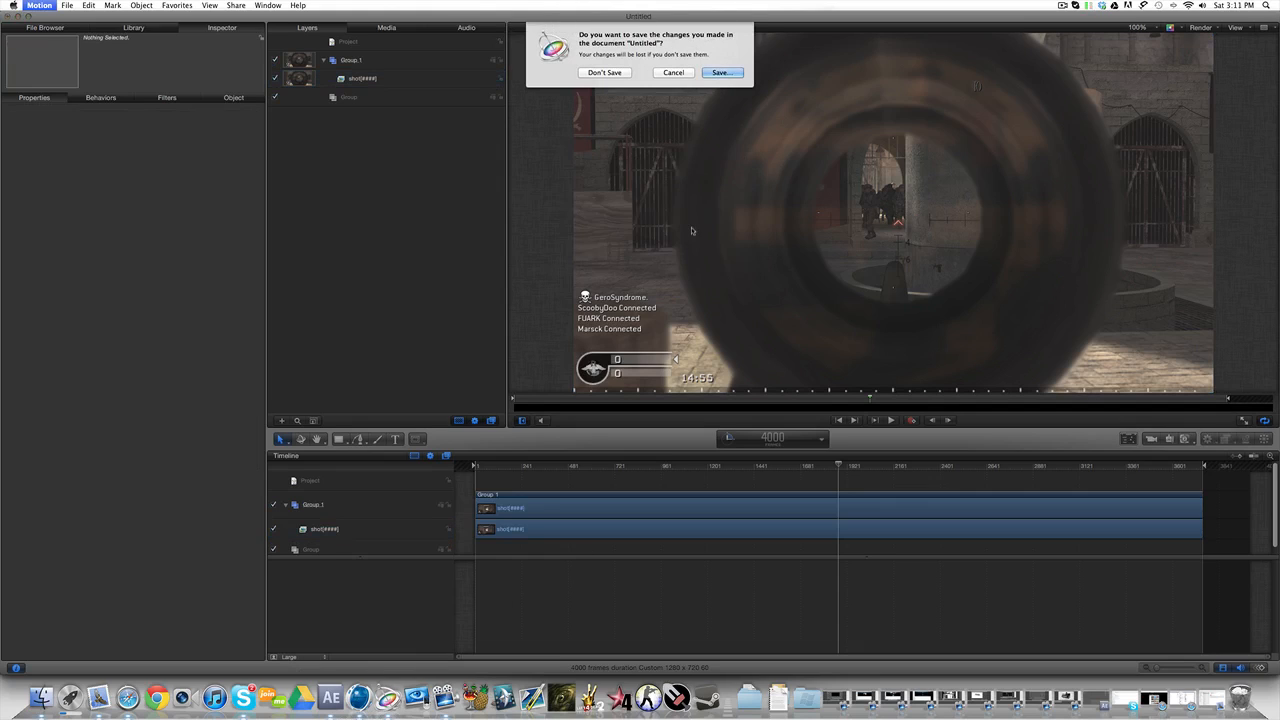
pyautogui.click(604, 72)
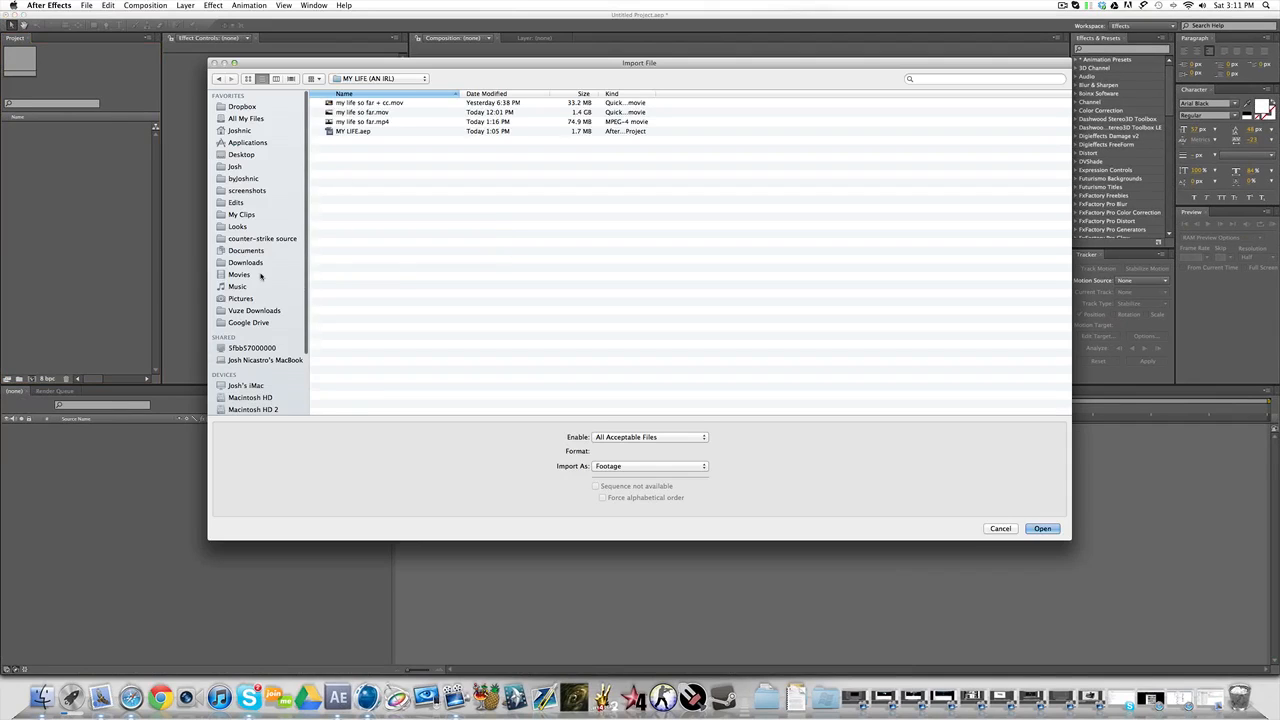
pyautogui.moveTo(244, 204)
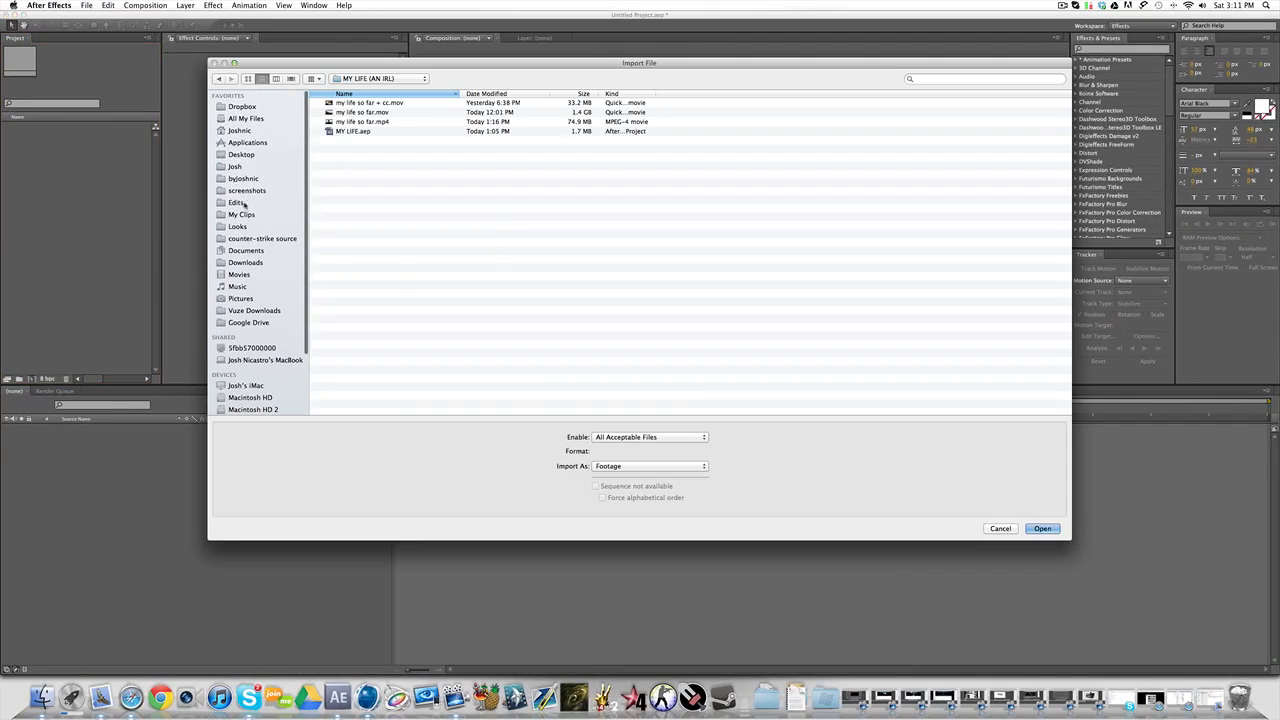
# Browse into the Edits project folder and pick tutorial.mov to import
pyautogui.click(236, 202)
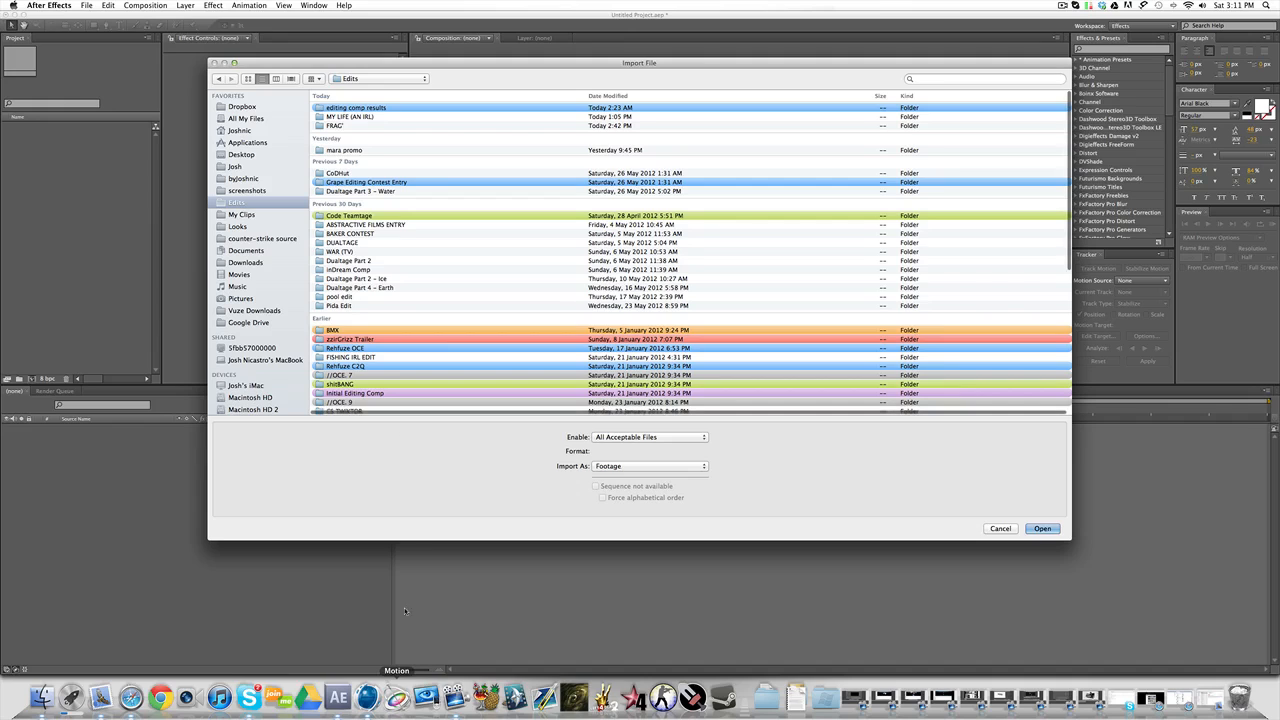
pyautogui.doubleClick(334, 124)
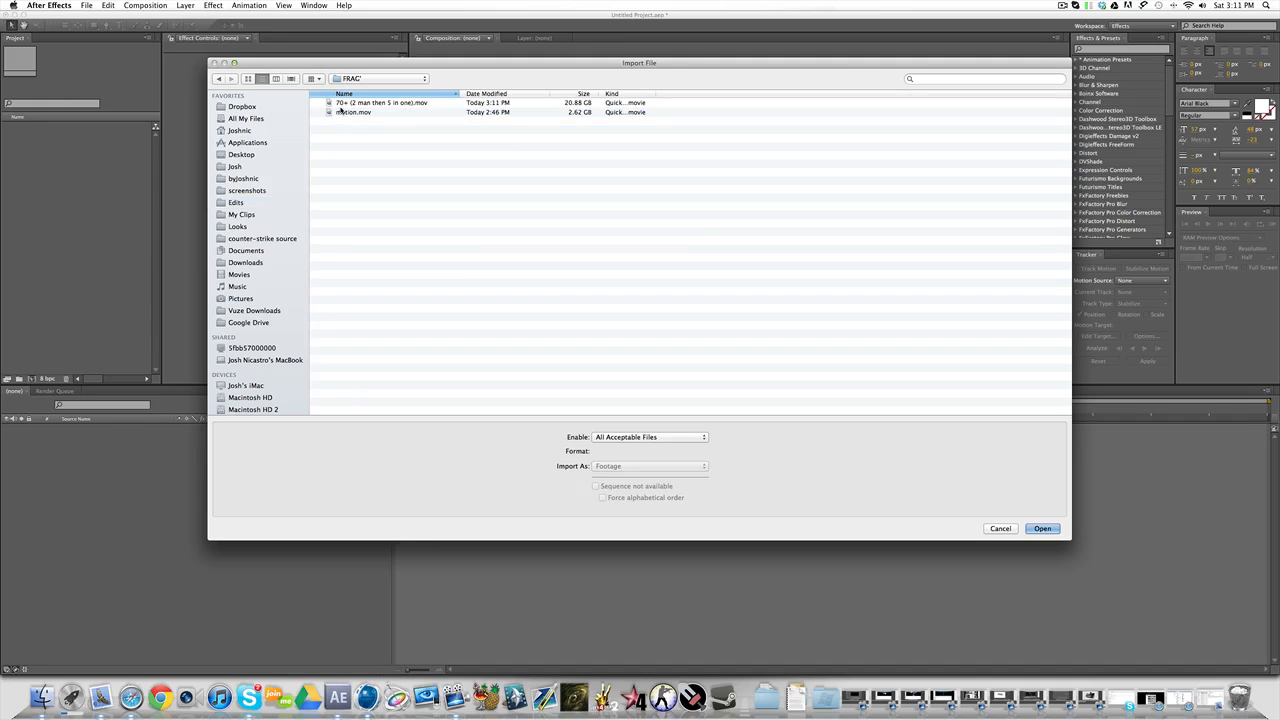
pyautogui.click(1042, 528)
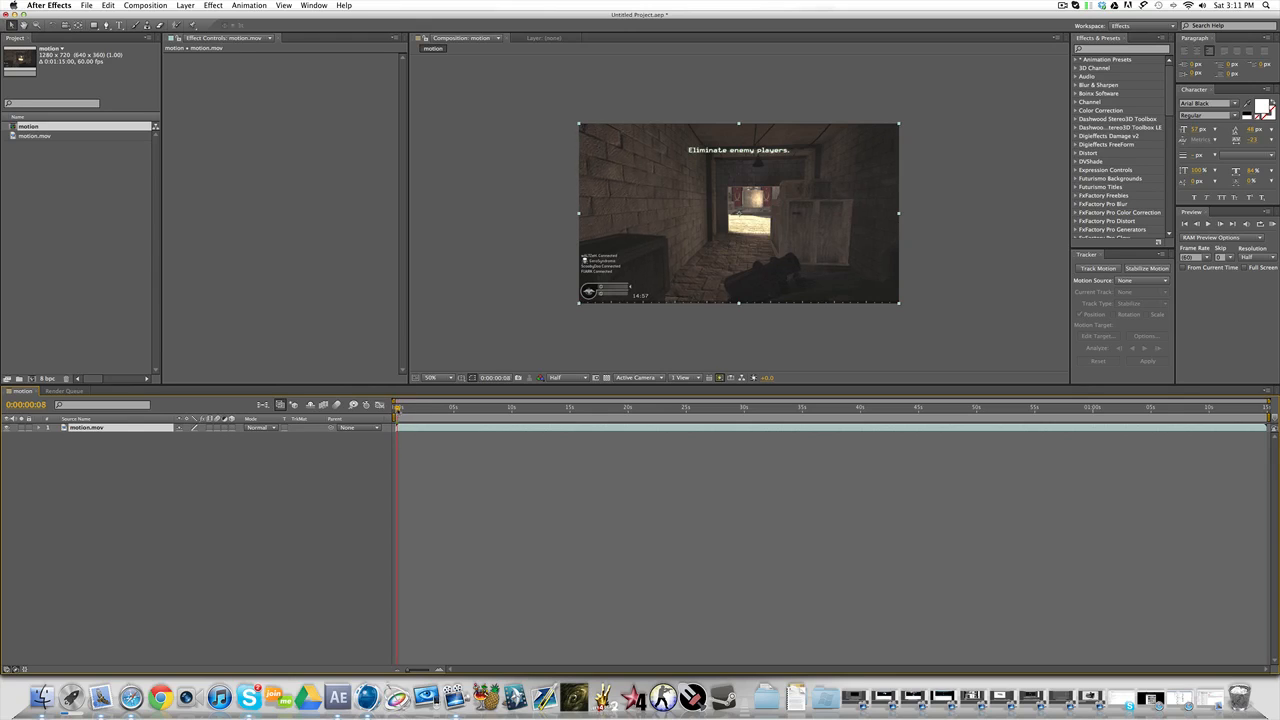
# Select the gameplay layer and shorten it with a new Time Stretch factor
pyautogui.moveTo(396, 408); pyautogui.dragTo(480, 408)
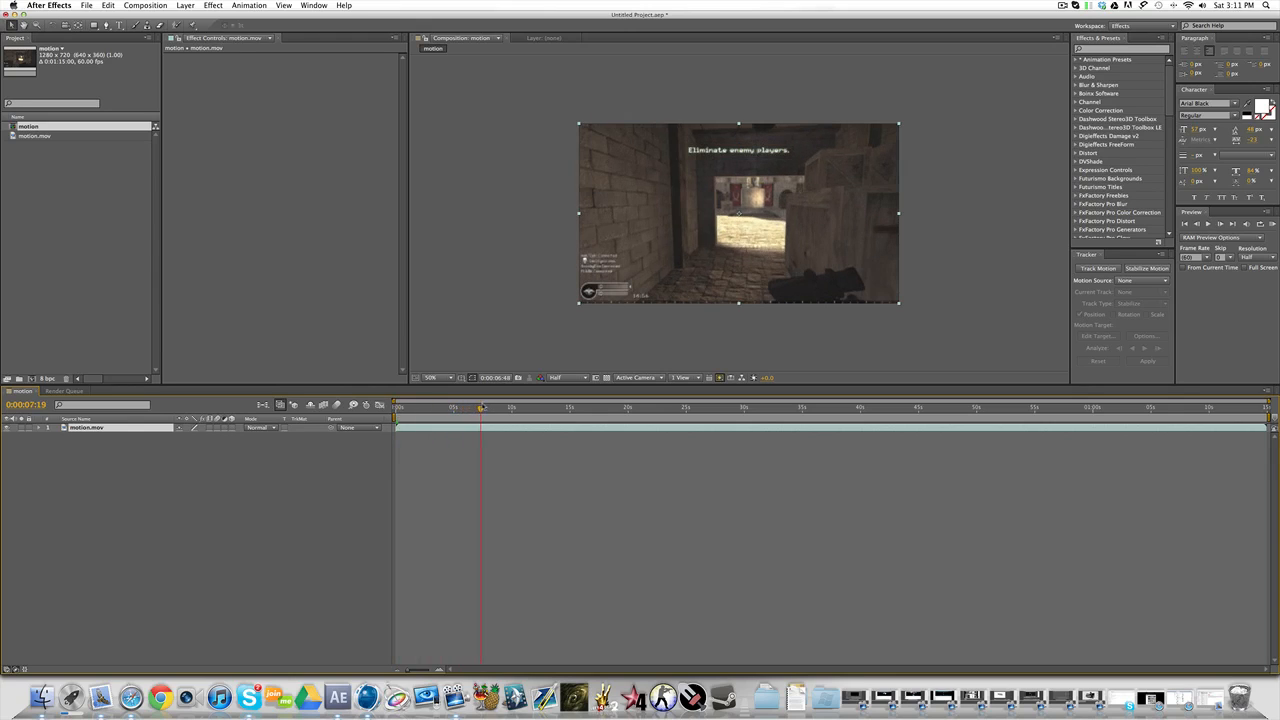
pyautogui.click(396, 408)
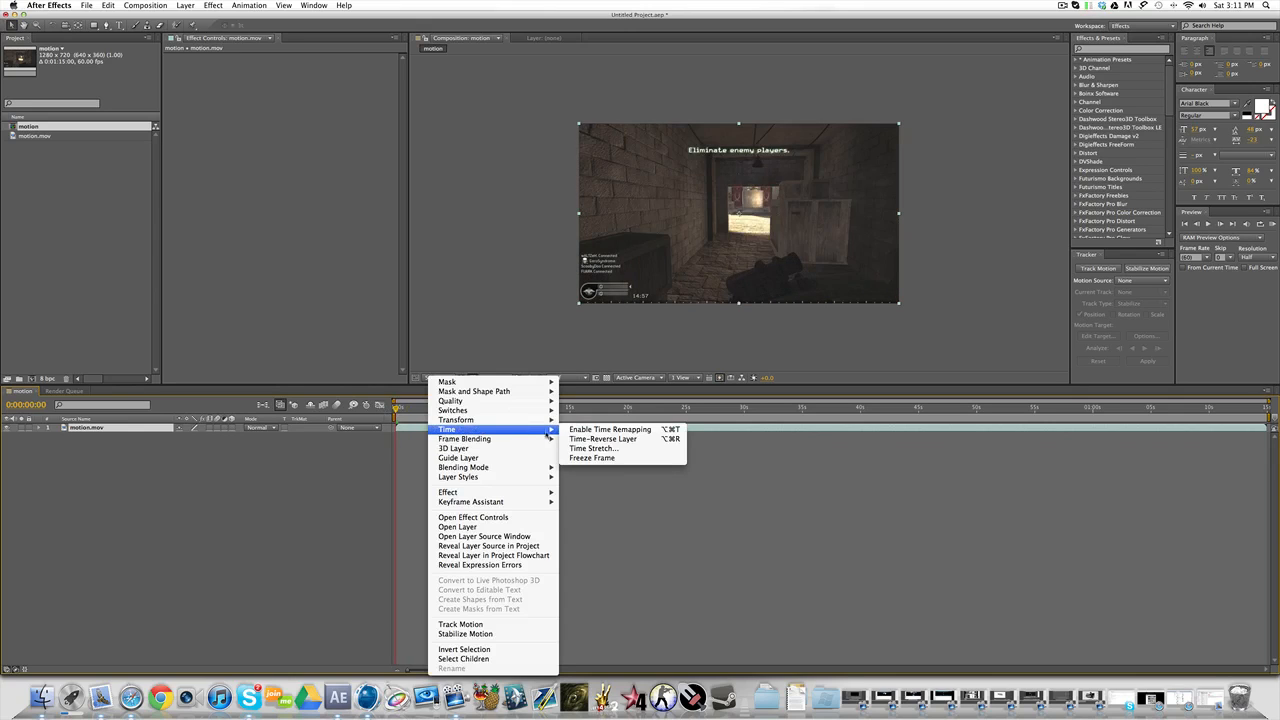
pyautogui.click(592, 448)
pyautogui.write('7.5')
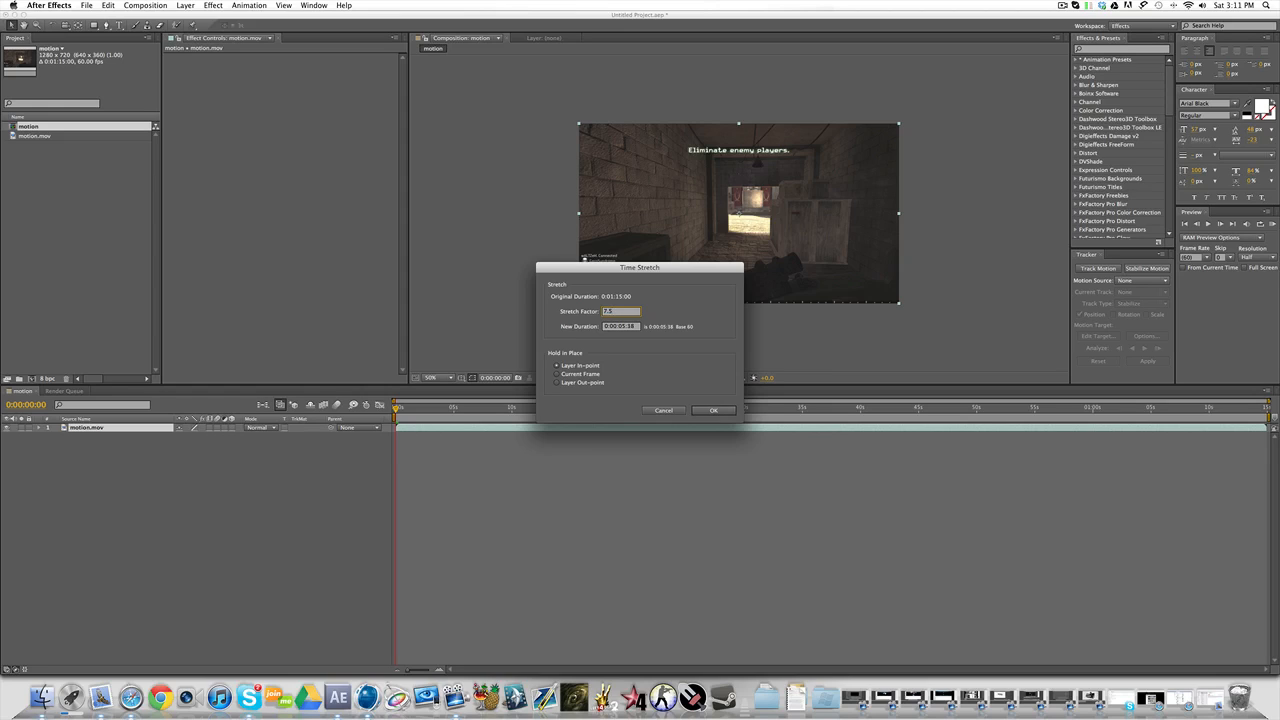
pyautogui.click(712, 410)
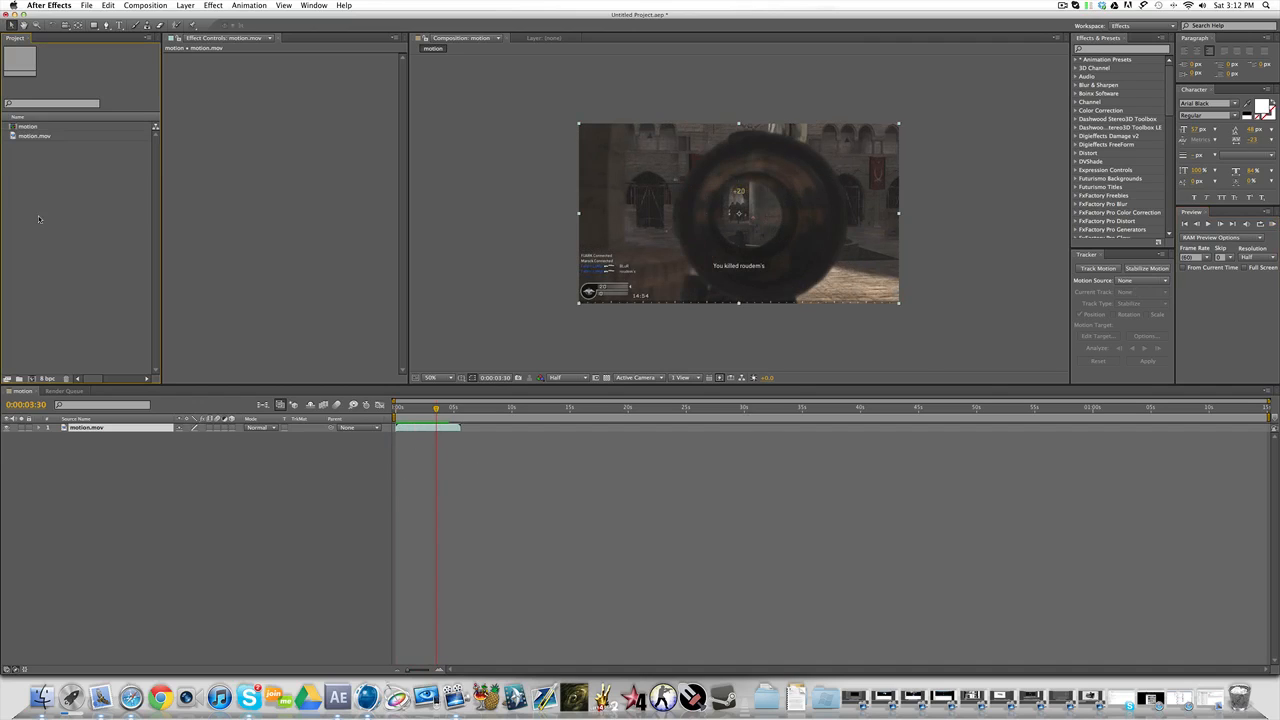
# Import the MP3 from the Music library and reveal its audio waveform in the timeline
pyautogui.click(86, 6)
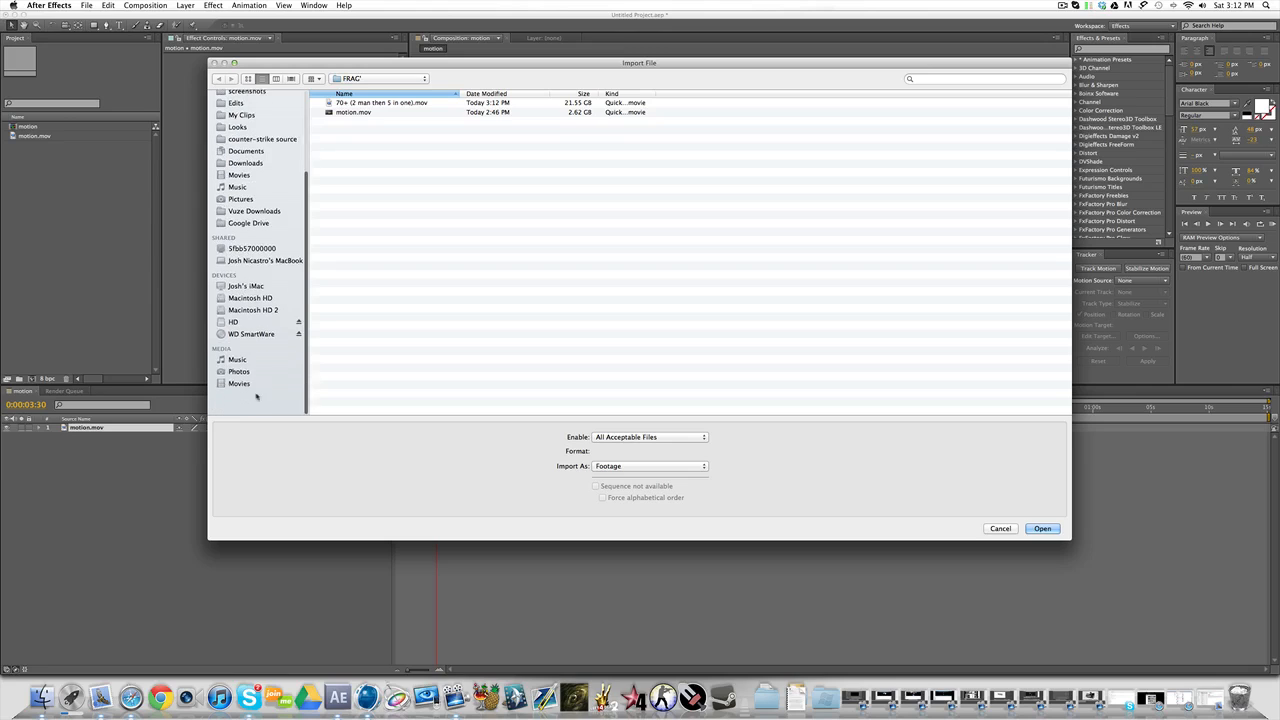
pyautogui.click(236, 384)
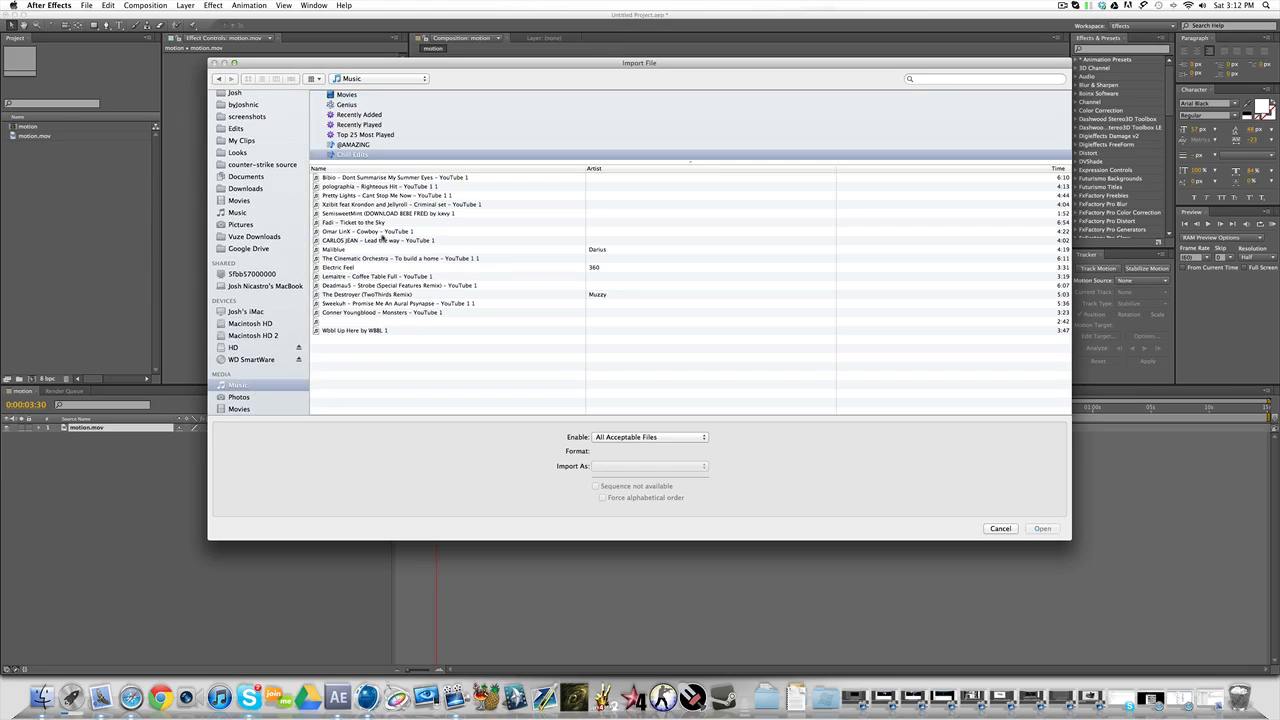
pyautogui.click(1042, 528)
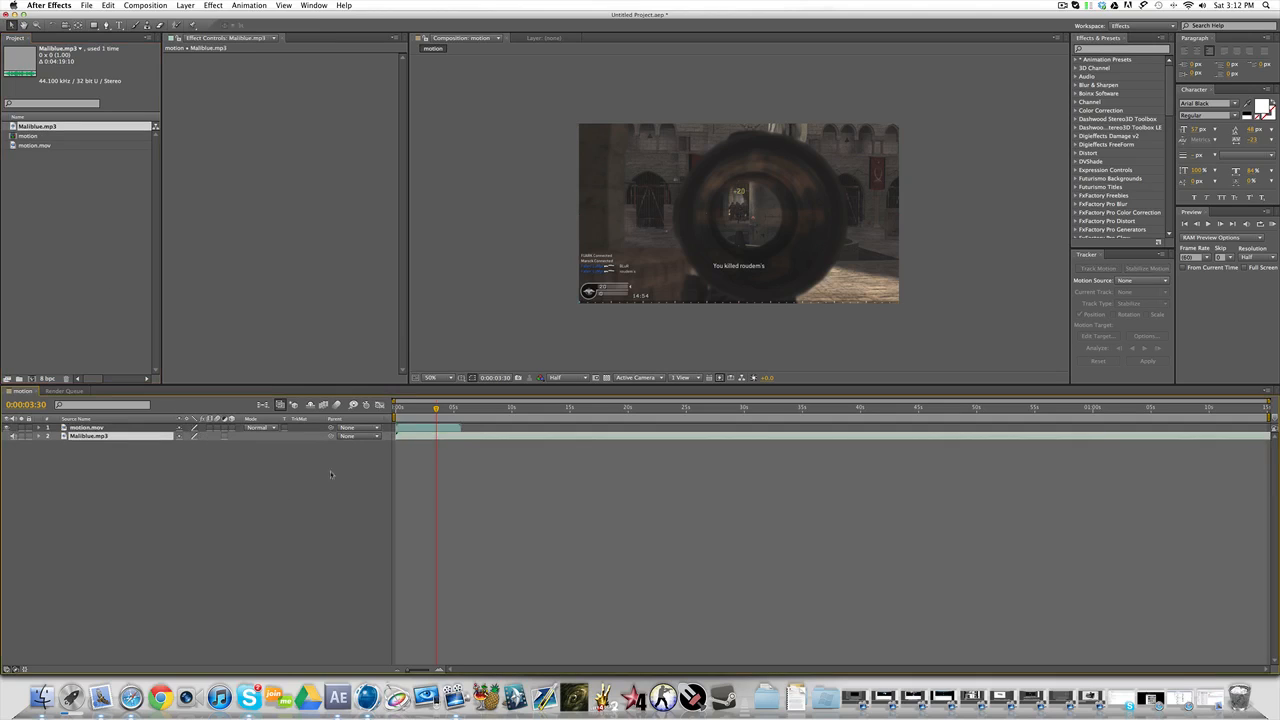
pyautogui.click(56, 436)
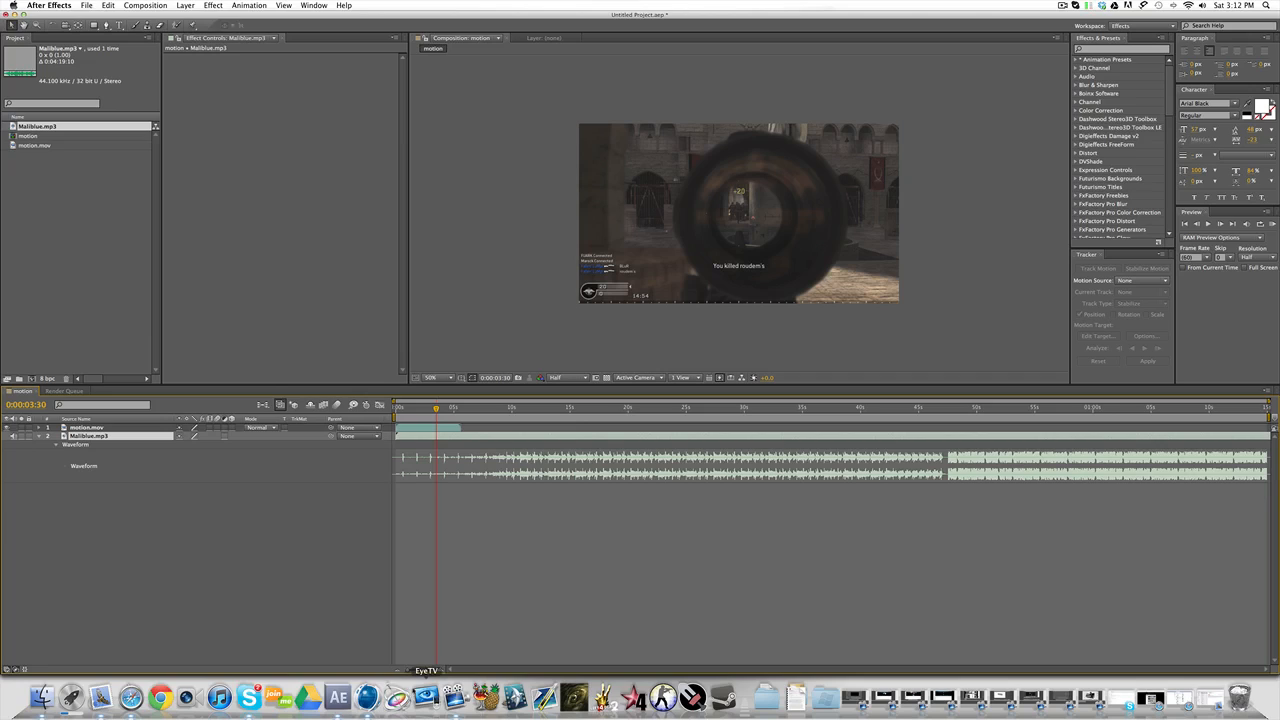
pyautogui.moveTo(496, 648)
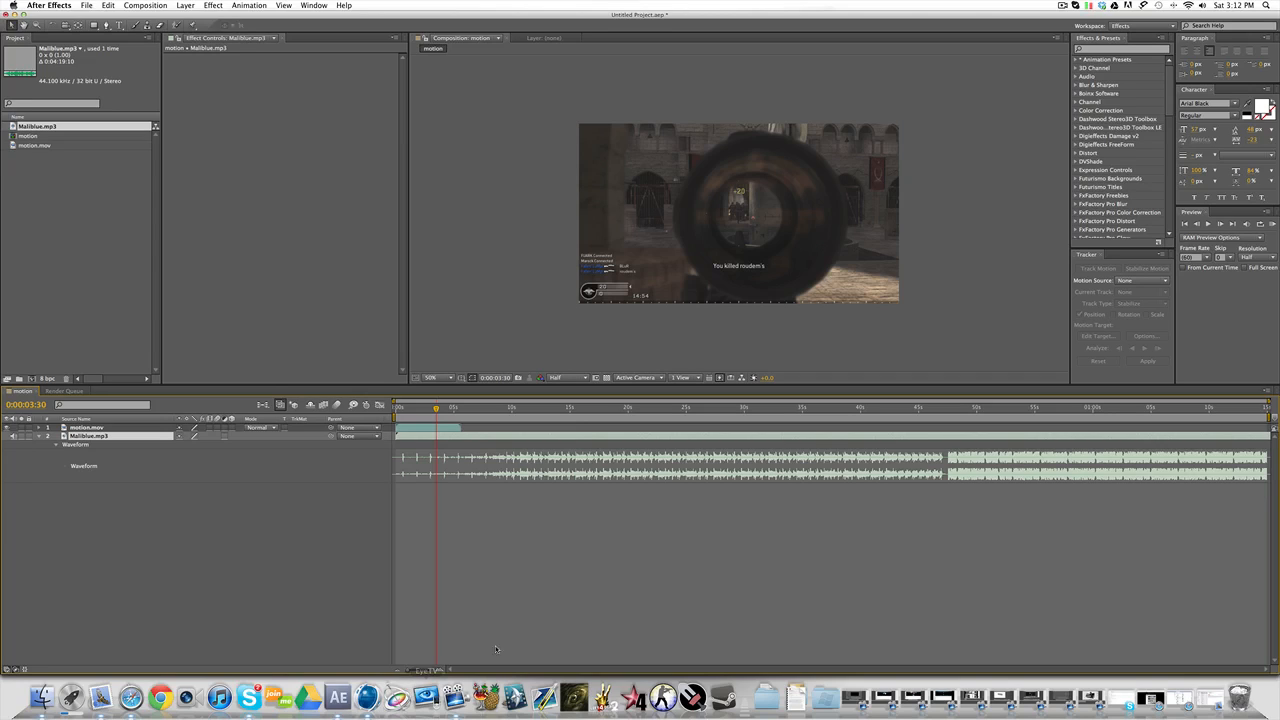
pyautogui.moveTo(490, 492)
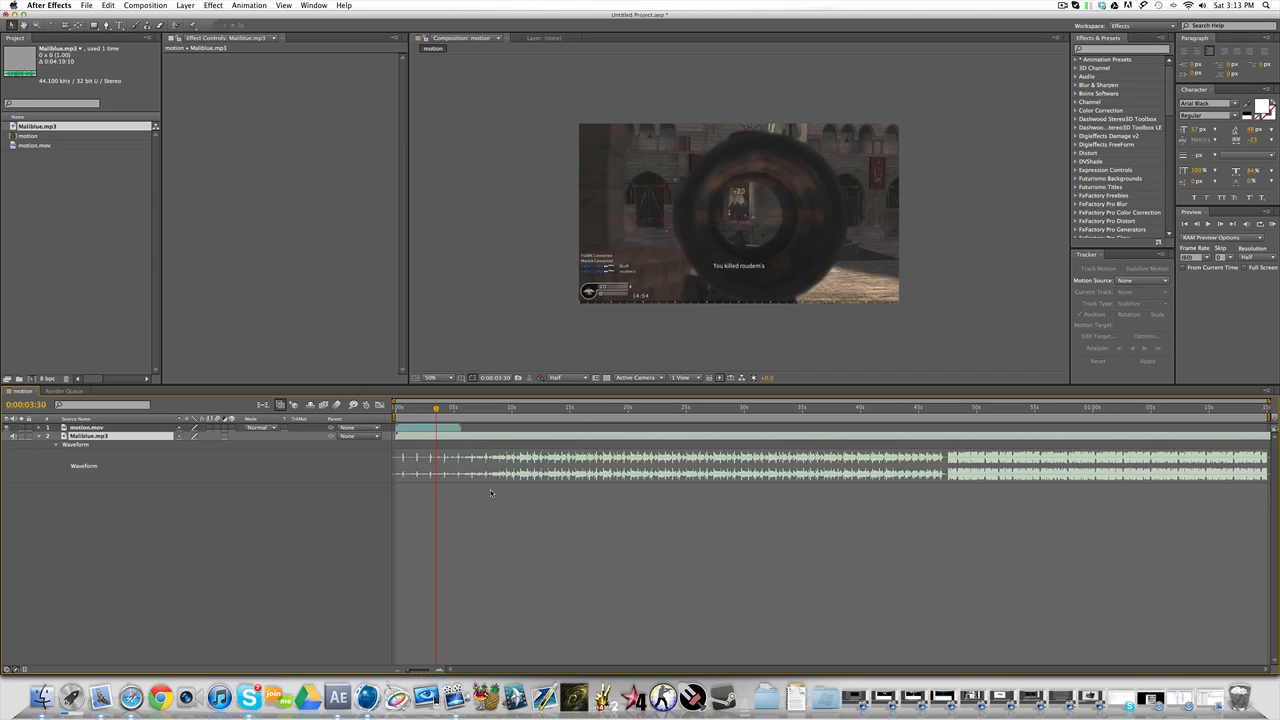
pyautogui.moveTo(504, 482)
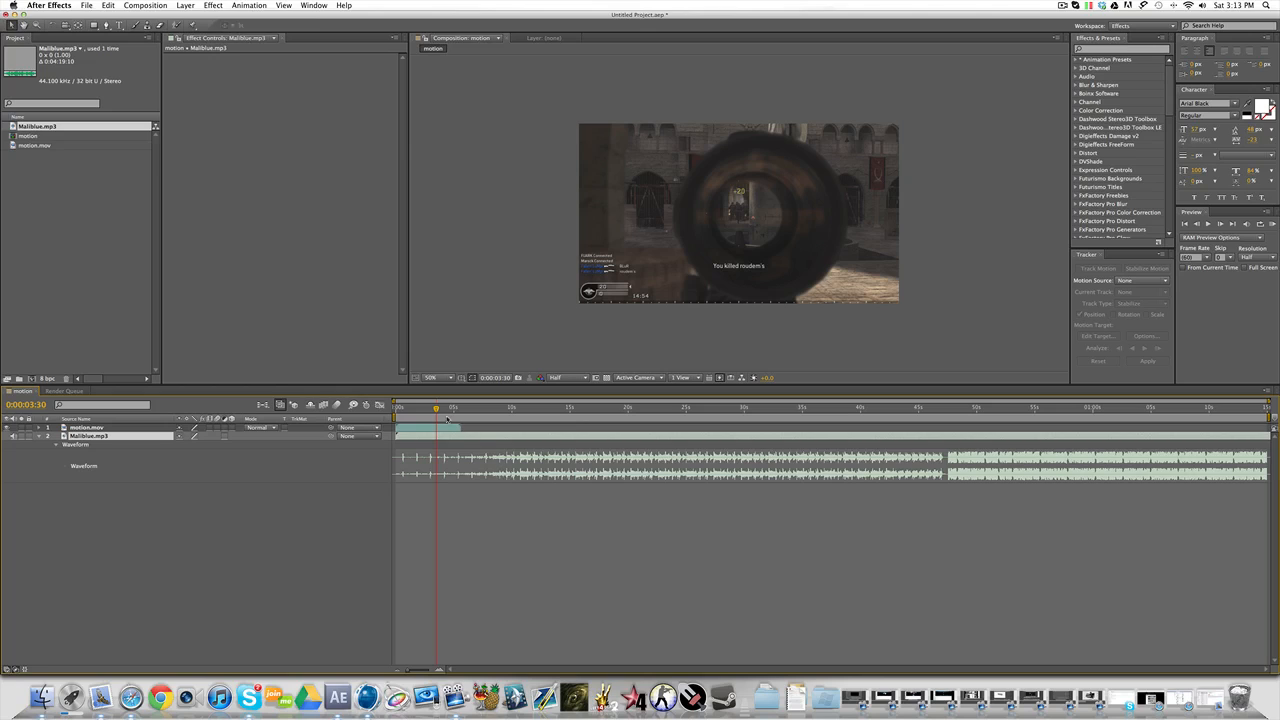
# Enable Time Remapping on the game clip and keyframe the start of the slow section
pyautogui.rightClick(86, 428)
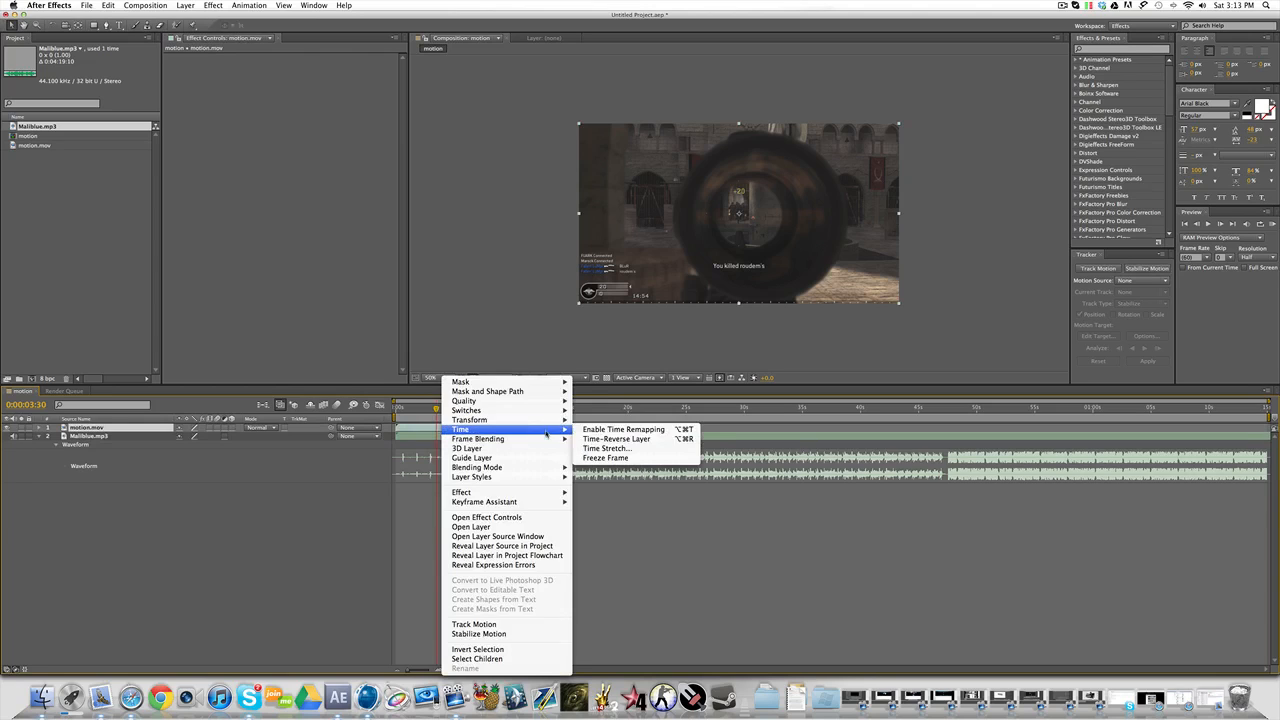
pyautogui.click(622, 428)
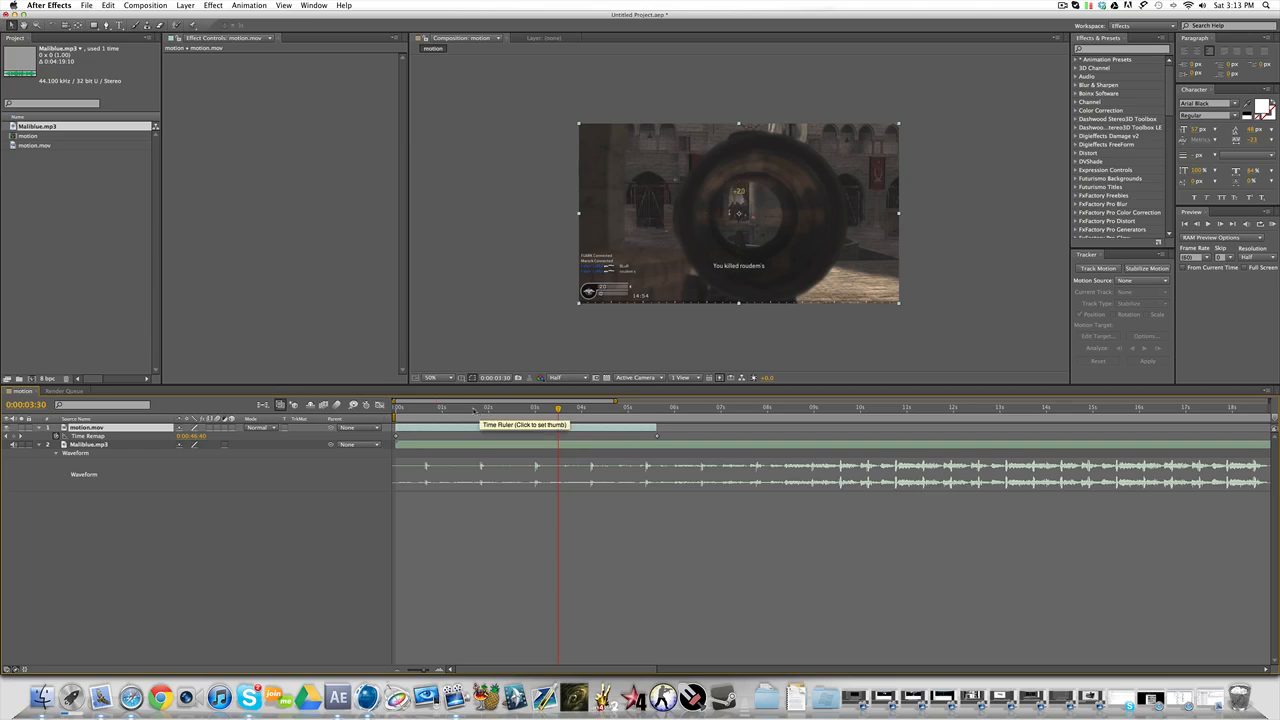
pyautogui.click(476, 408)
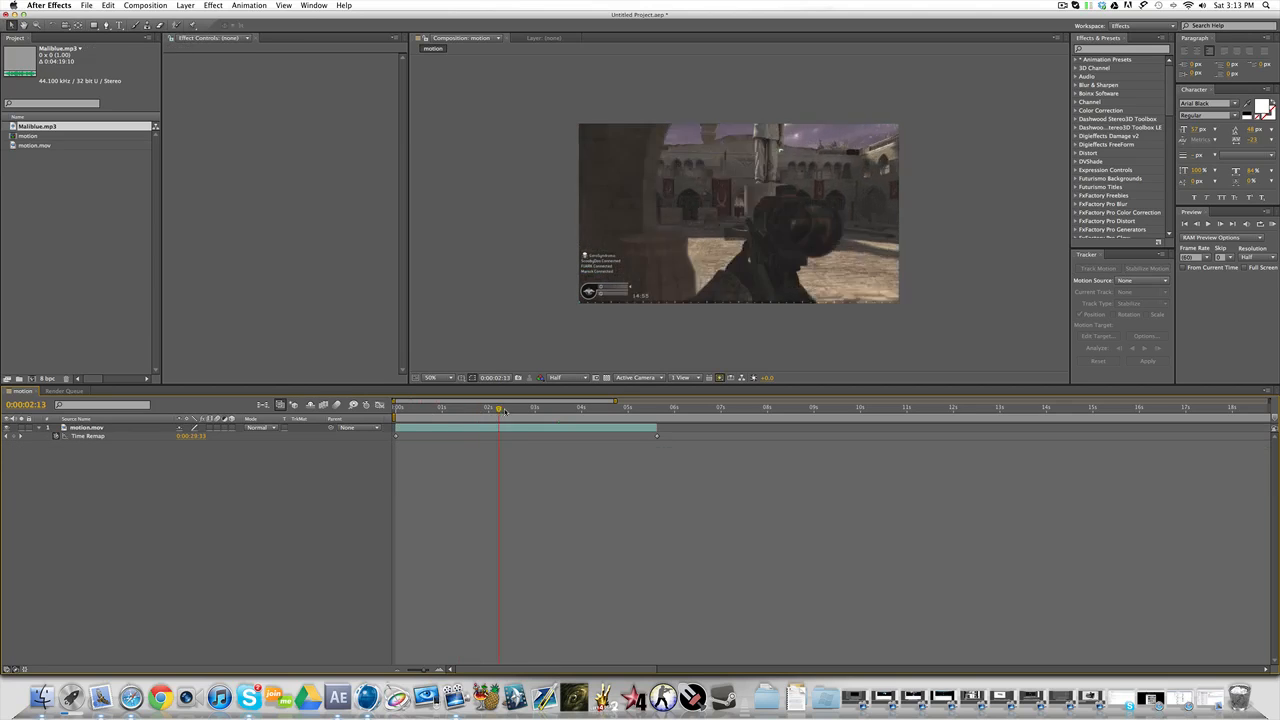
pyautogui.moveTo(498, 408); pyautogui.dragTo(548, 408)
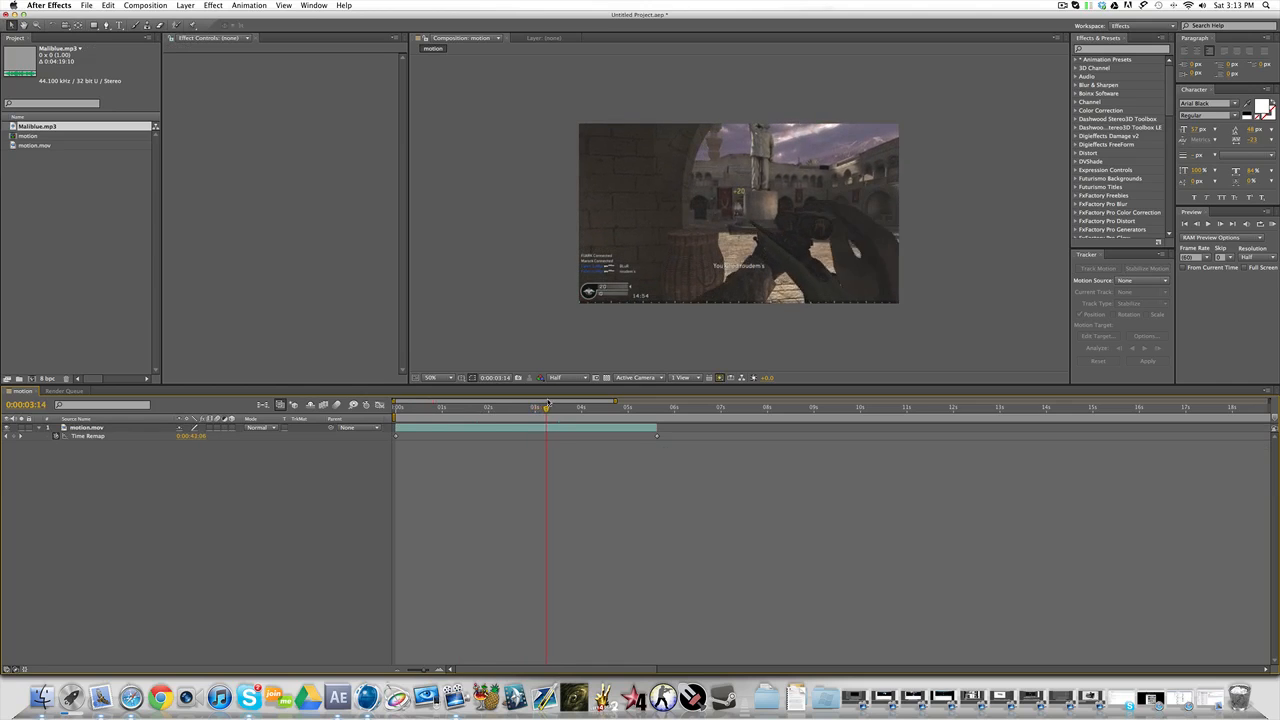
pyautogui.moveTo(548, 408); pyautogui.dragTo(564, 408)
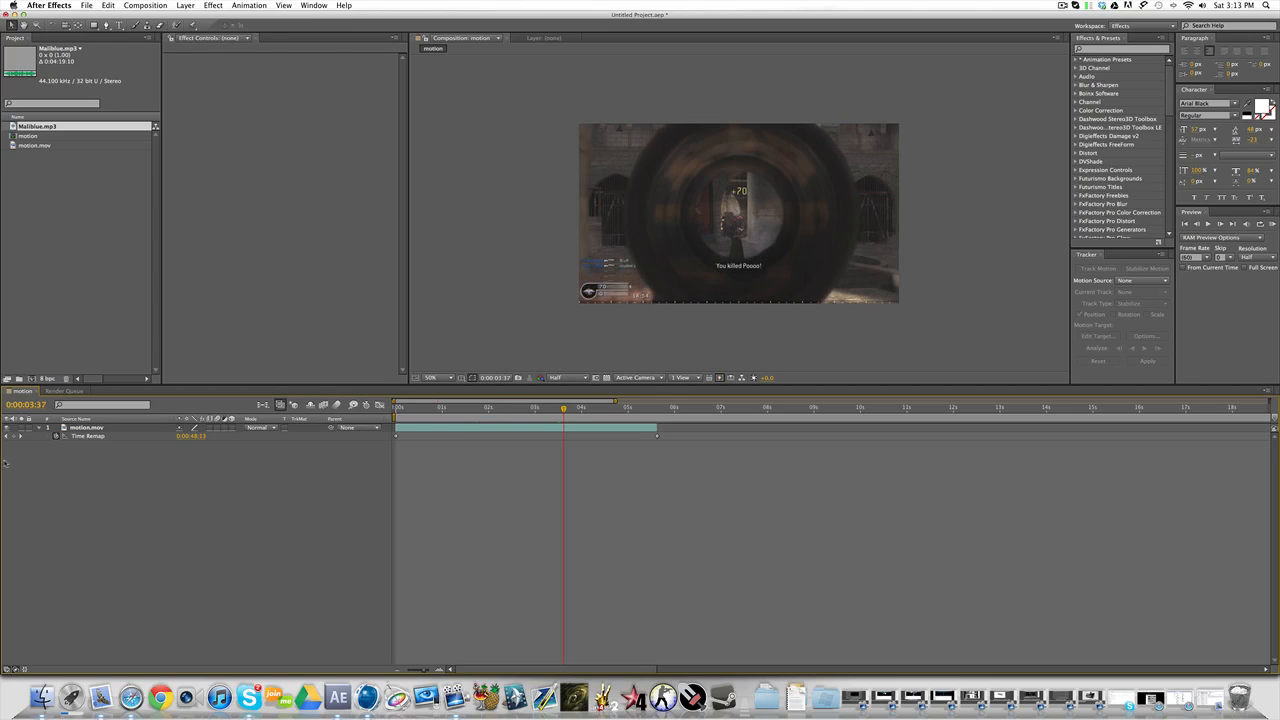
pyautogui.click(88, 428)
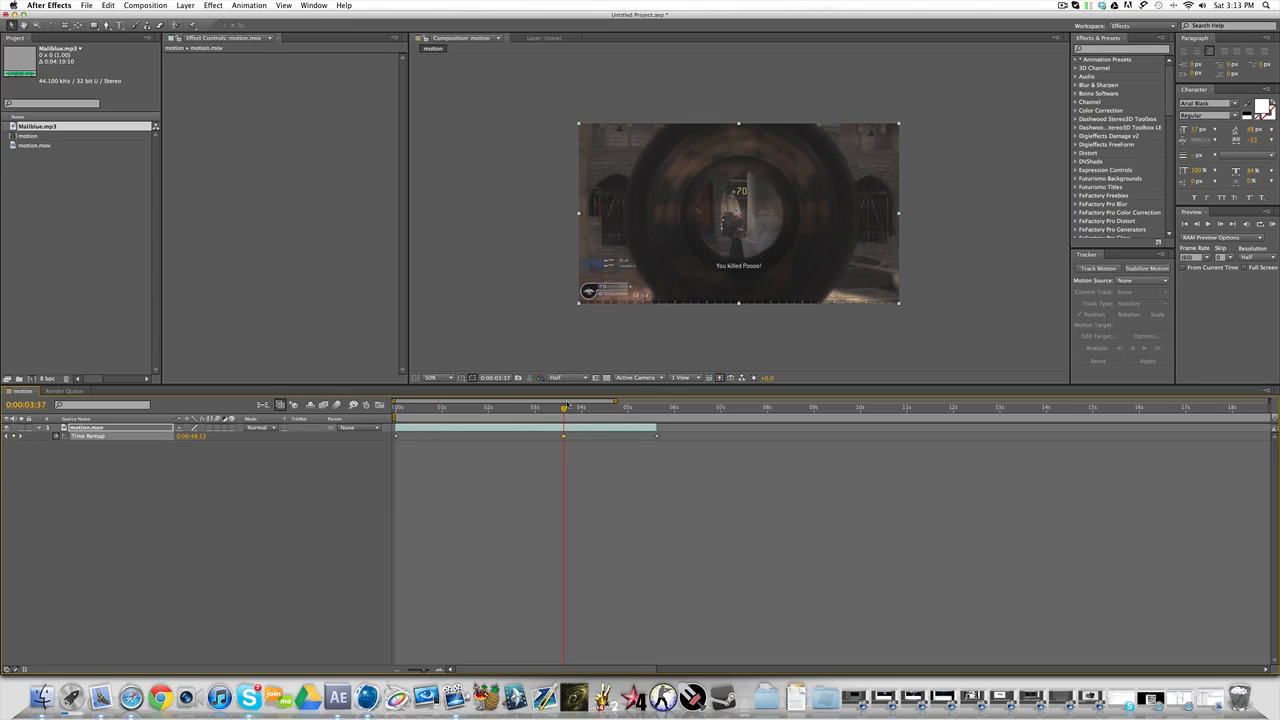
# Scrub to the section's end and drag the later keyframes right to slow it down
pyautogui.moveTo(564, 408); pyautogui.dragTo(580, 408)
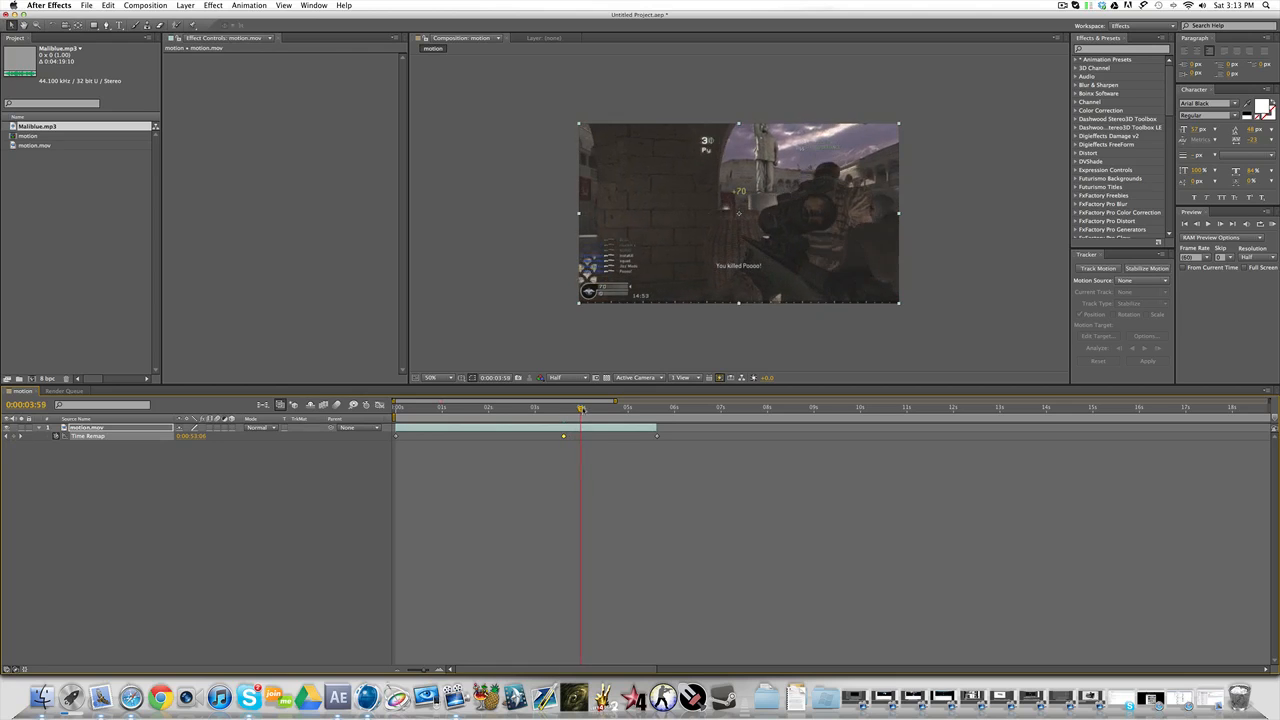
pyautogui.moveTo(580, 408); pyautogui.dragTo(590, 408)
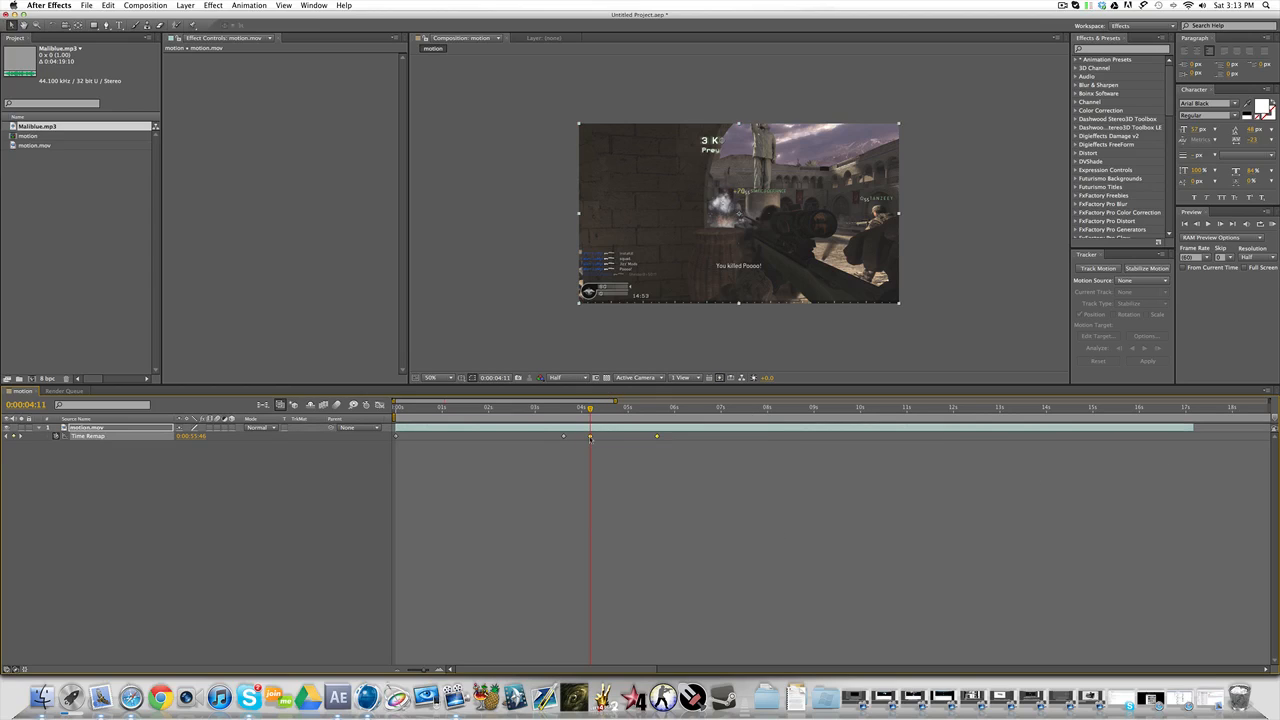
pyautogui.moveTo(656, 436); pyautogui.dragTo(704, 436)
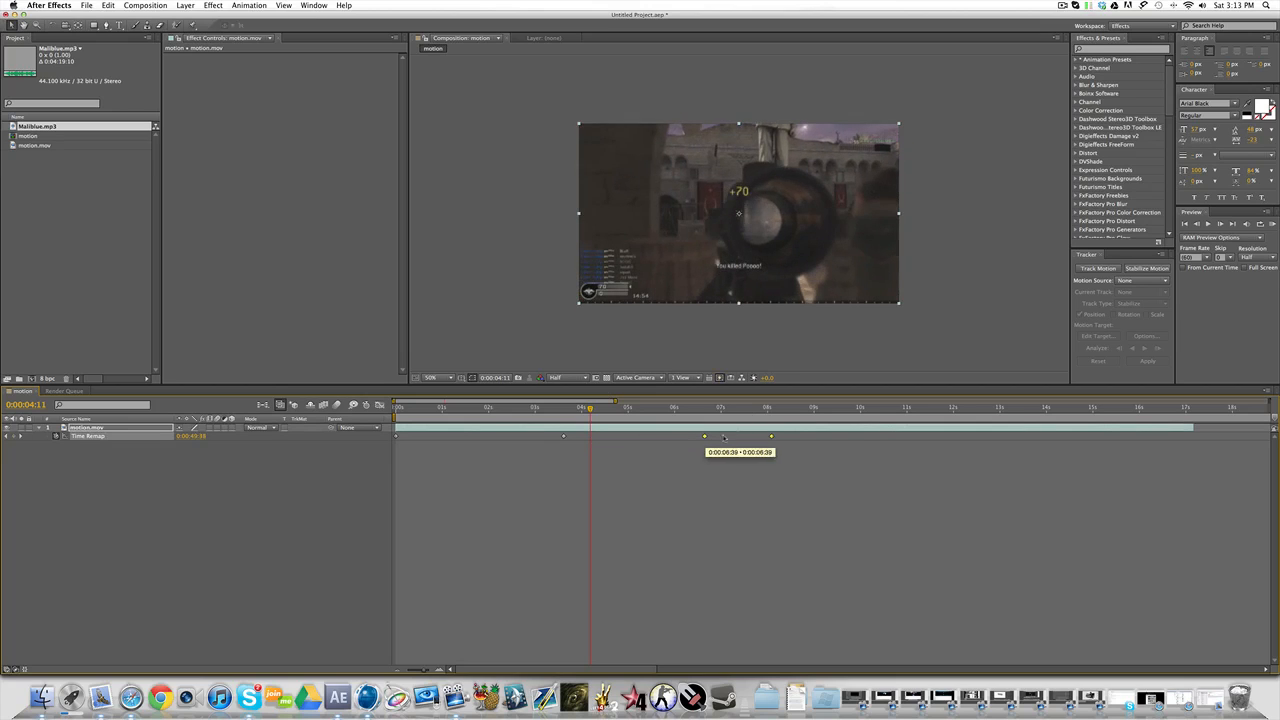
pyautogui.moveTo(590, 410); pyautogui.dragTo(800, 410)
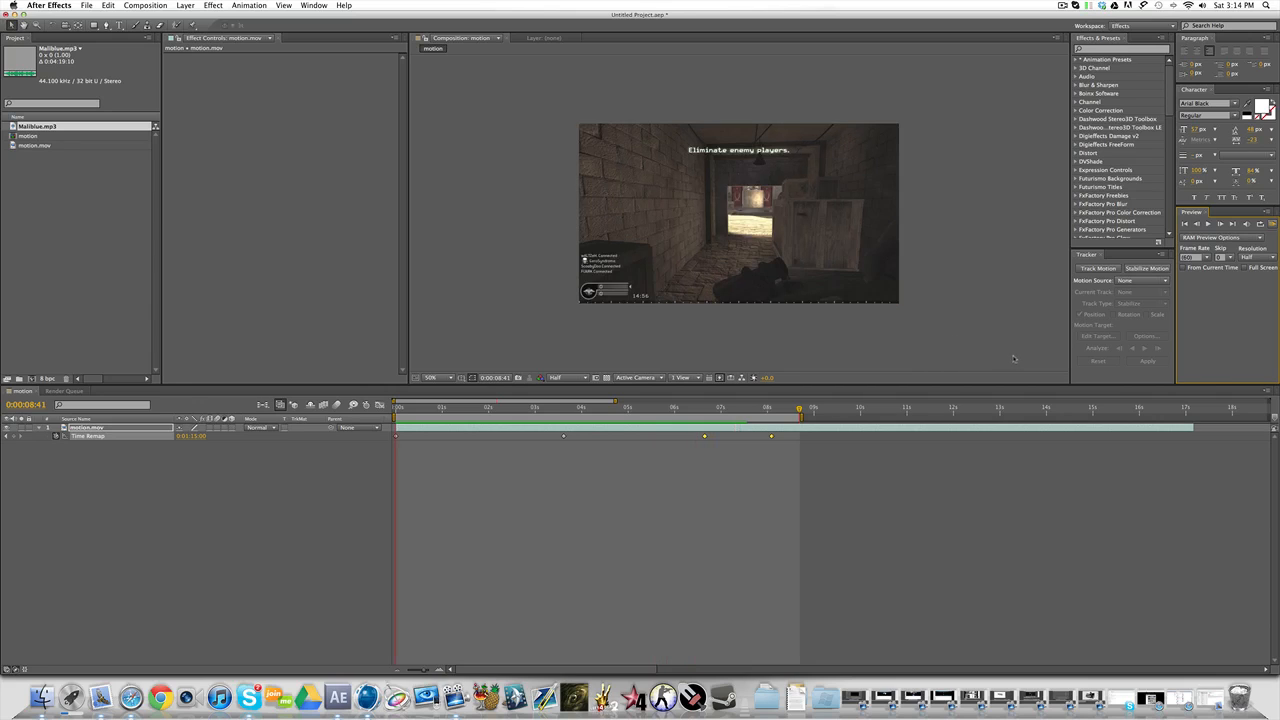
pyautogui.moveTo(1104, 382)
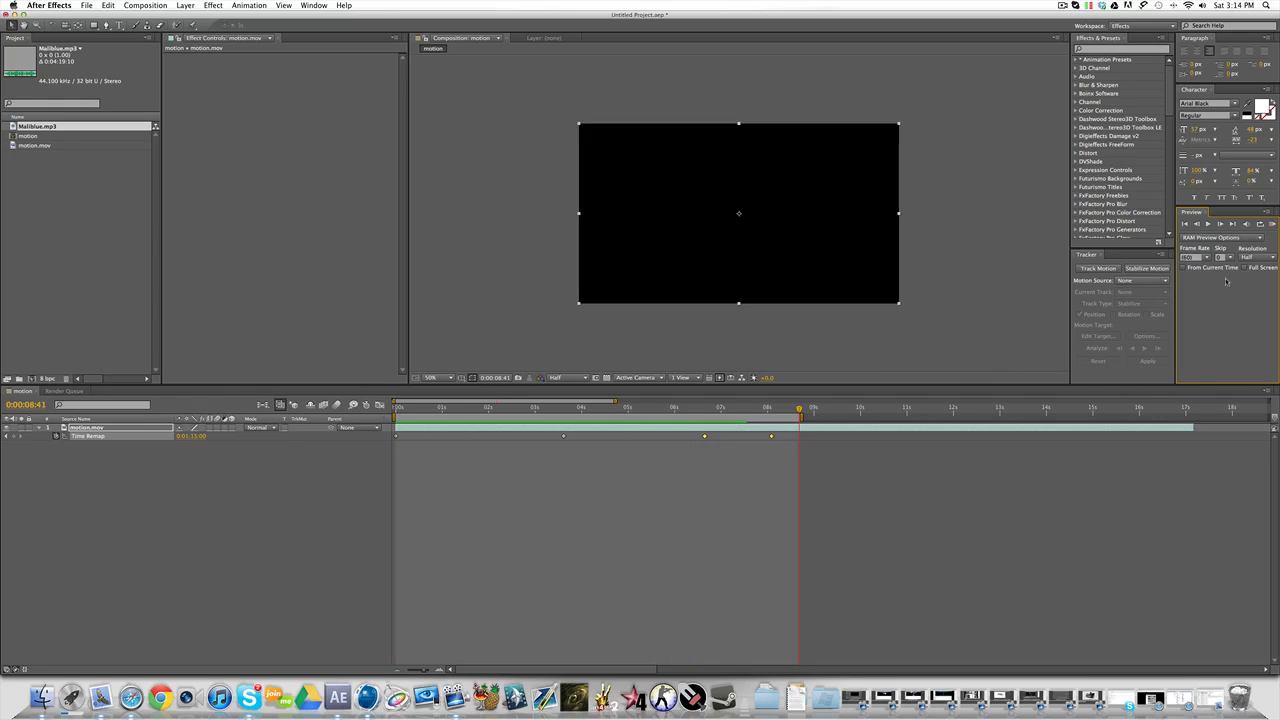
pyautogui.moveTo(1122, 336)
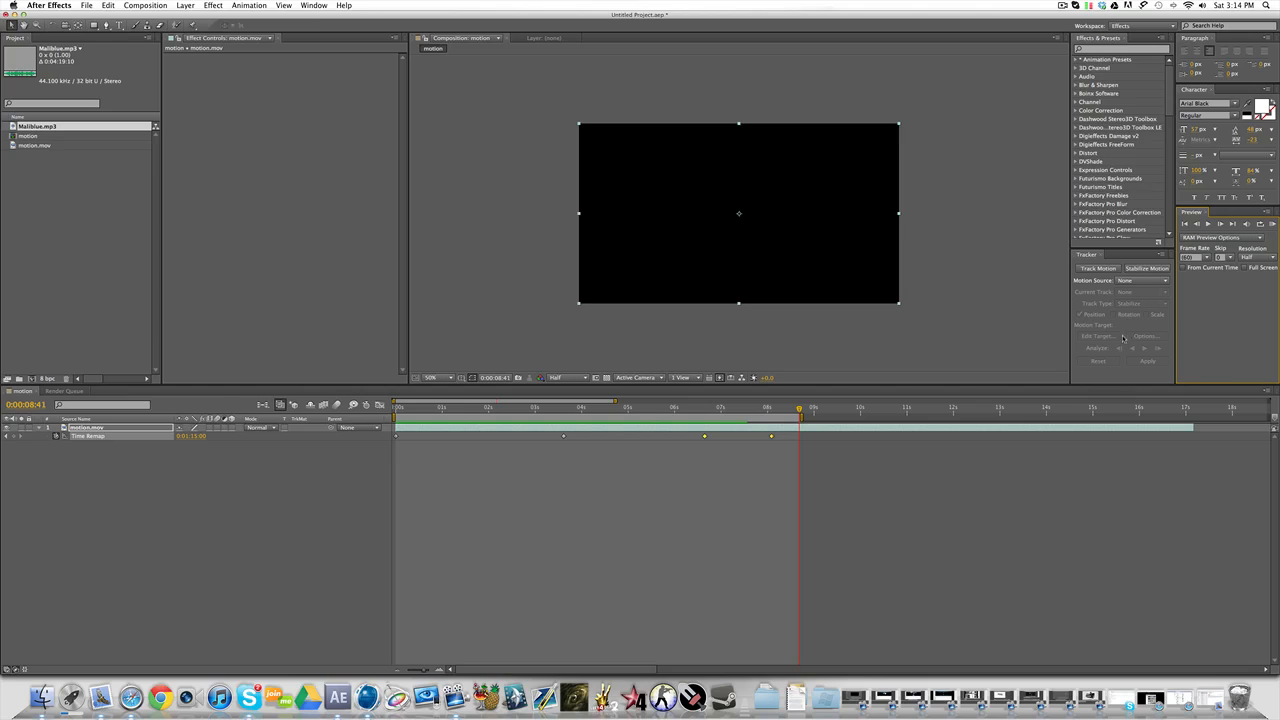
pyautogui.moveTo(674, 580)
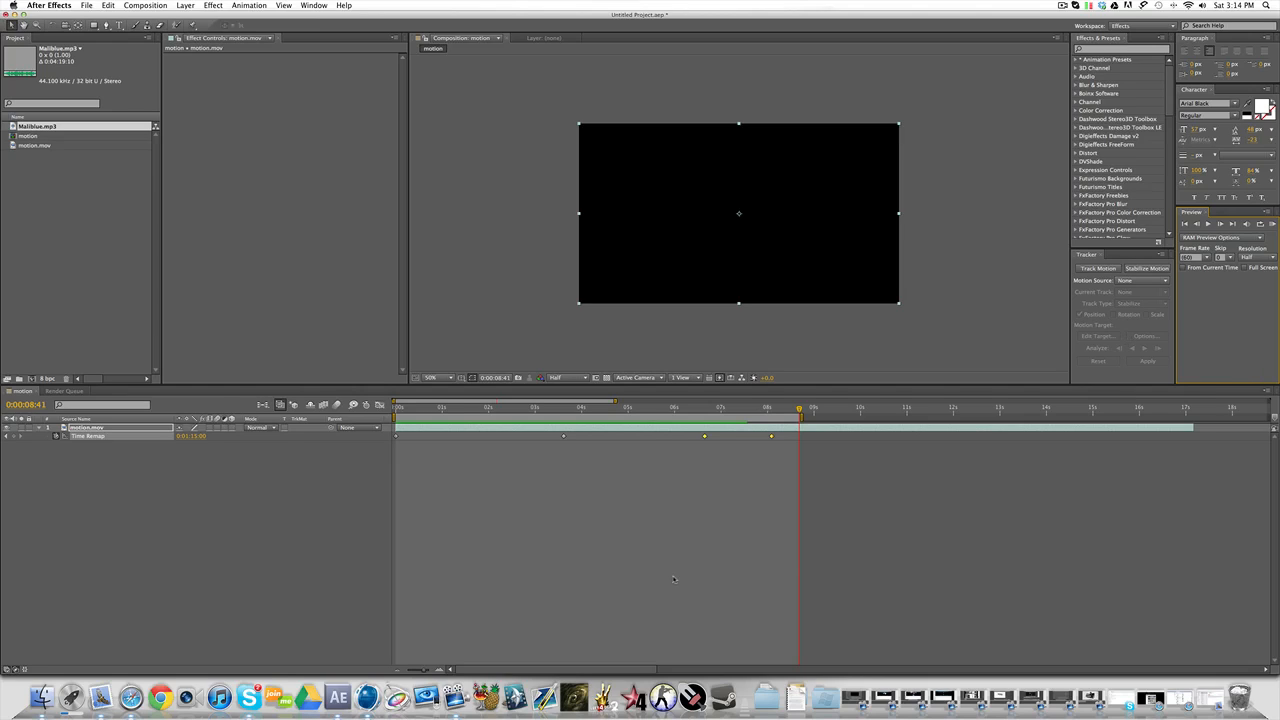
pyautogui.moveTo(476, 598)
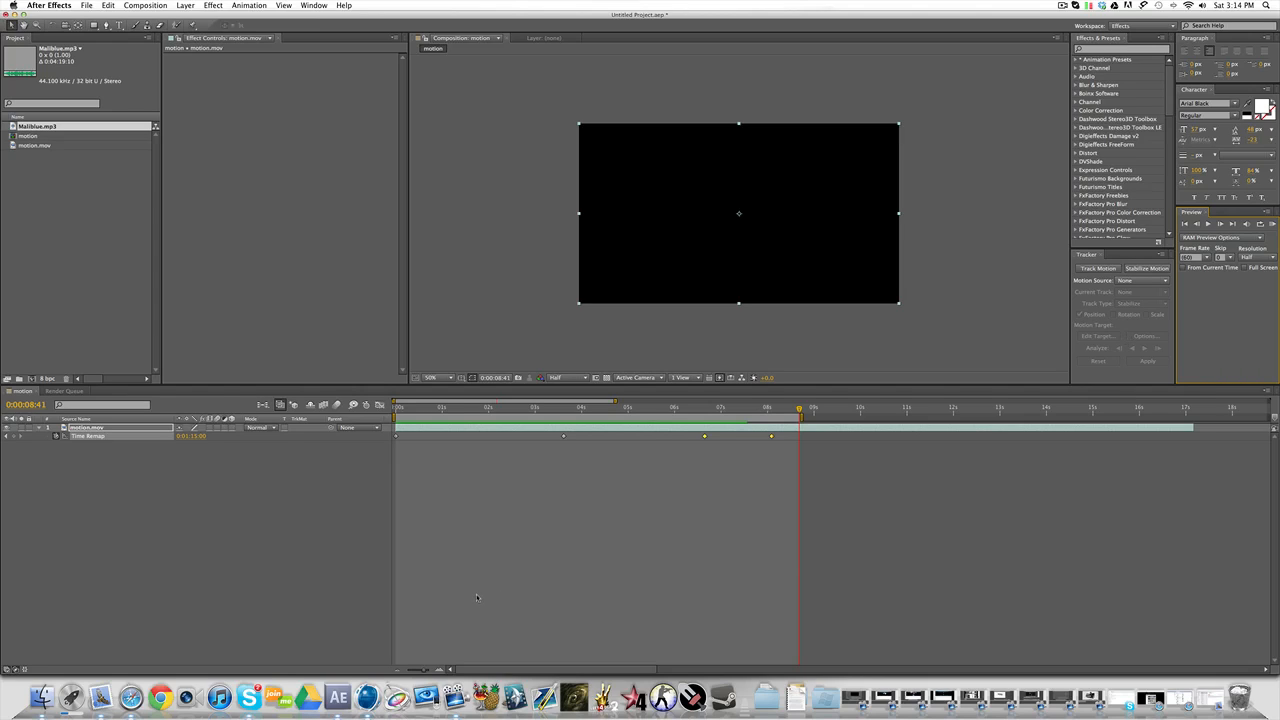
pyautogui.moveTo(430, 632)
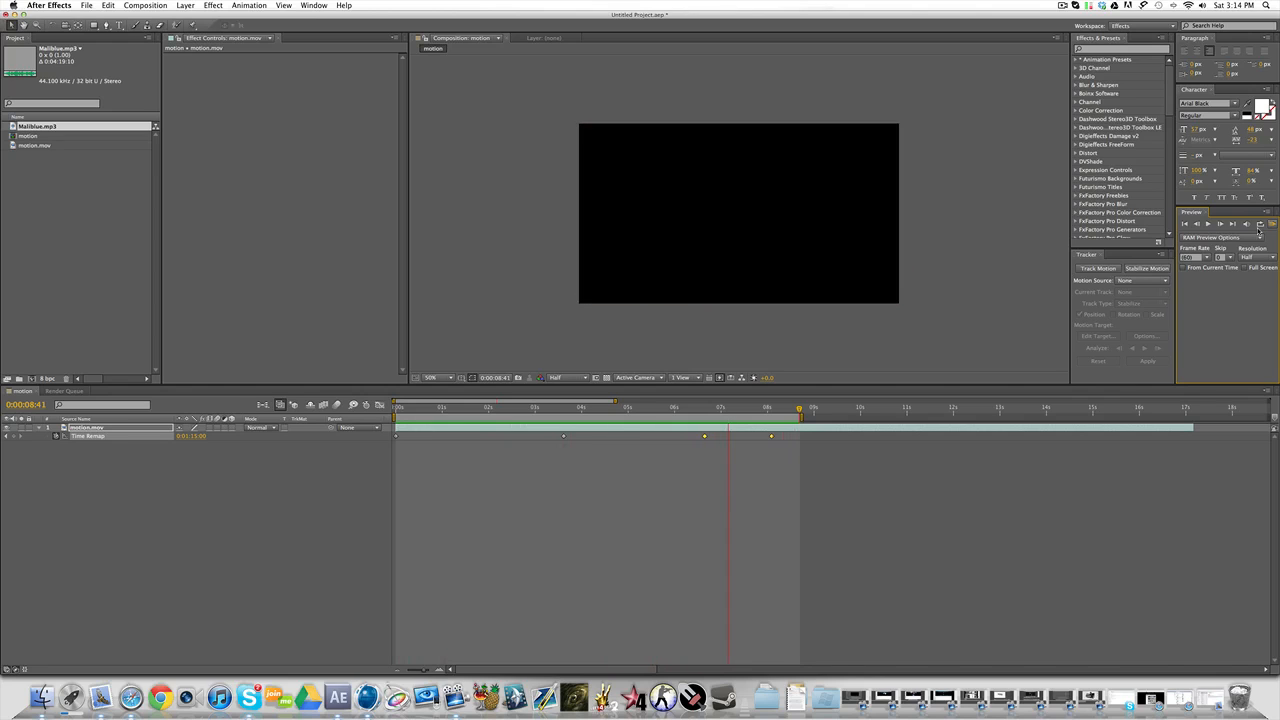
pyautogui.click(744, 408)
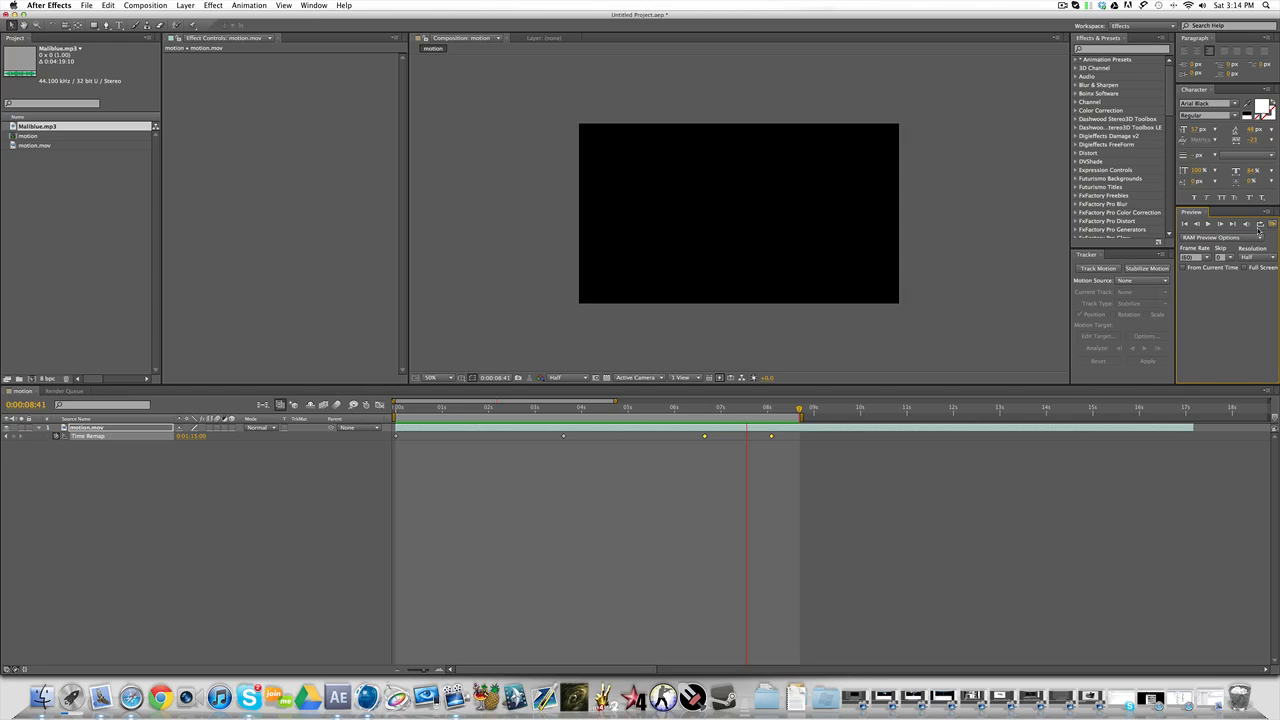